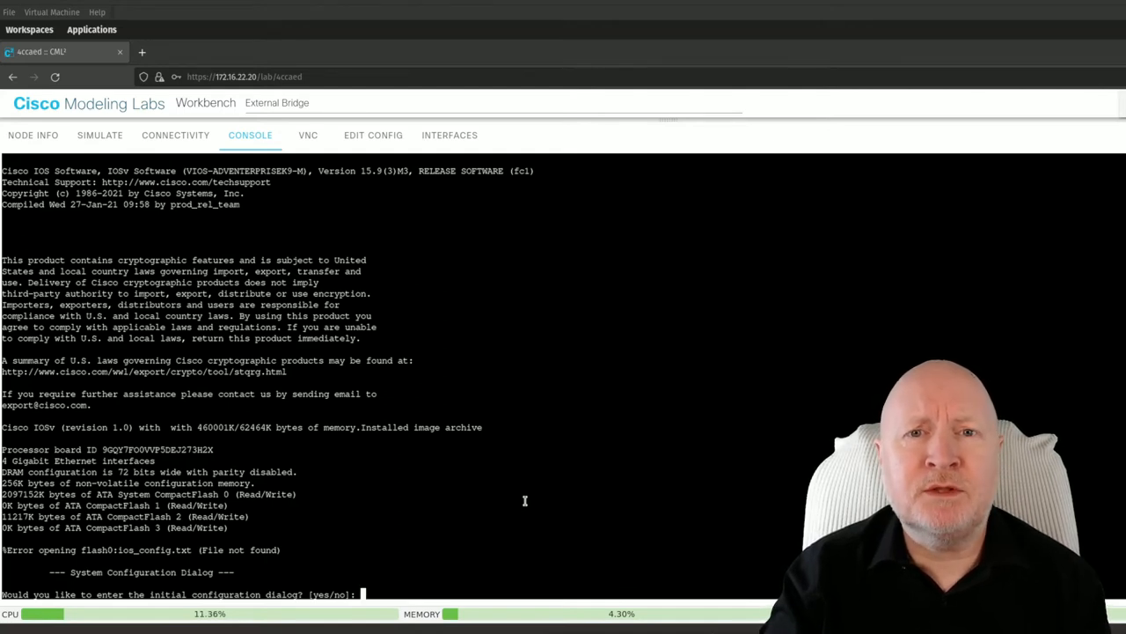
{"action": "mouse_move", "coordinate": [557, 422]}
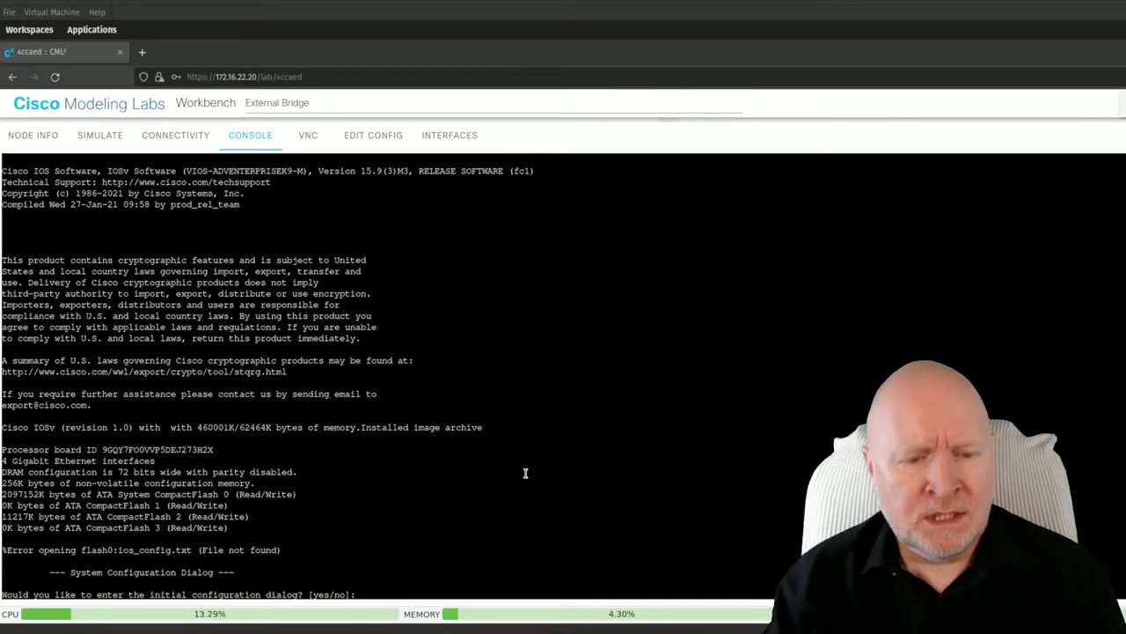
Answer no to the initial configuration dialog and enter privileged mode with enable
{"action": "type", "text": "no"}
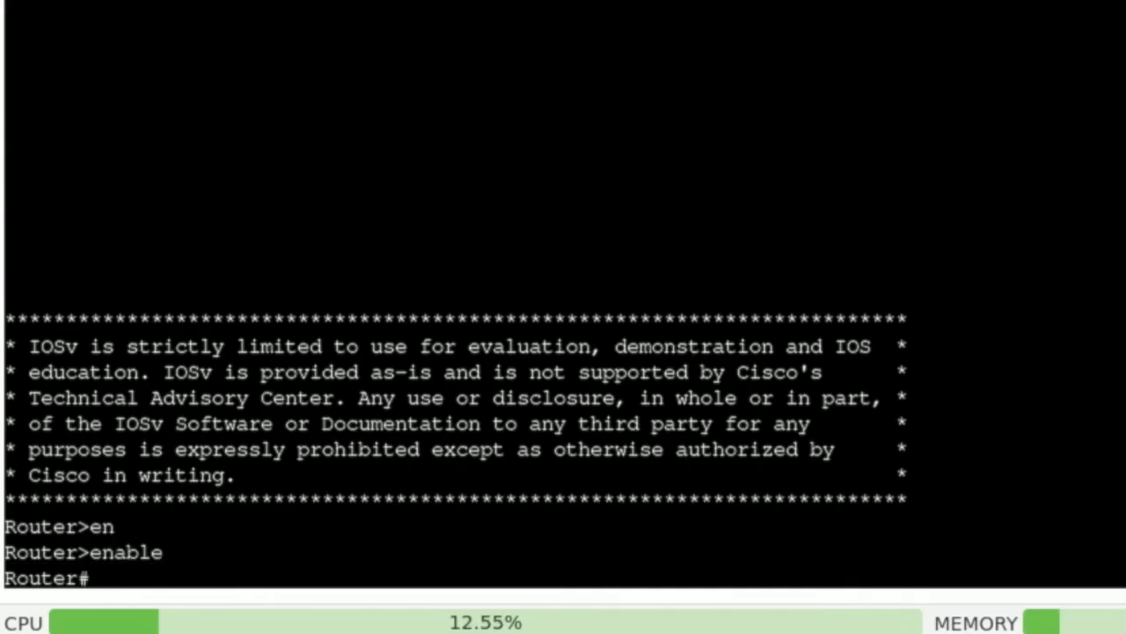
In global configuration mode, set hostname uklon01wan01 and ip domain-name ciscolab.lan
{"action": "type", "text": "configure ter"}
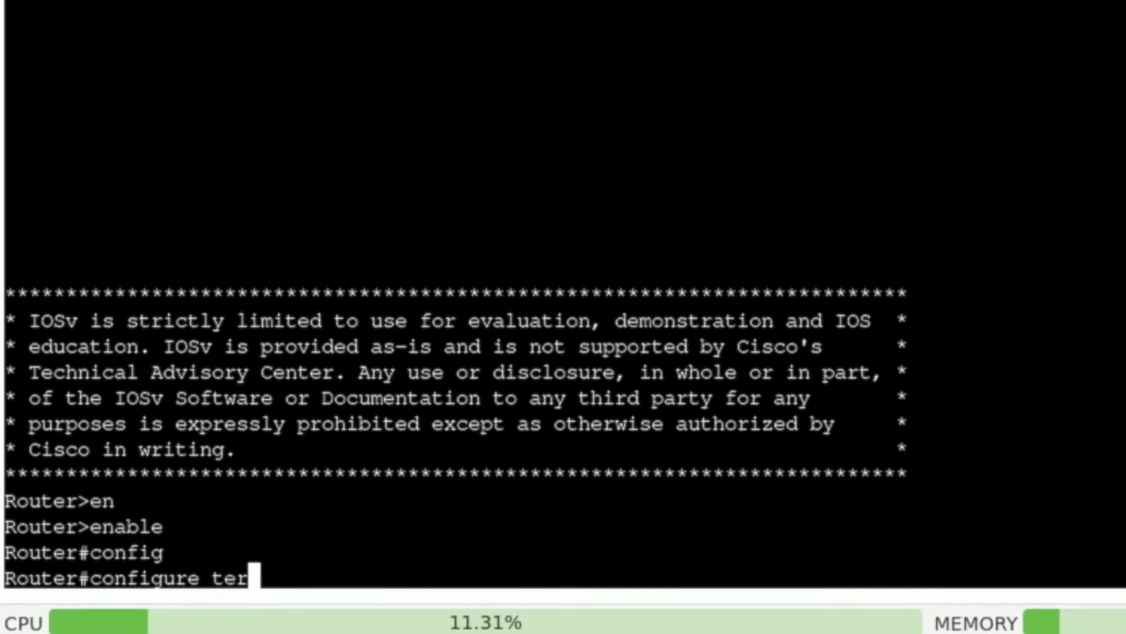
{"action": "key", "text": "Return"}
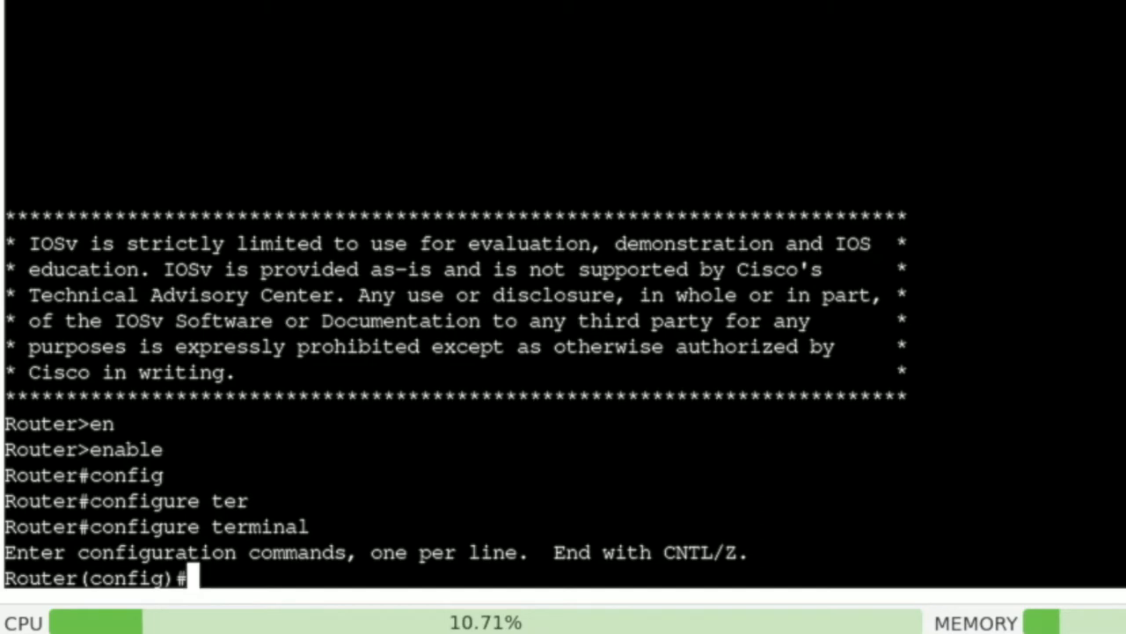
{"action": "type", "text": "hostname uklon01wan01"}
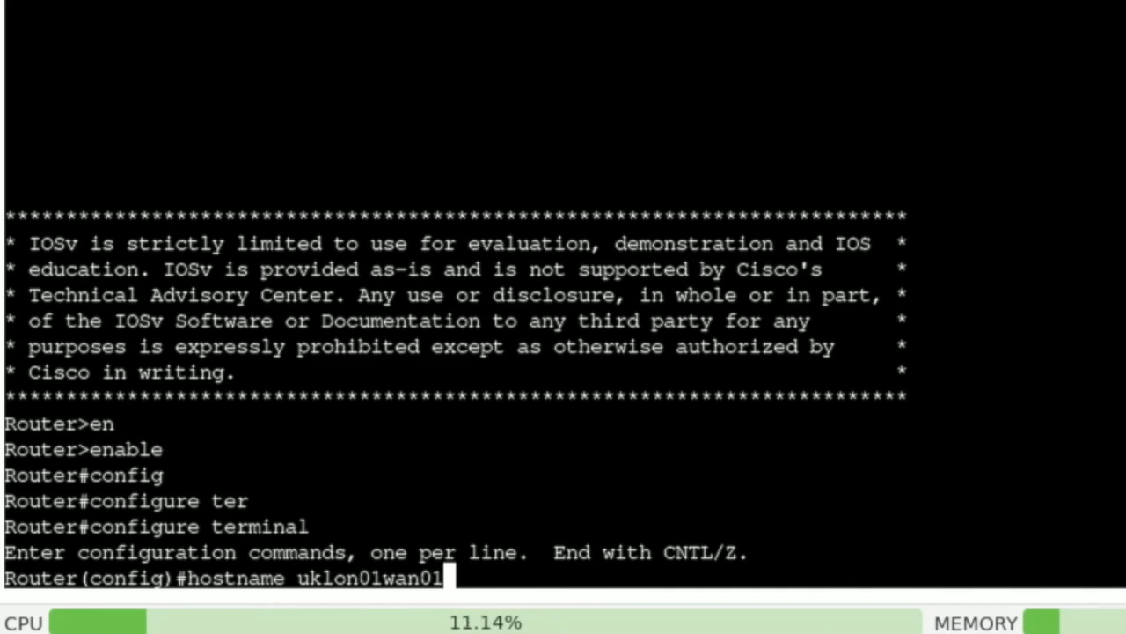
{"action": "key", "text": "Return"}
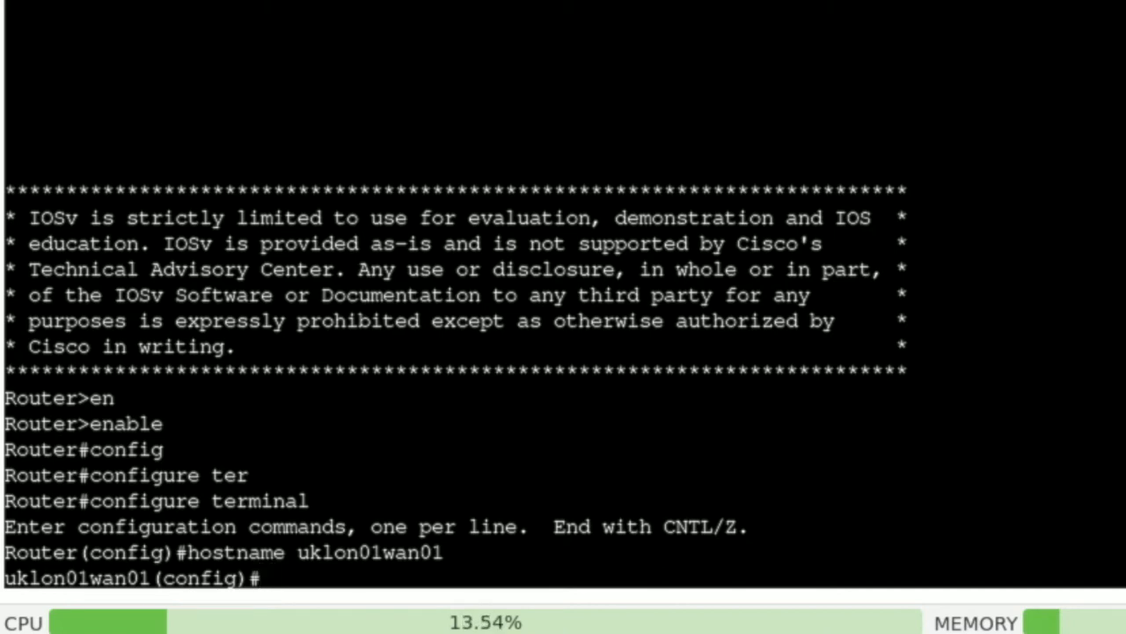
{"action": "type", "text": "ip domain-name ciscolab.lan"}
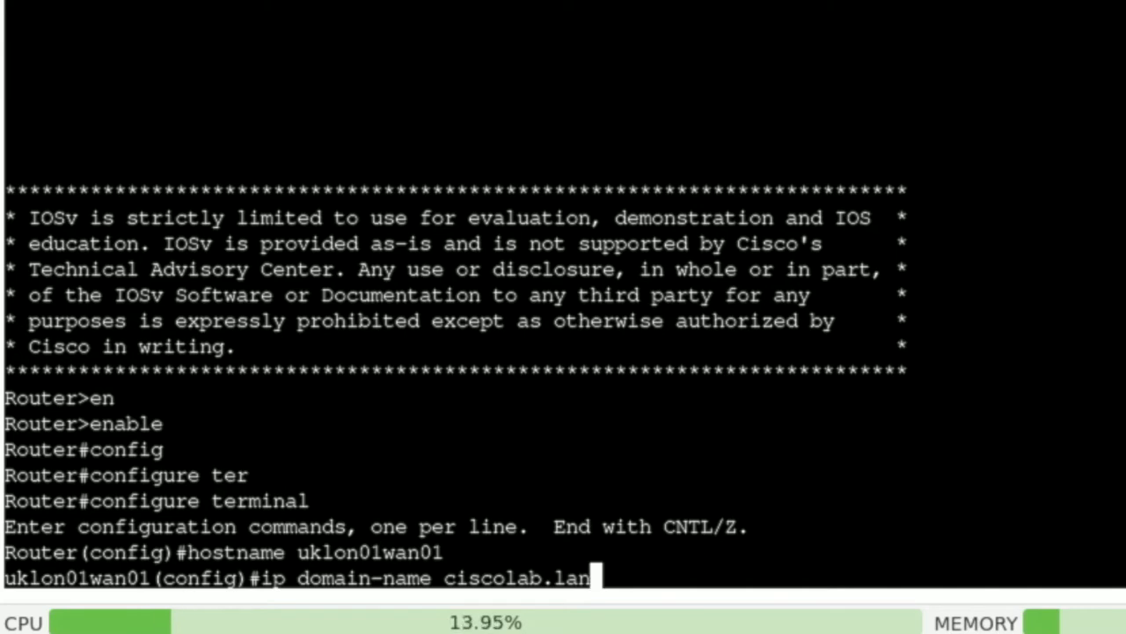
{"action": "key", "text": "Return"}
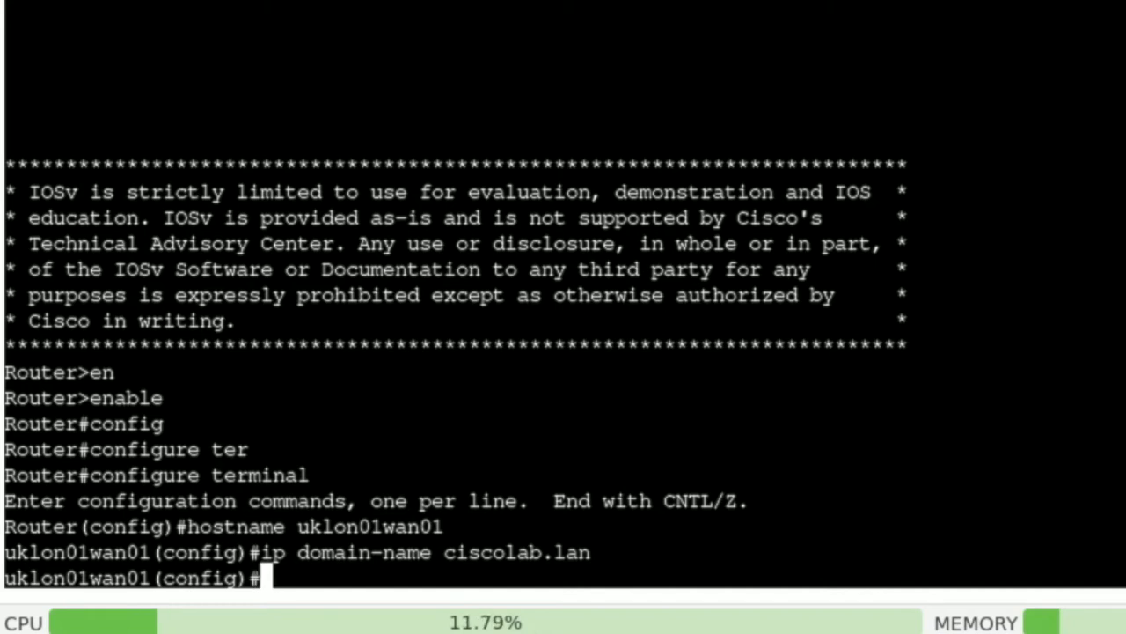
Run crypto key generate rsa modulus 4096 to create the router's SSH key pair
{"action": "type", "text": "crypto key generate rsa modulus 4096"}
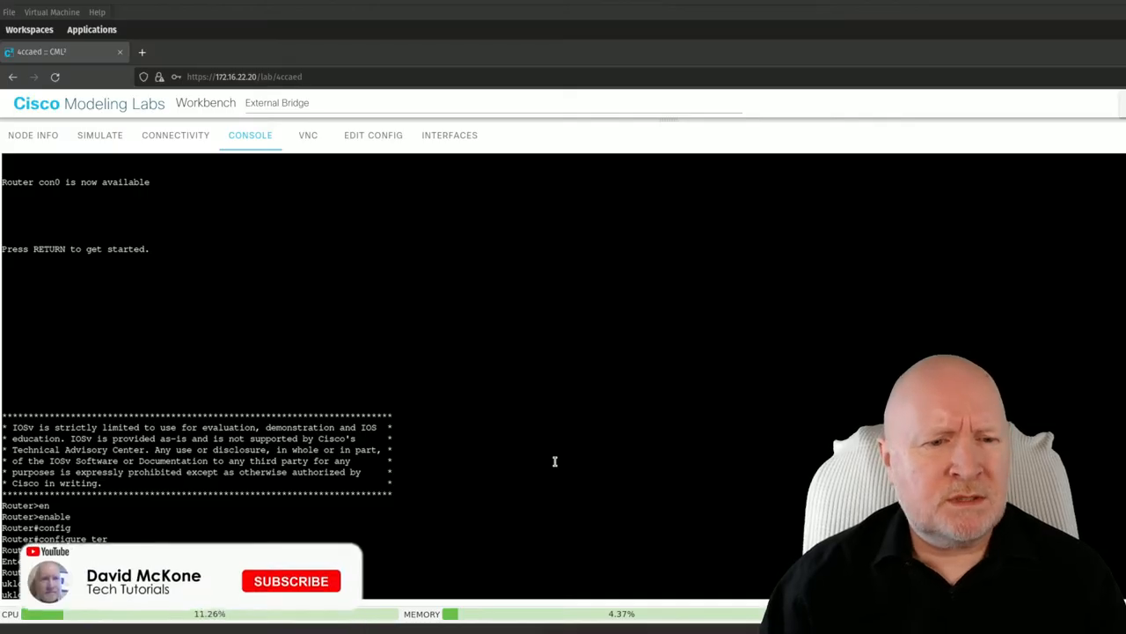
{"action": "left_click", "coordinate": [292, 581]}
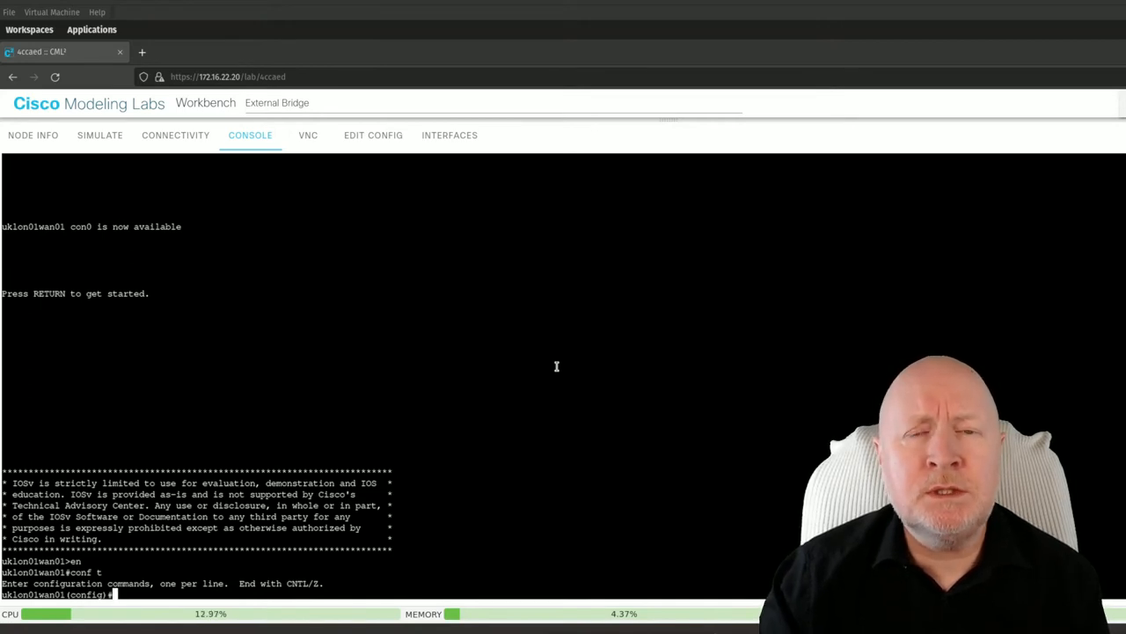
Paste username cisco privilege 15 algorithm-type sha256 secret and enter its password
{"action": "right_click", "coordinate": [556, 367]}
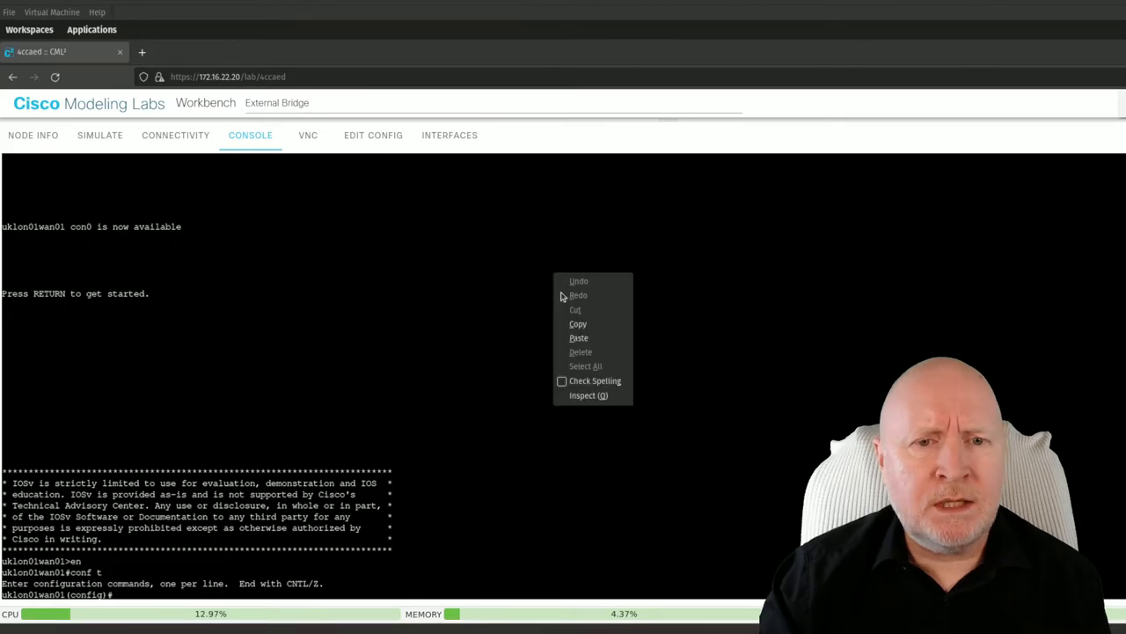
{"action": "left_click", "coordinate": [579, 338]}
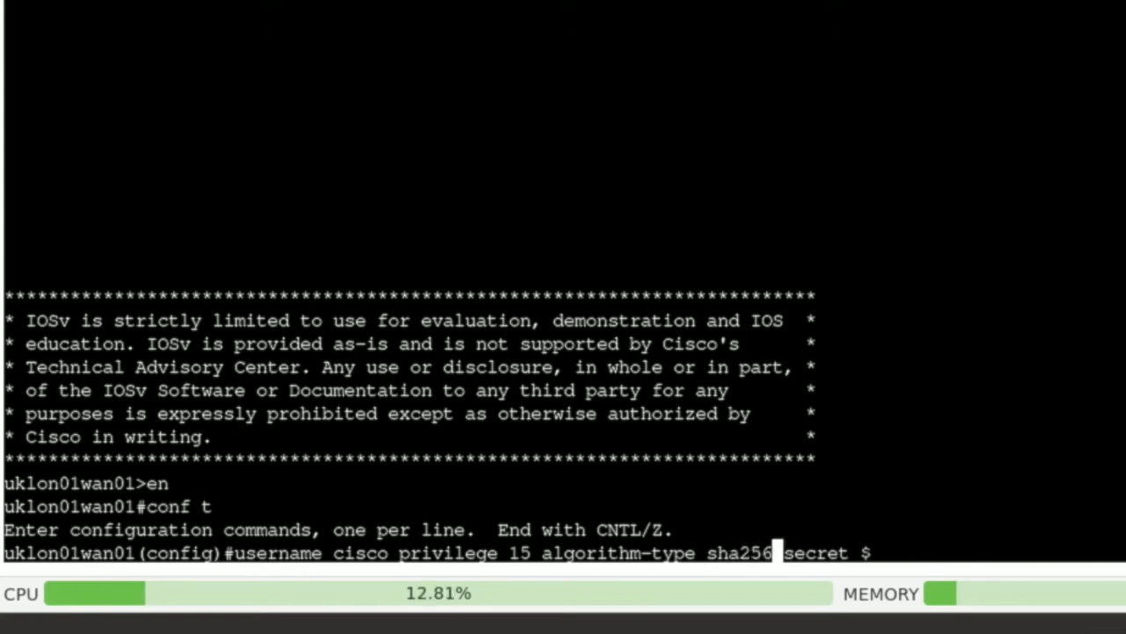
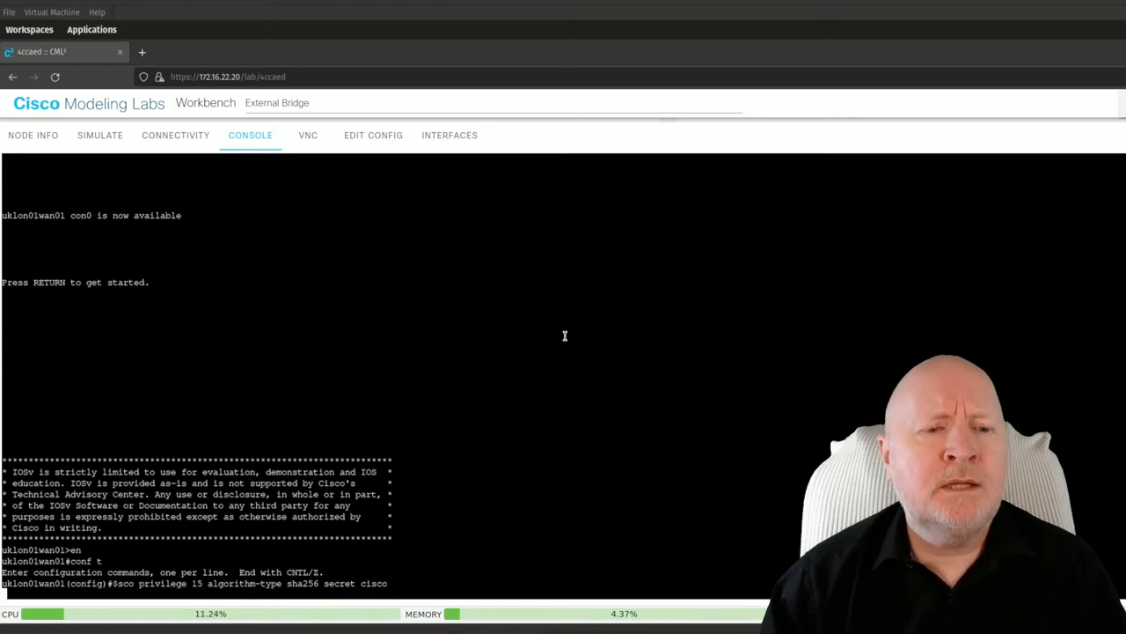
{"action": "key", "text": "Return"}
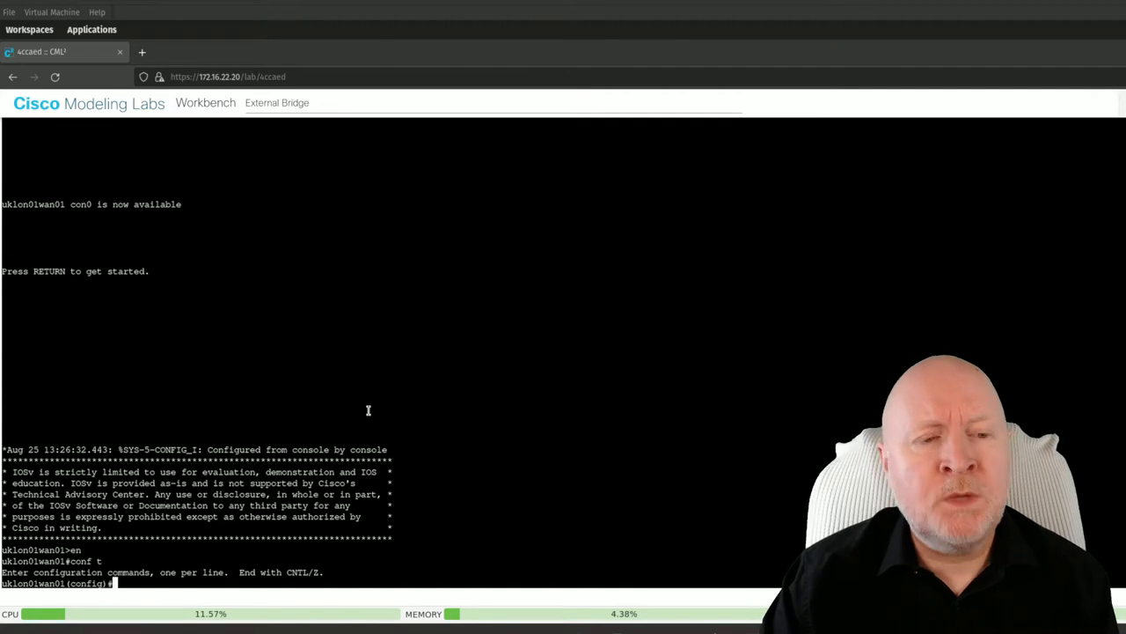
{"action": "mouse_move", "coordinate": [577, 625]}
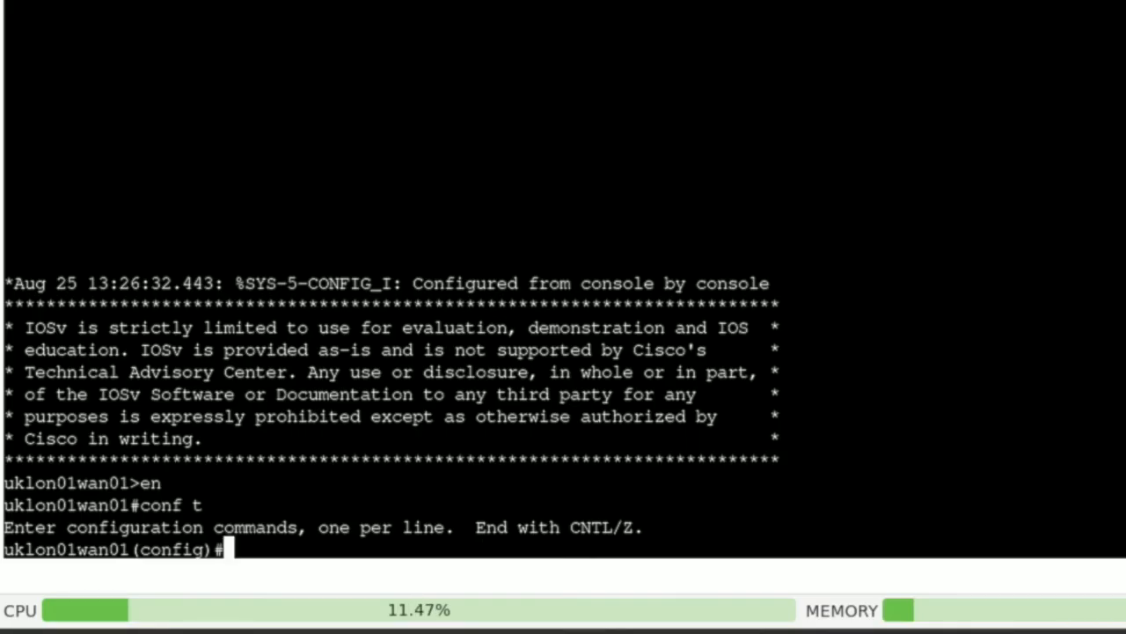
Assign GigabitEthernet0/0 the address 172.16.22.50 255.255.255.0 and enable it with no shutdown
{"action": "type", "text": "interface GigabitEthernet0/0"}
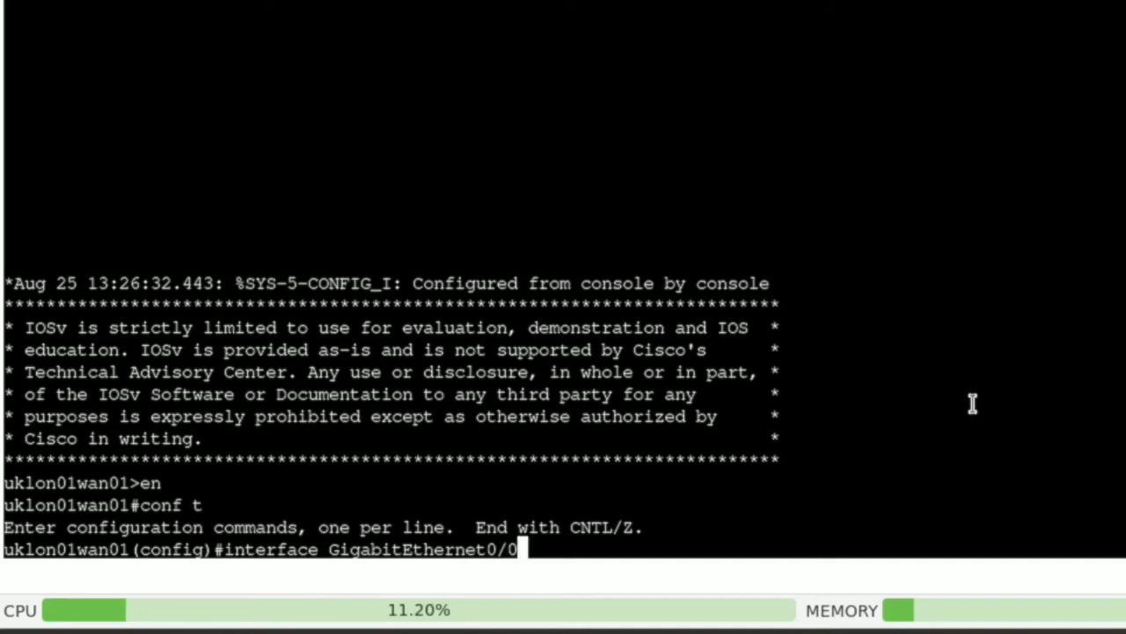
{"action": "key", "text": "Return"}
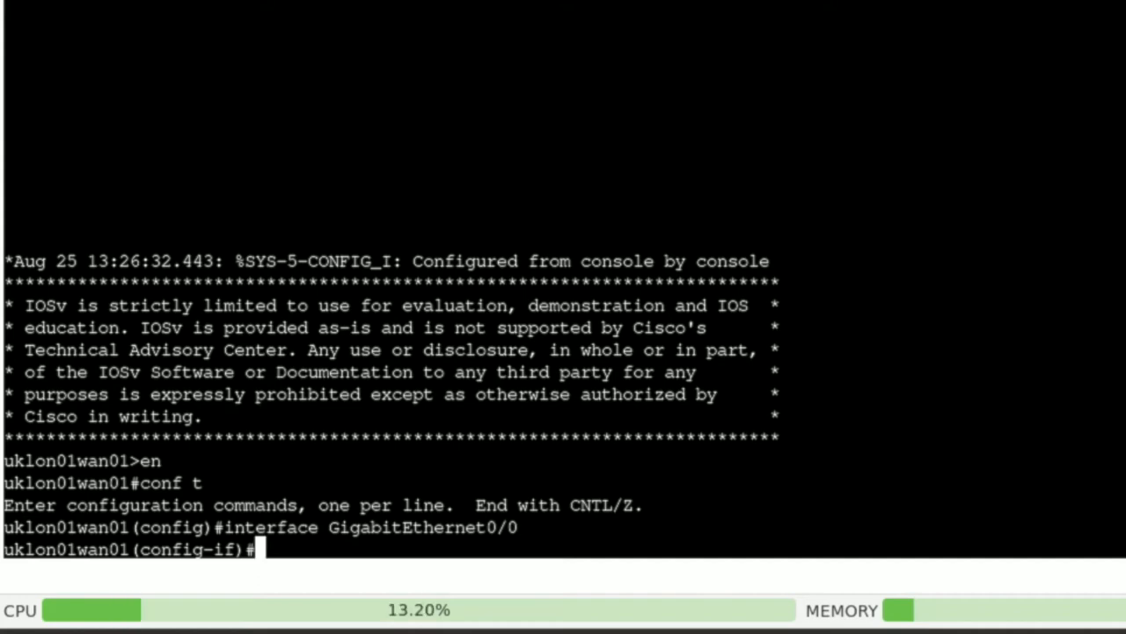
{"action": "type", "text": "ip address 172.16.22.50 255.255.255.0"}
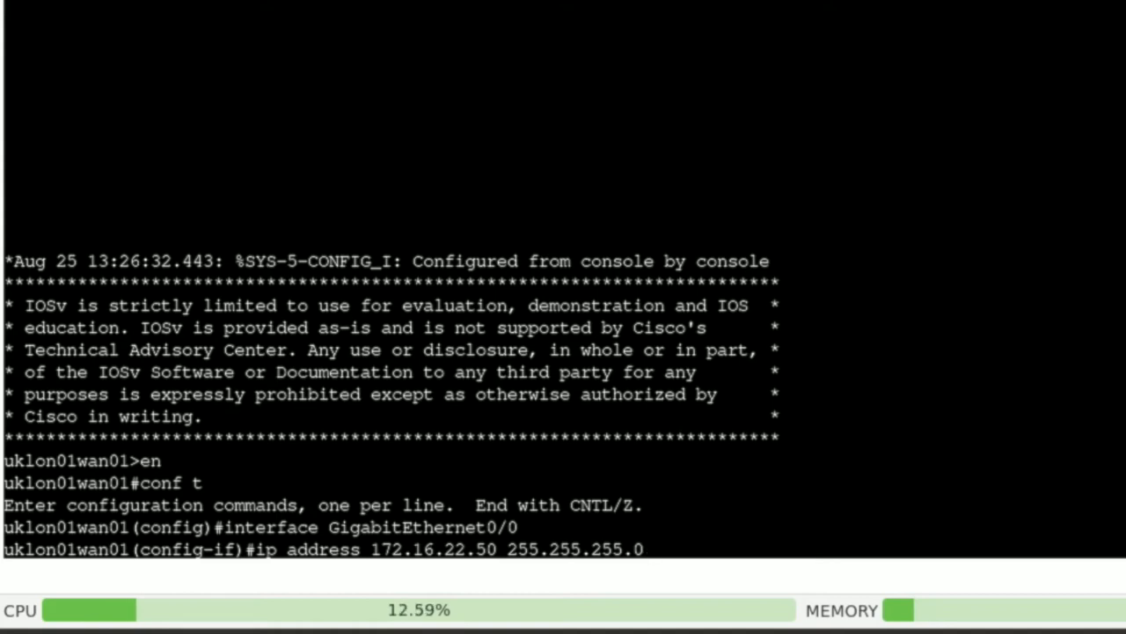
{"action": "key", "text": "Return"}
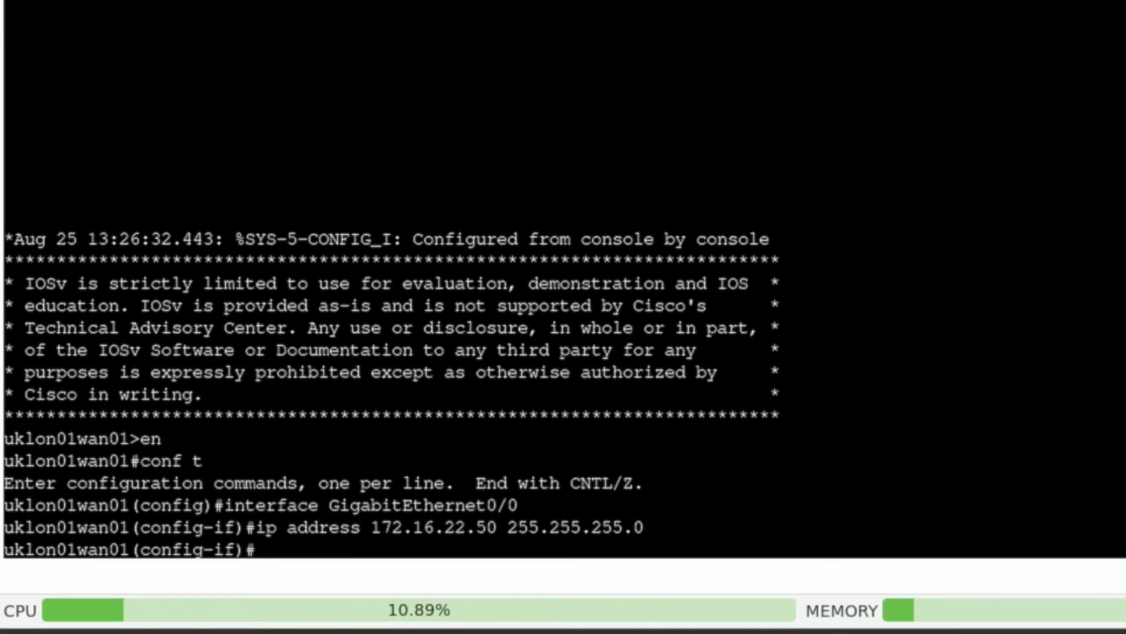
{"action": "mouse_move", "coordinate": [1086, 155]}
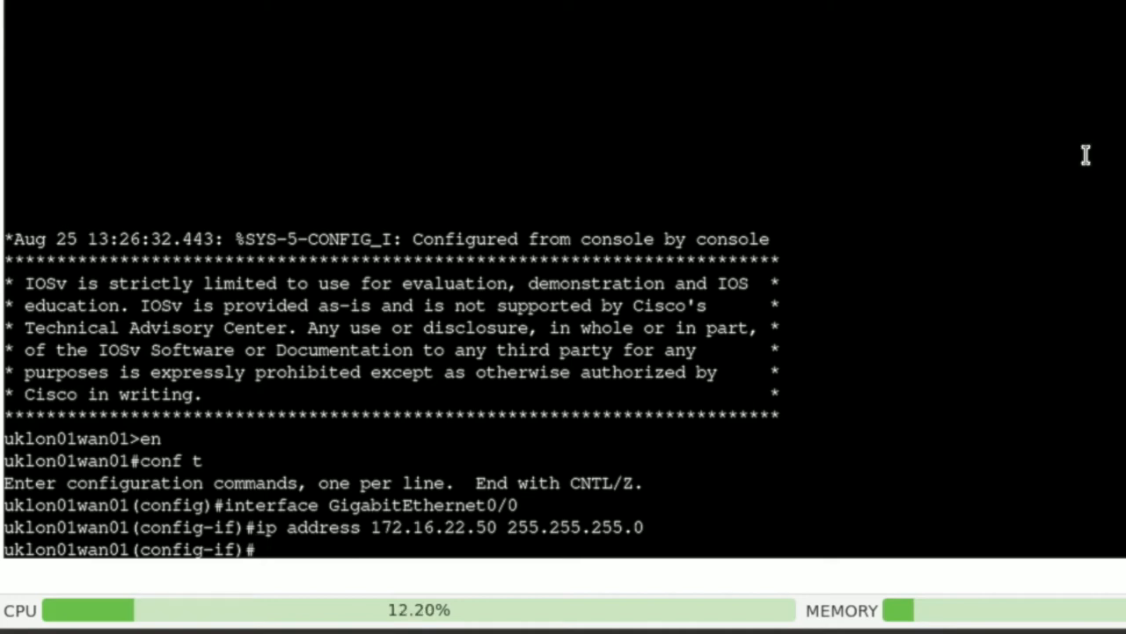
{"action": "type", "text": "no shutdown"}
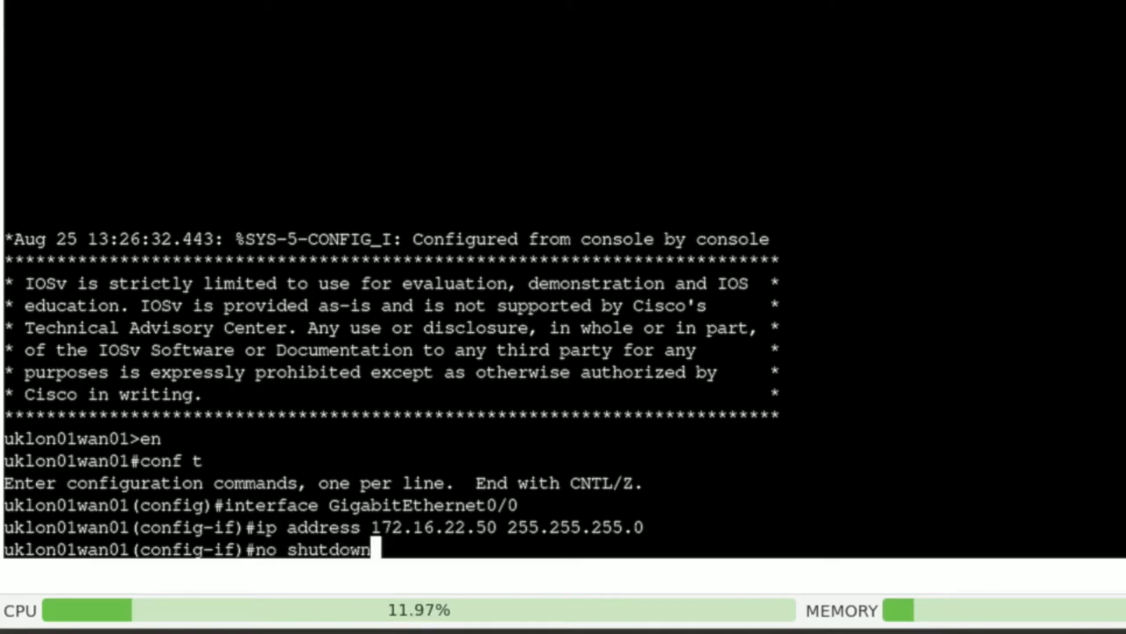
{"action": "key", "text": "Return"}
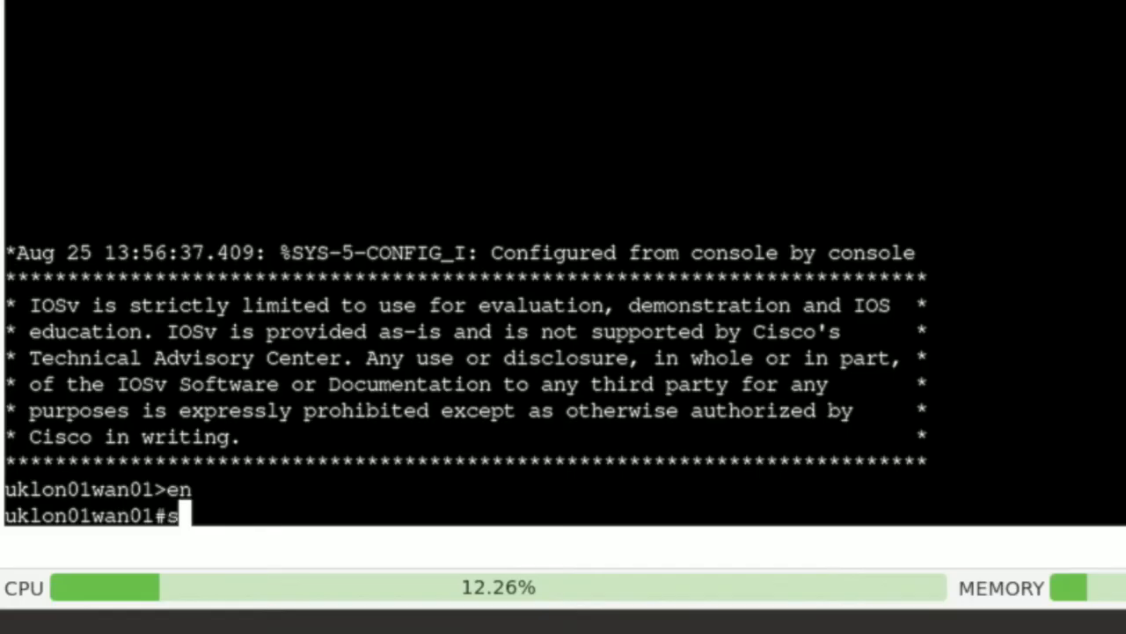
{"action": "type", "text": "h run |"}
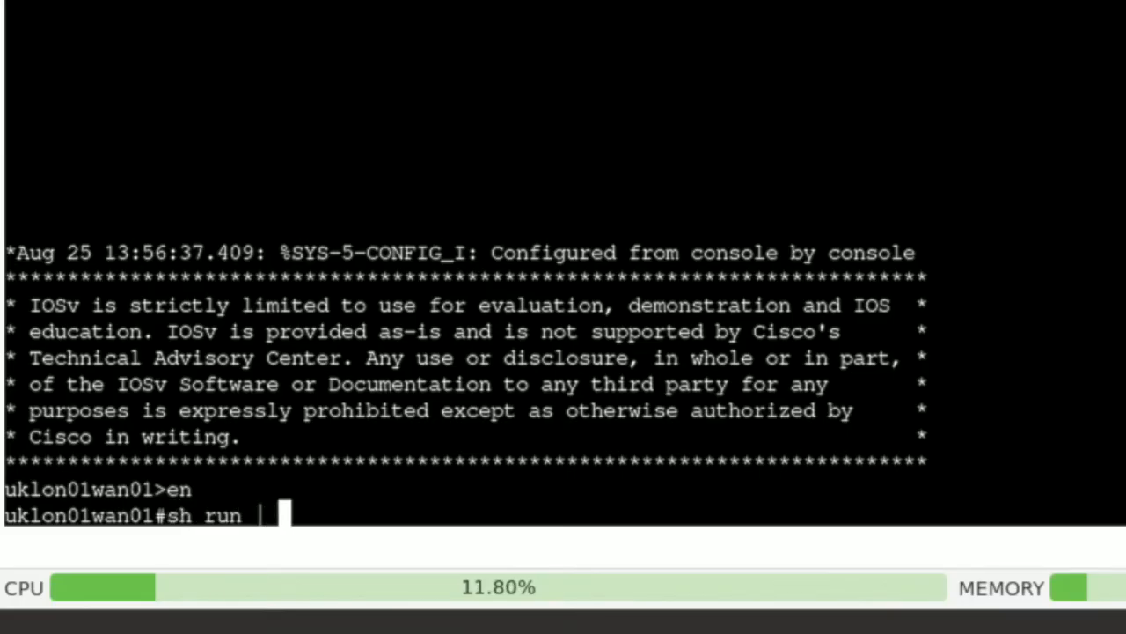
{"action": "type", "text": "b line"}
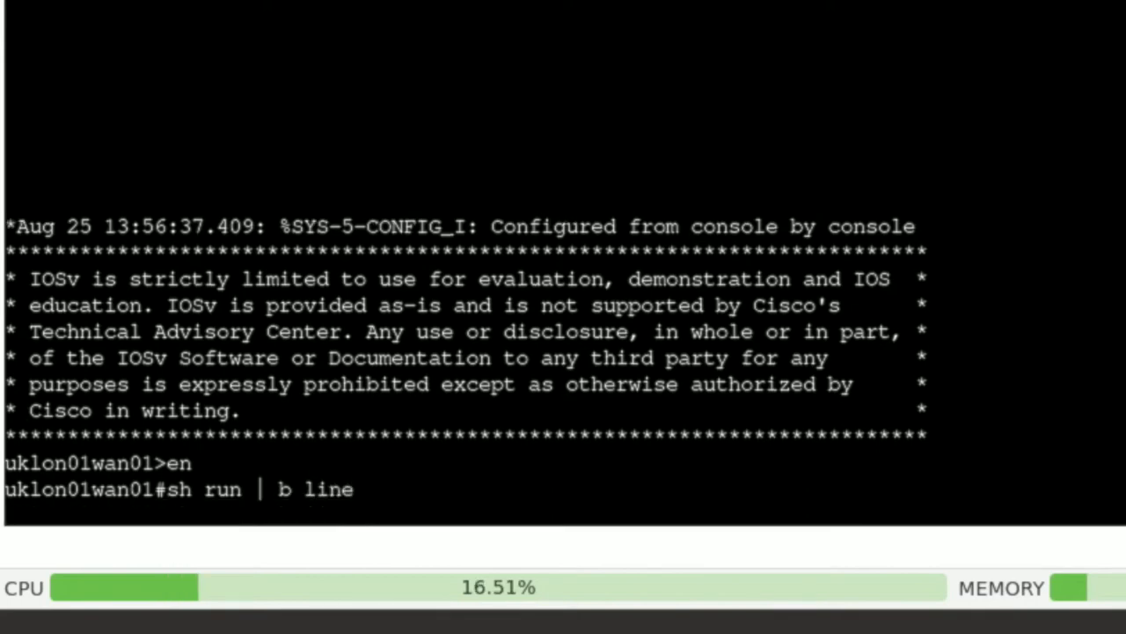
{"action": "key", "text": "Return"}
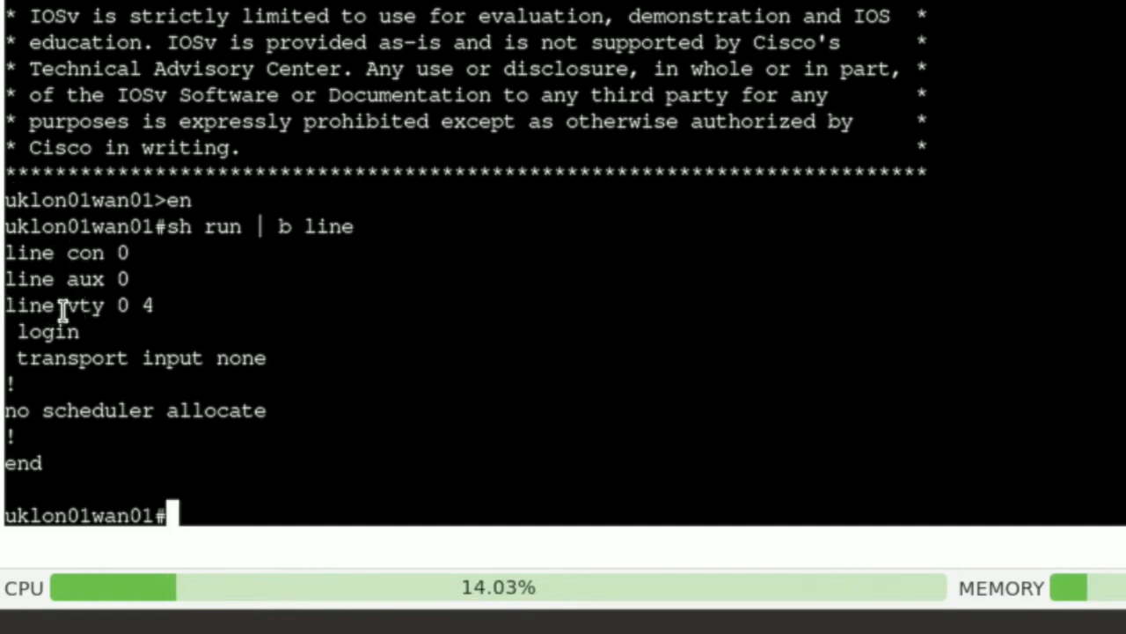
{"action": "mouse_move", "coordinate": [221, 306]}
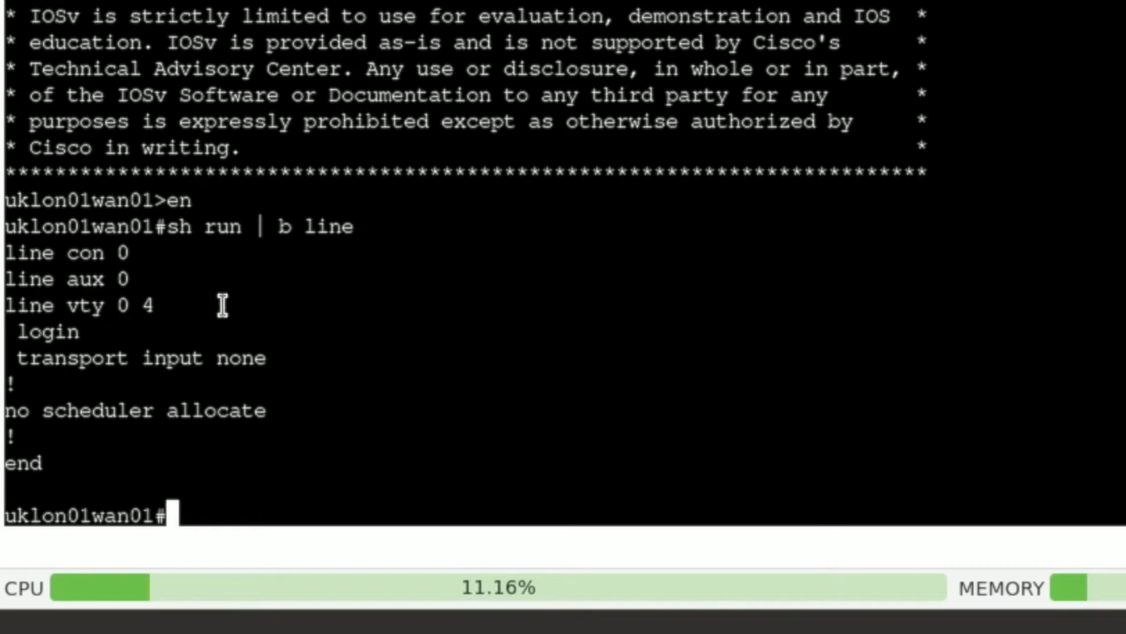
{"action": "mouse_move", "coordinate": [345, 391]}
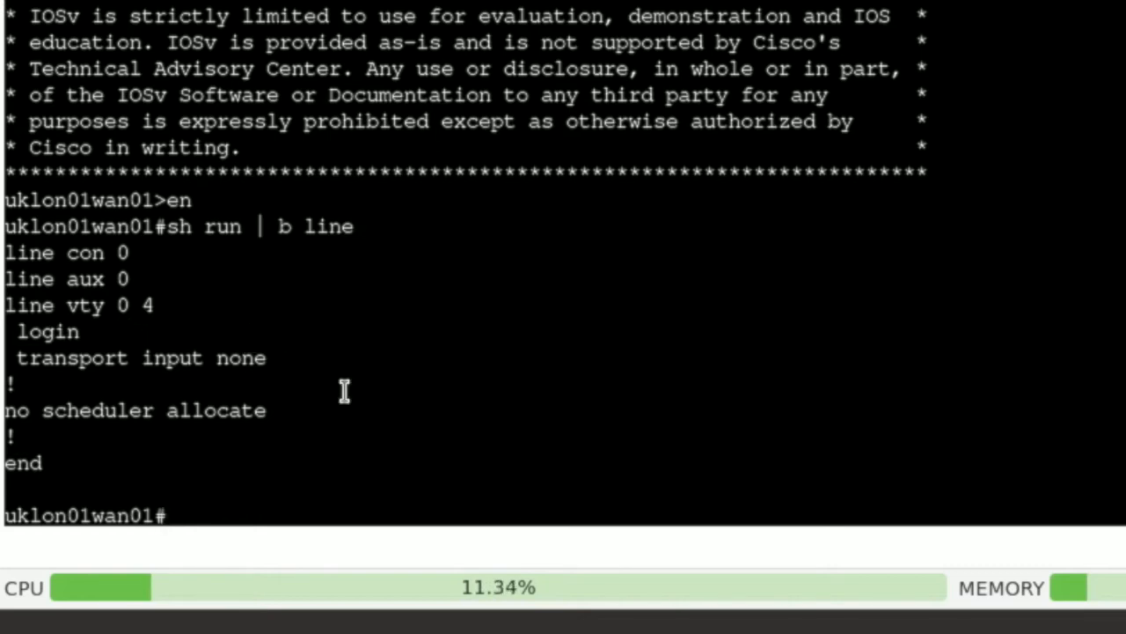
{"action": "mouse_move", "coordinate": [112, 319]}
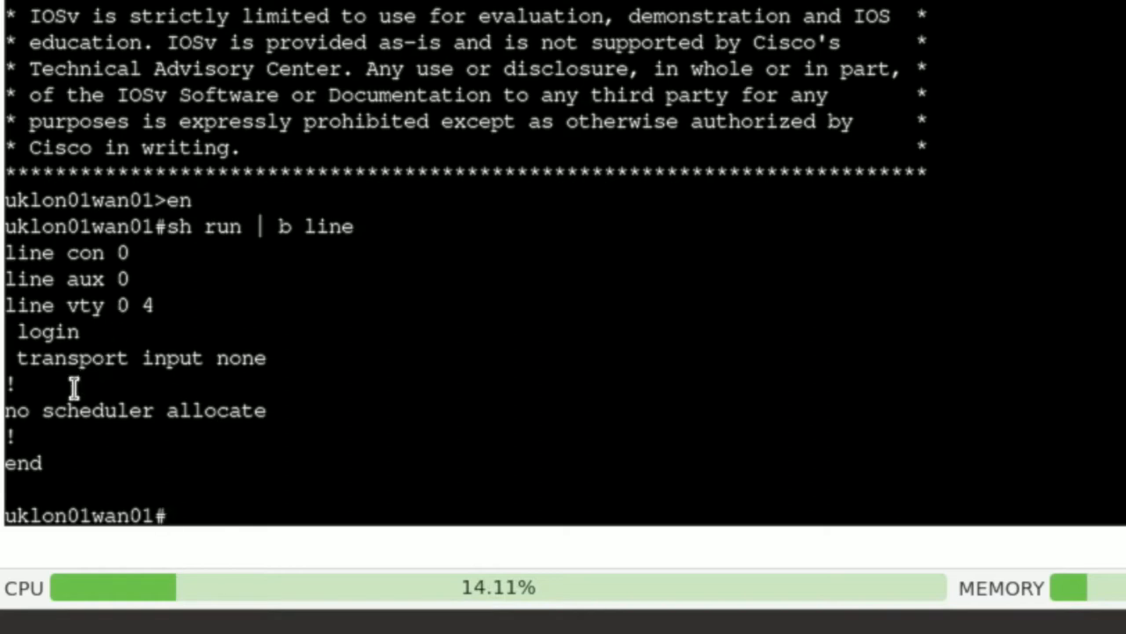
{"action": "mouse_move", "coordinate": [137, 358]}
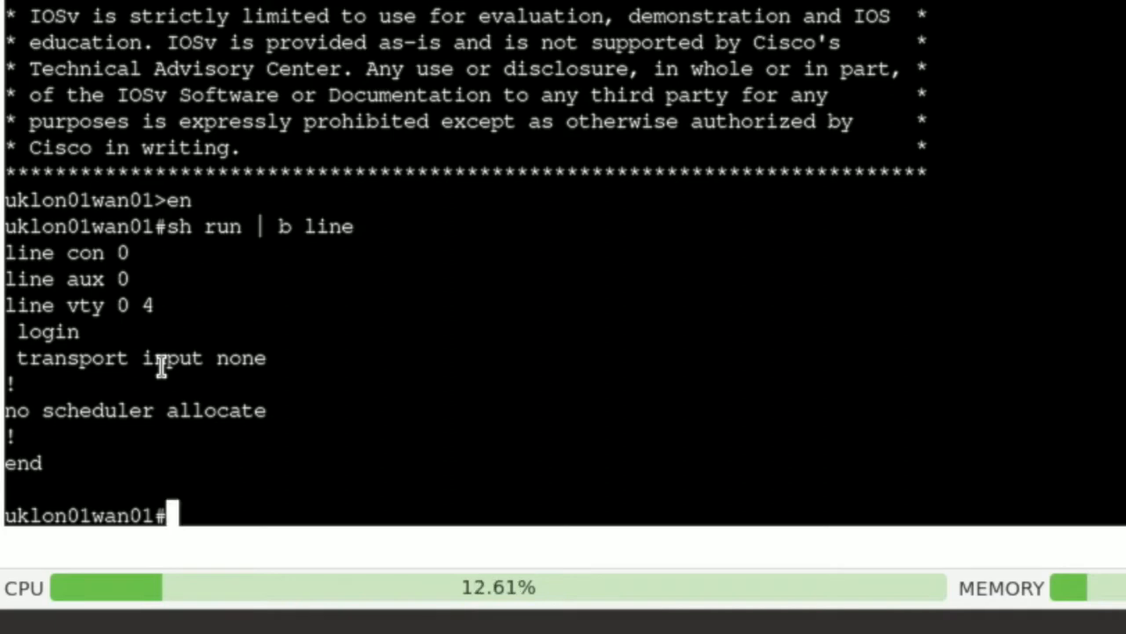
{"action": "mouse_move", "coordinate": [739, 343]}
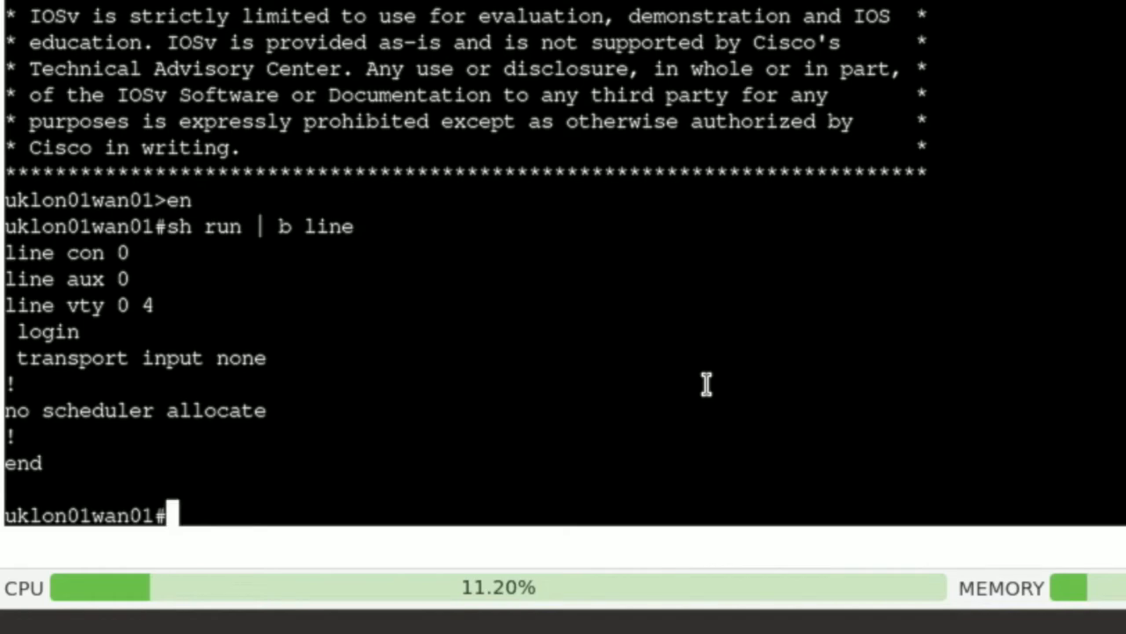
Configure line vty 0 15 with login local and transport input ssh
{"action": "type", "text": "configure terminal"}
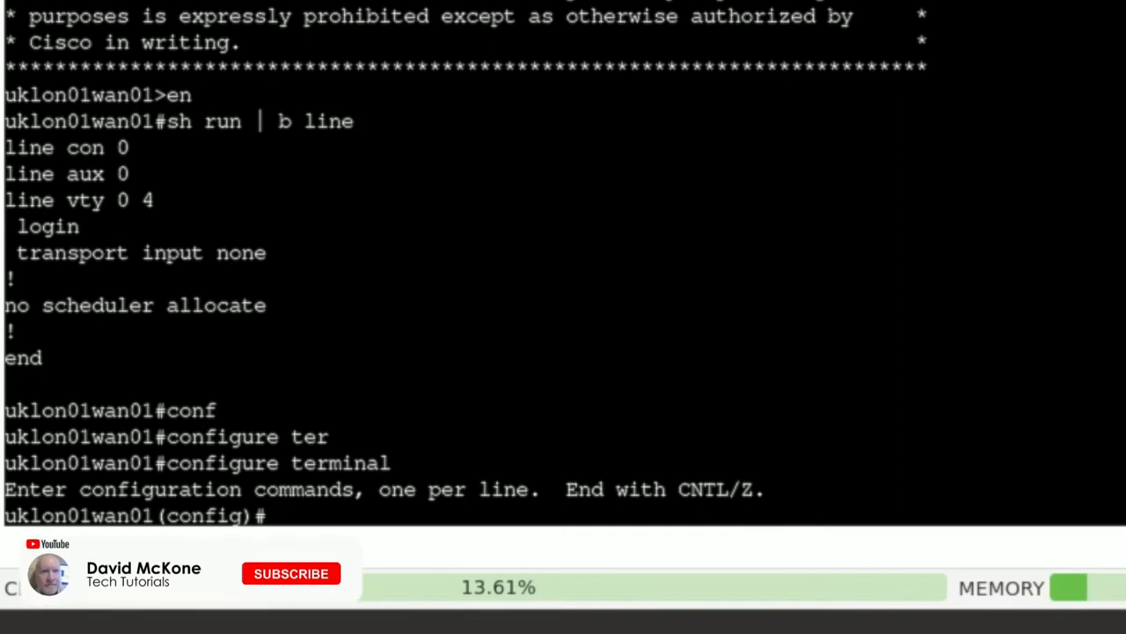
{"action": "left_click", "coordinate": [292, 574]}
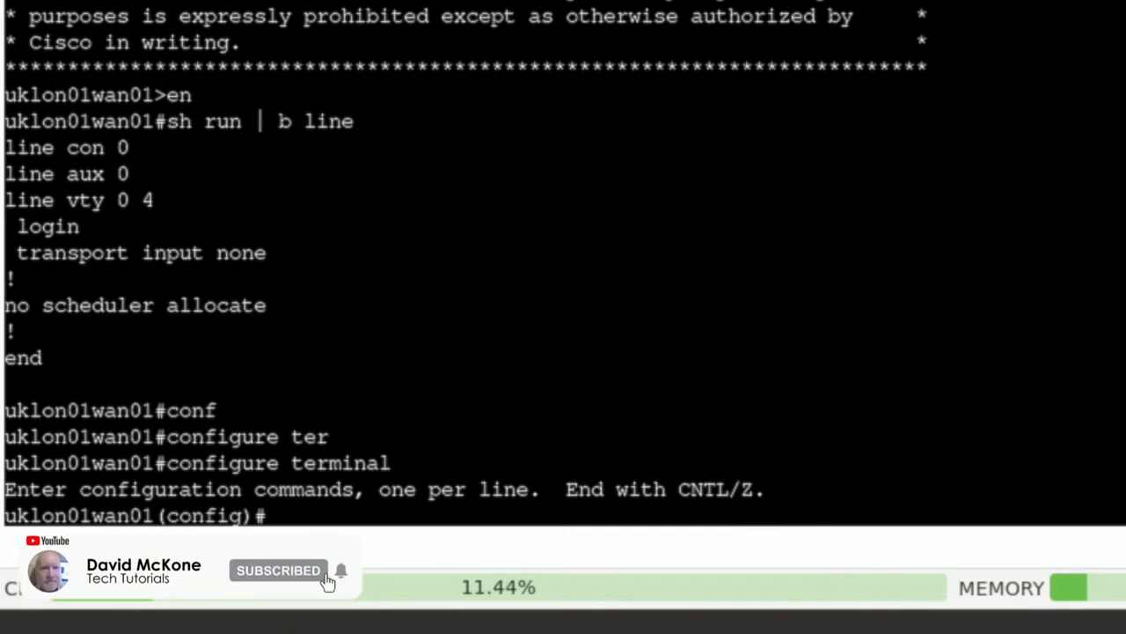
{"action": "type", "text": "line vty 0 15"}
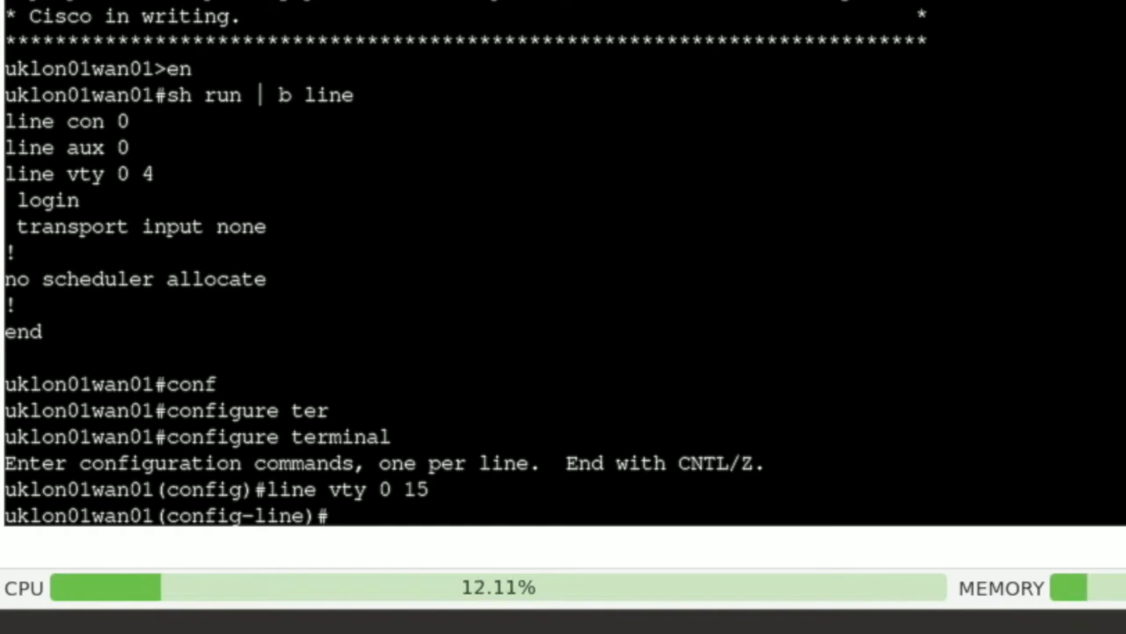
{"action": "type", "text": "login local"}
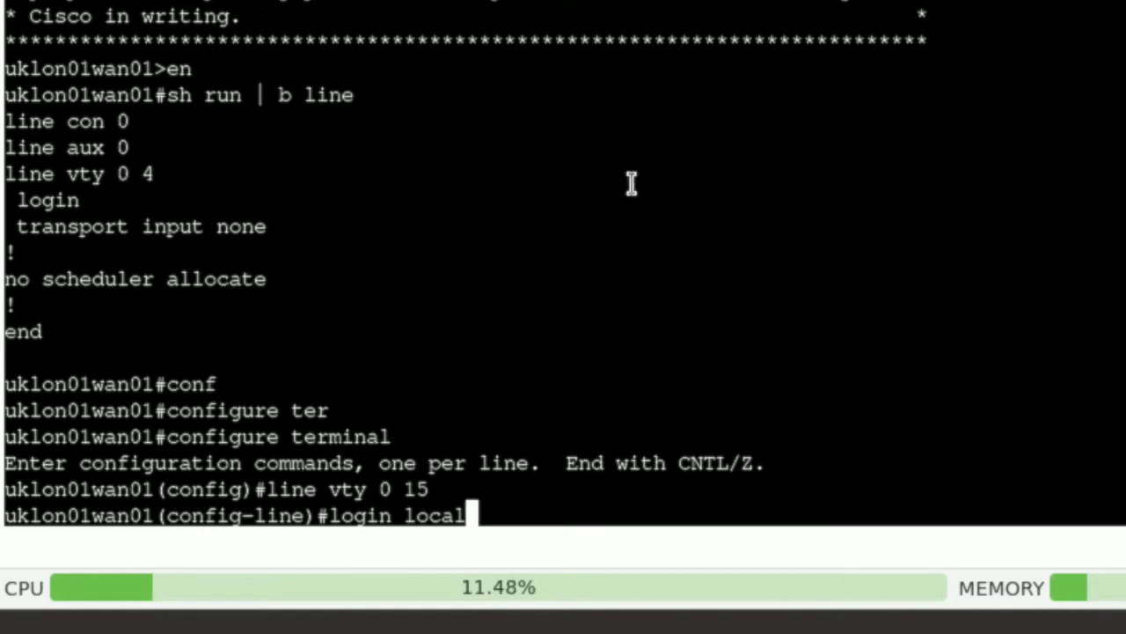
{"action": "key", "text": "Return"}
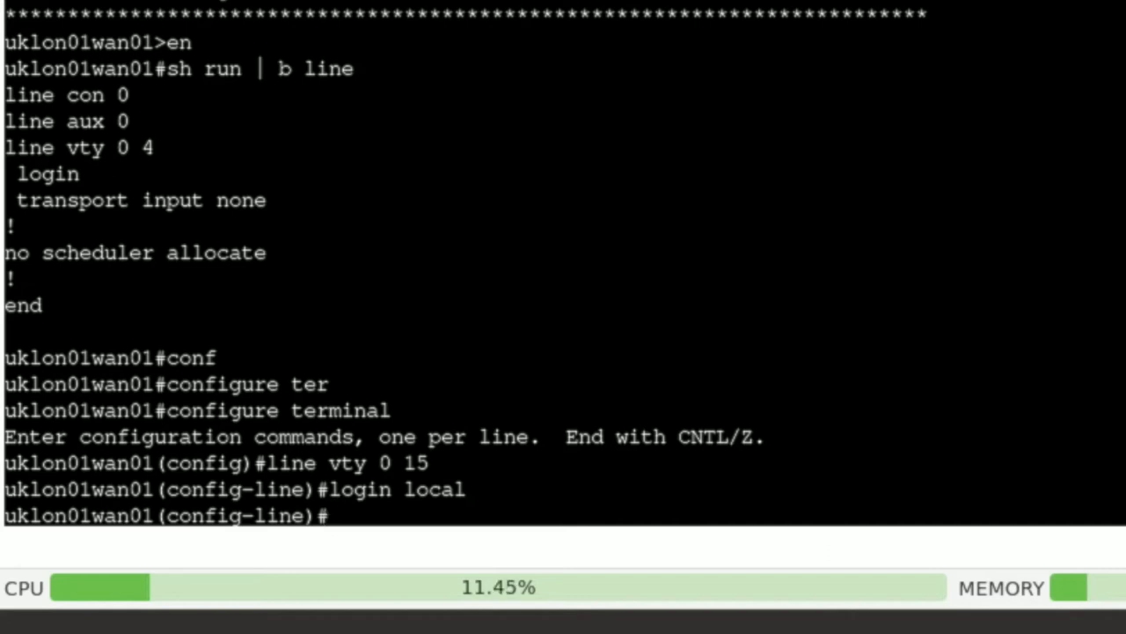
{"action": "type", "text": "transport input ssh"}
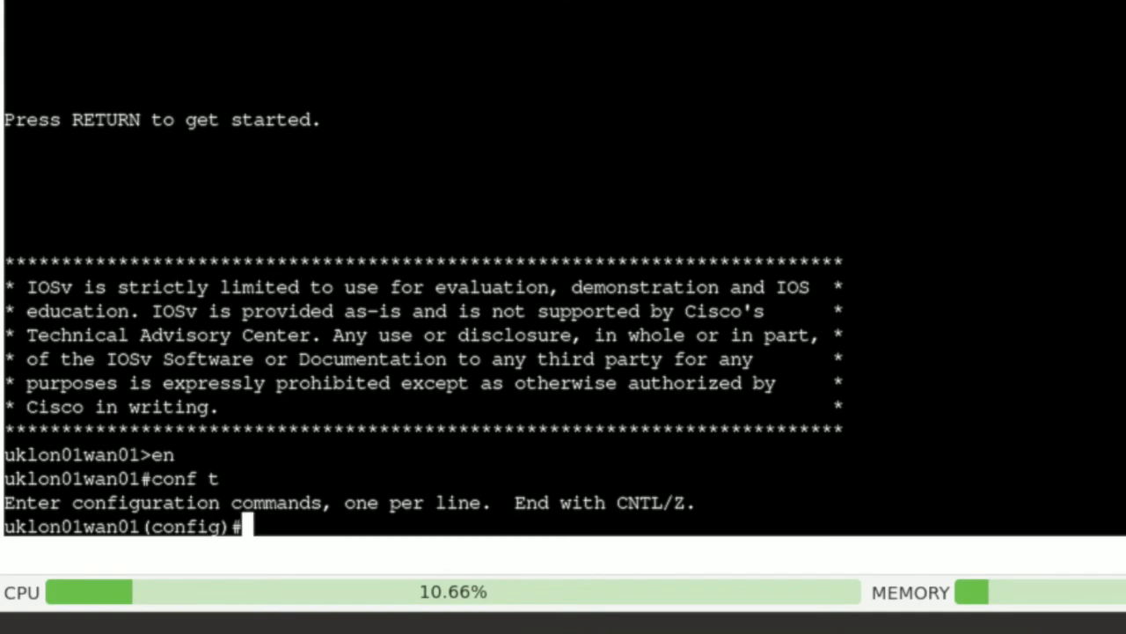
Set ip ssh version 2, the diffie-hellman-group14-sha1 kex algorithm and ip ssh dh min size 4096
{"action": "type", "text": "ip ssh version 2"}
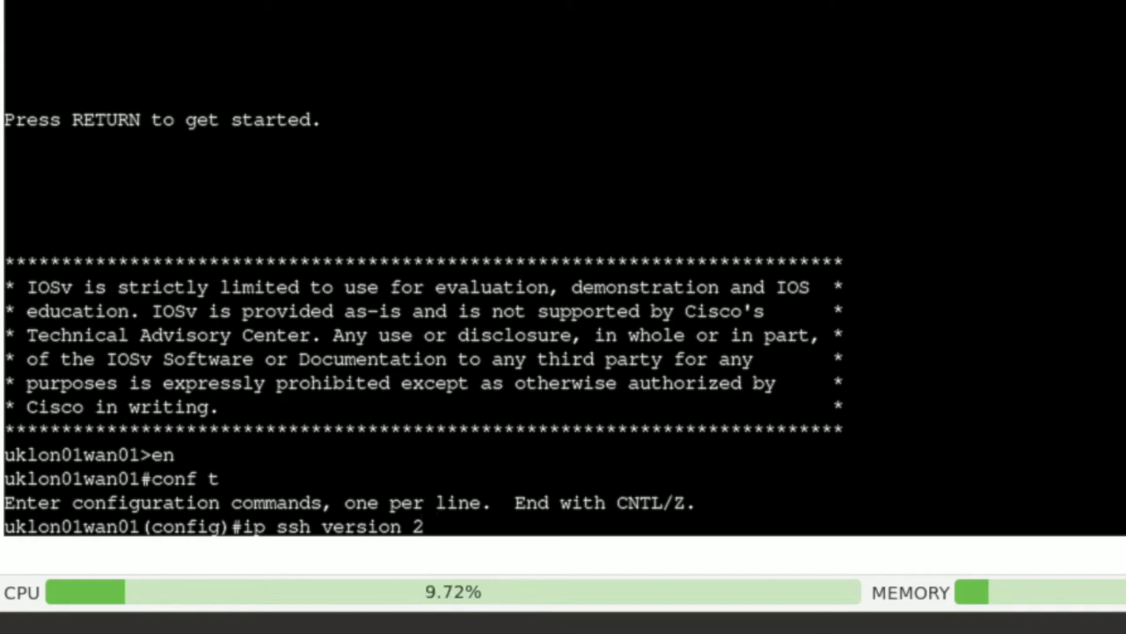
{"action": "key", "text": "Return"}
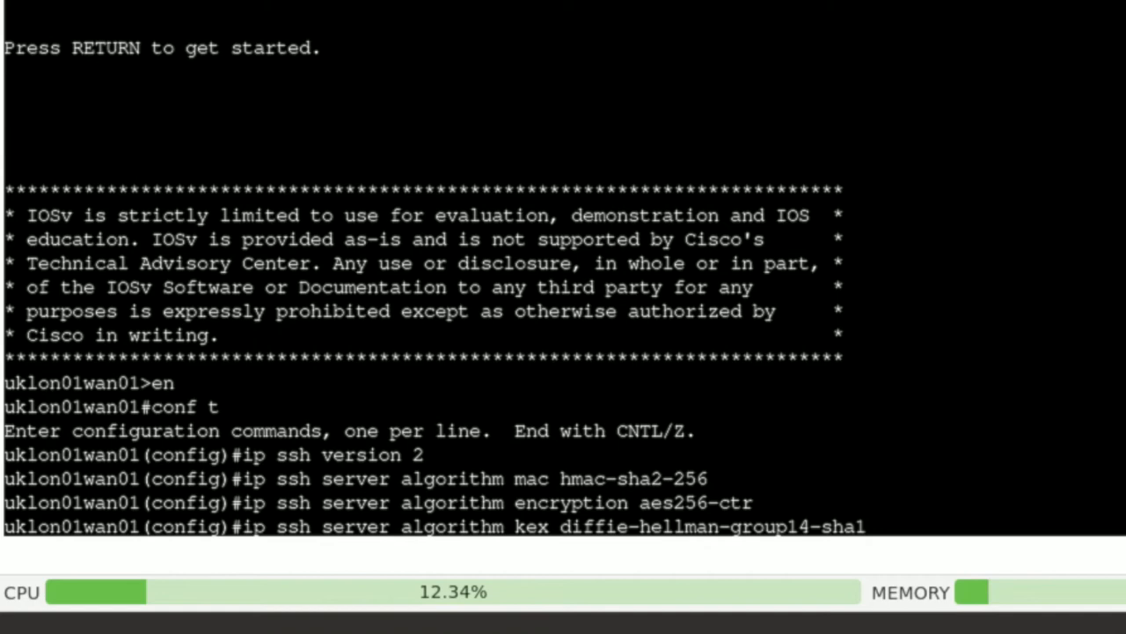
{"action": "key", "text": "Return"}
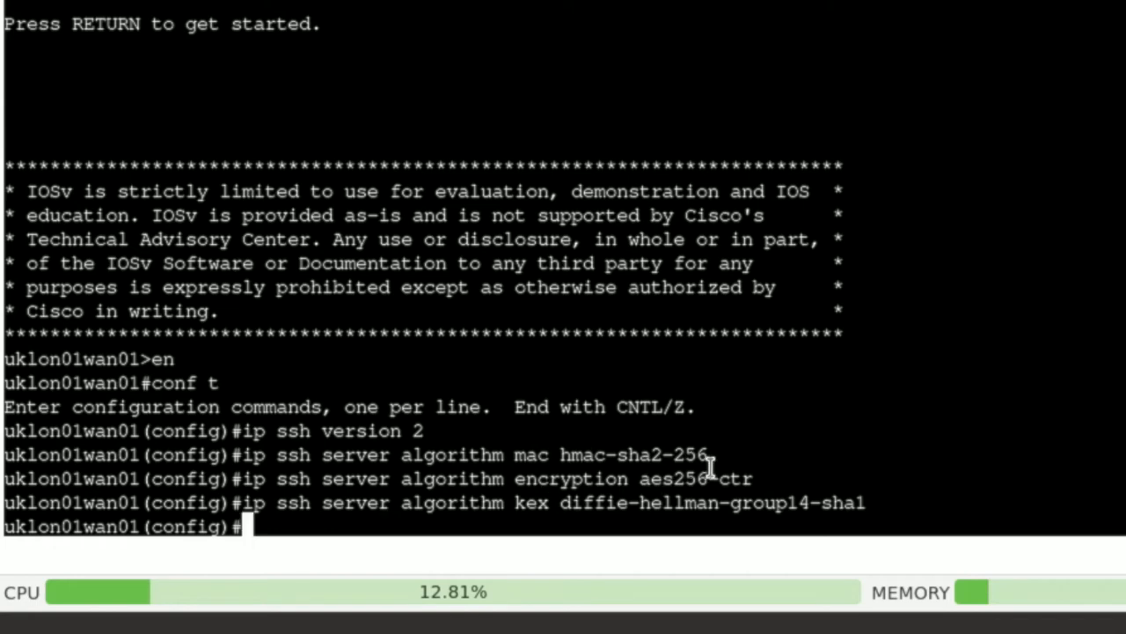
{"action": "mouse_move", "coordinate": [760, 504]}
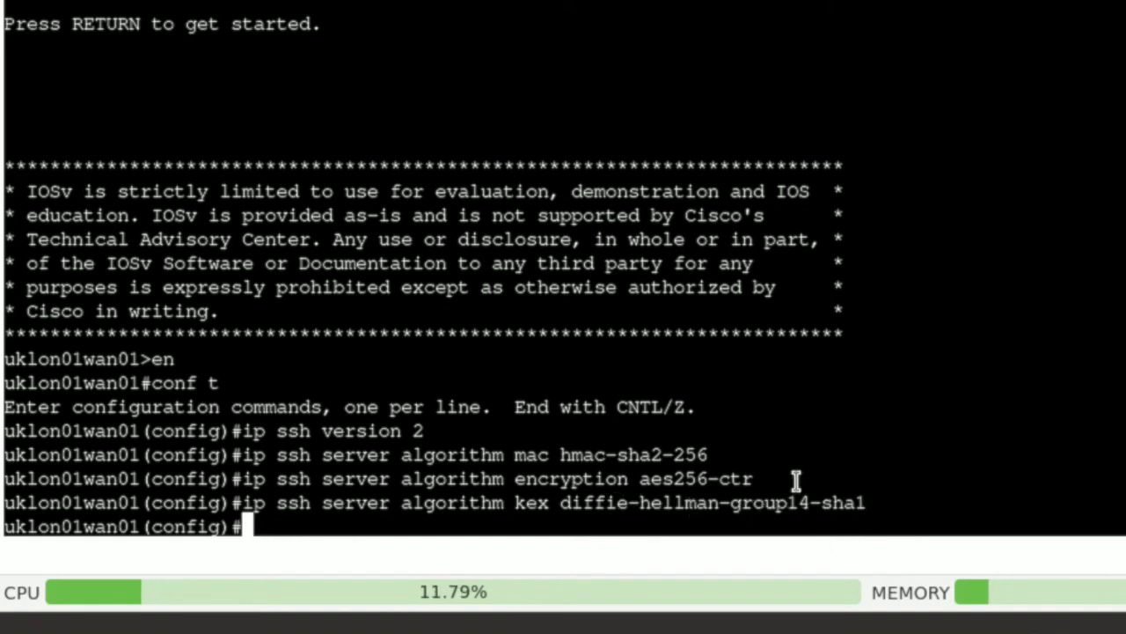
{"action": "mouse_move", "coordinate": [836, 411]}
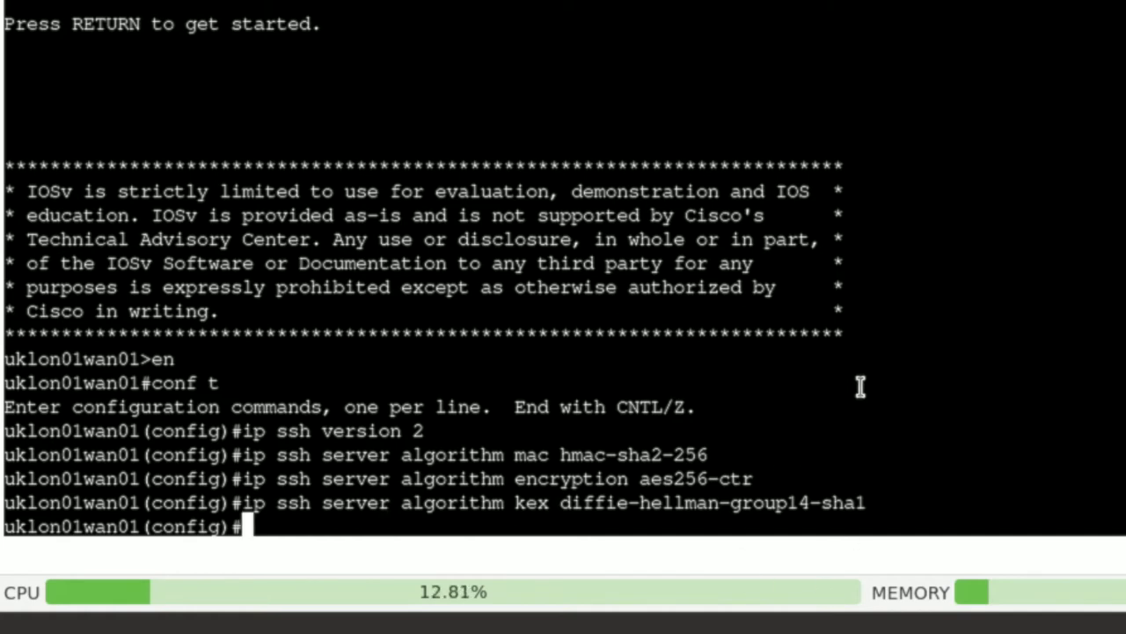
{"action": "mouse_move", "coordinate": [901, 336]}
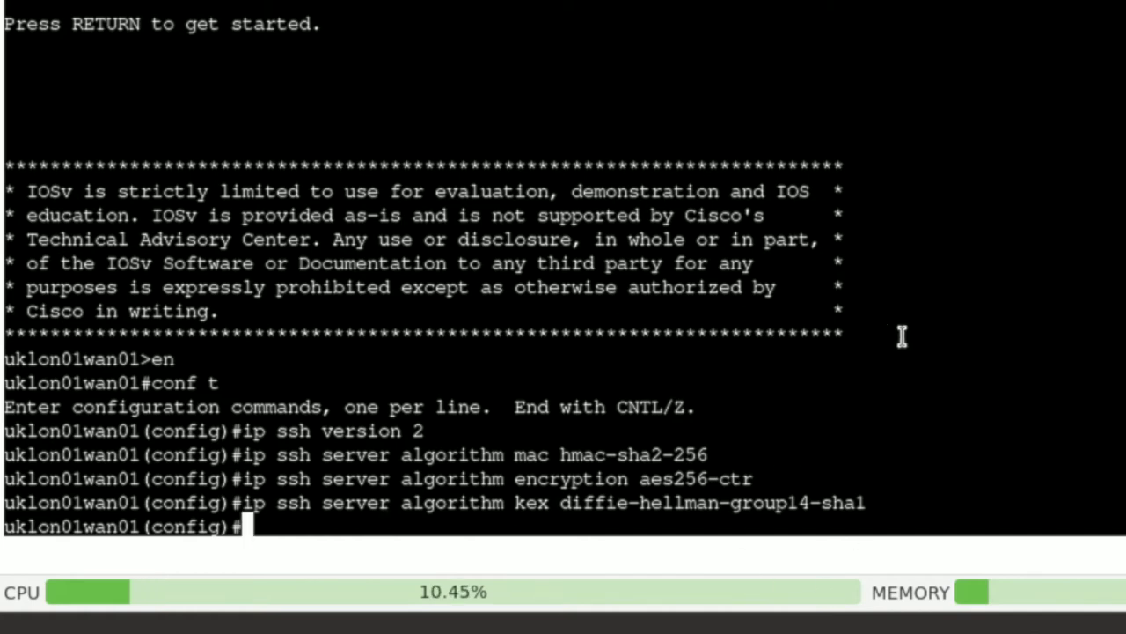
{"action": "mouse_move", "coordinate": [666, 510]}
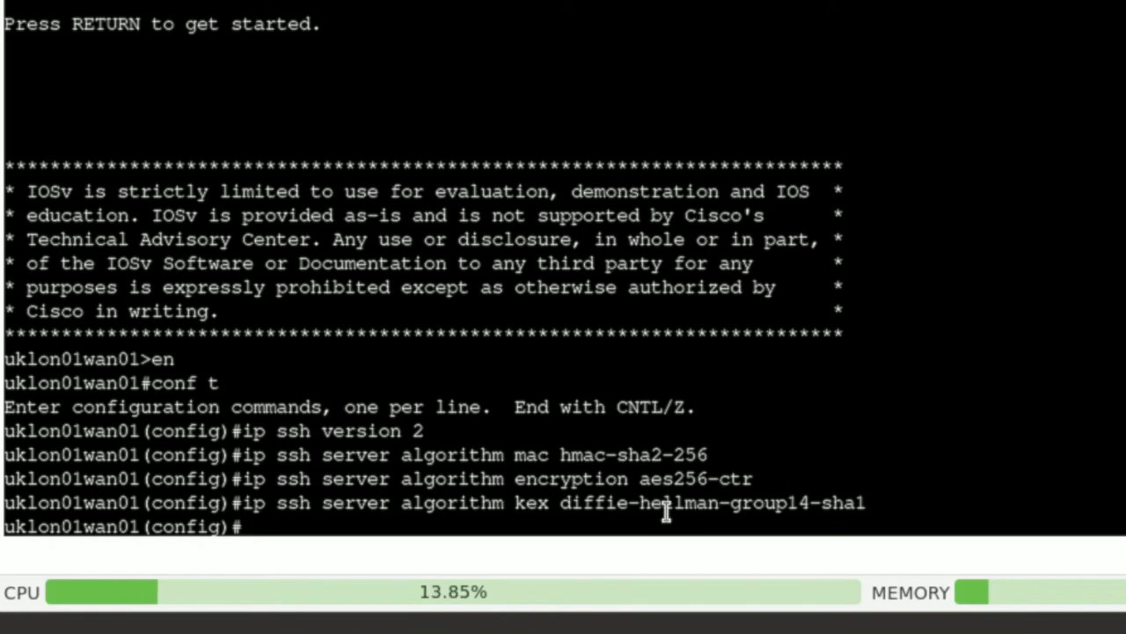
{"action": "mouse_move", "coordinate": [873, 429]}
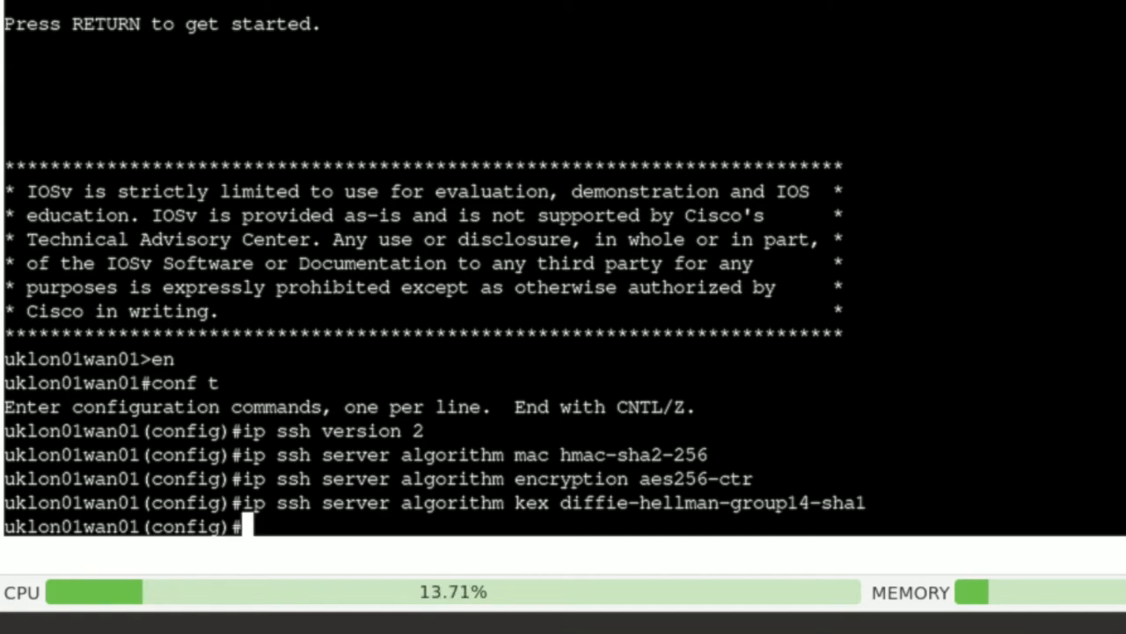
{"action": "type", "text": "ip ssh dh min size 4096"}
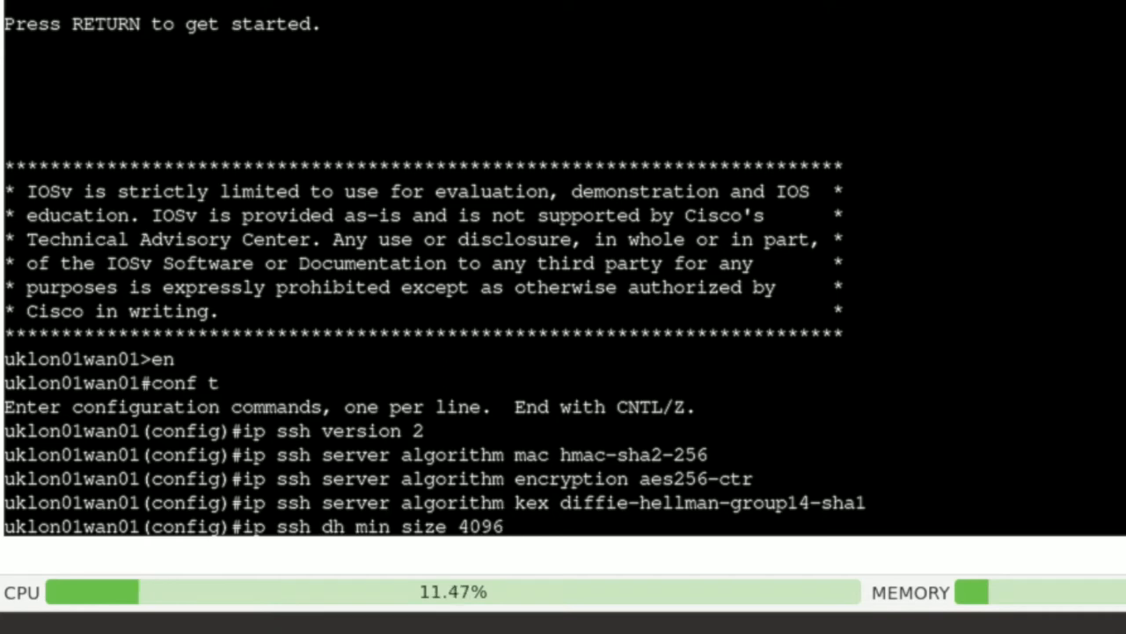
{"action": "key", "text": "Return"}
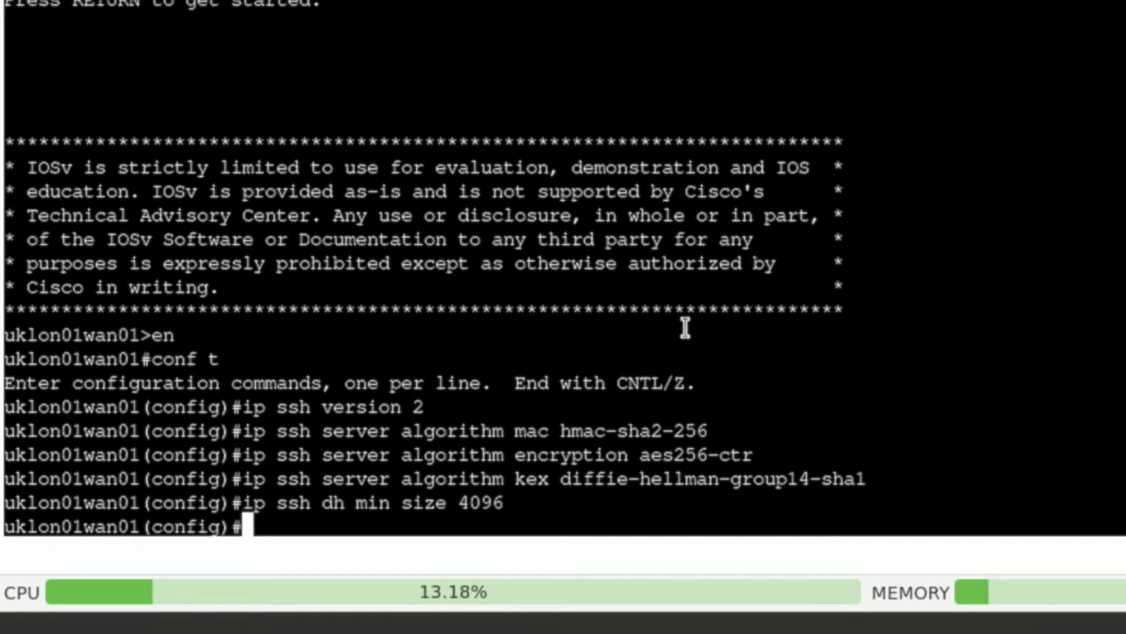
{"action": "mouse_move", "coordinate": [1032, 329]}
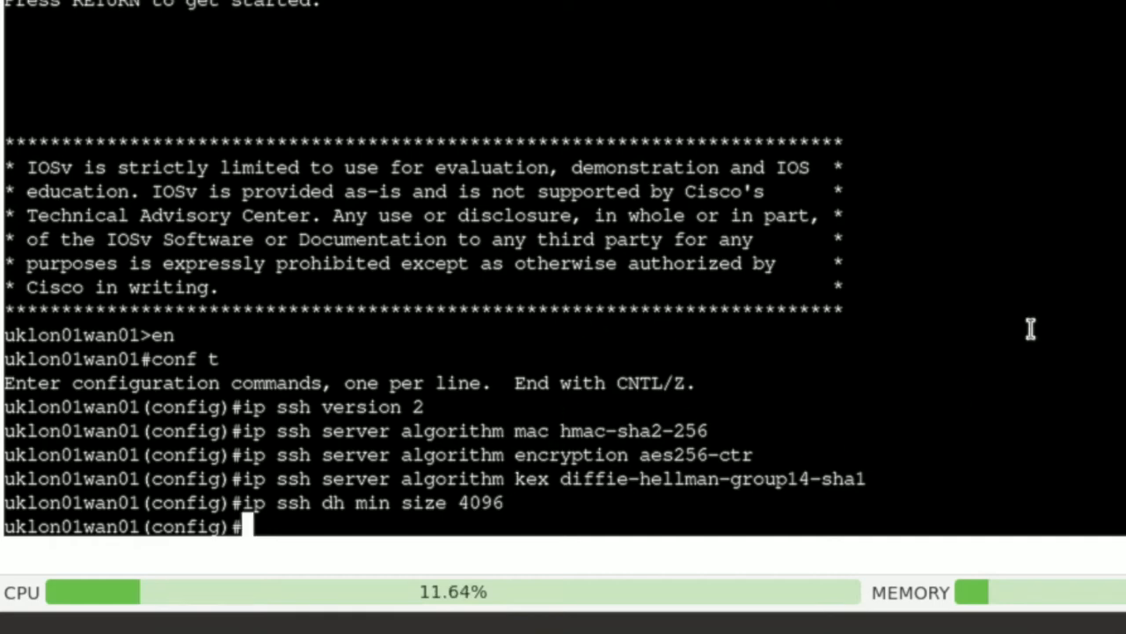
{"action": "mouse_move", "coordinate": [678, 517]}
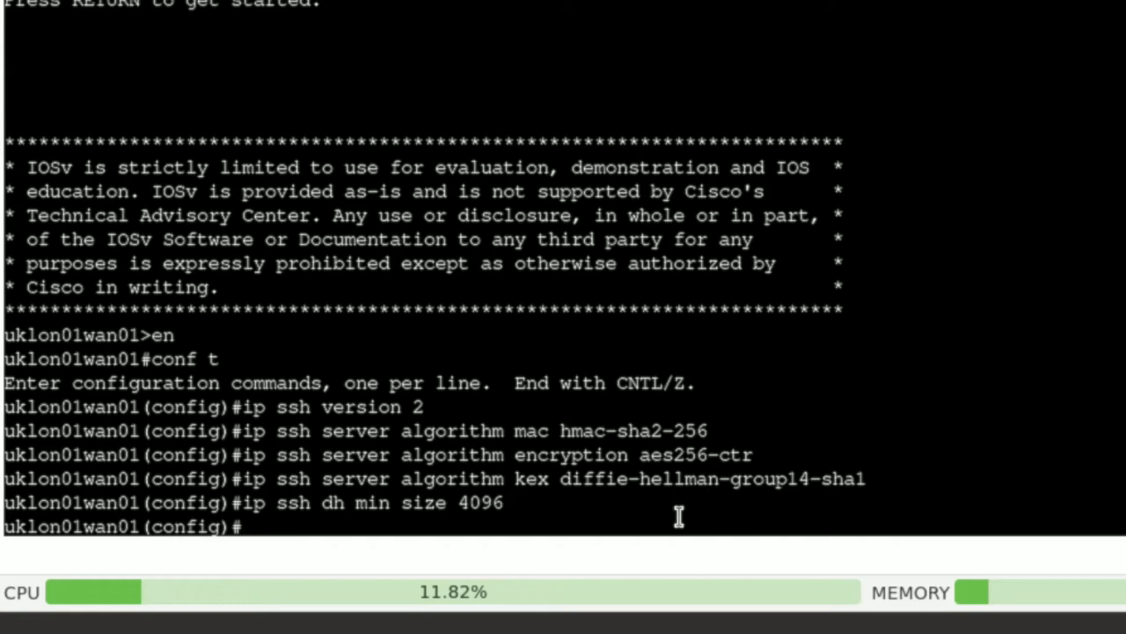
{"action": "mouse_move", "coordinate": [1112, 401]}
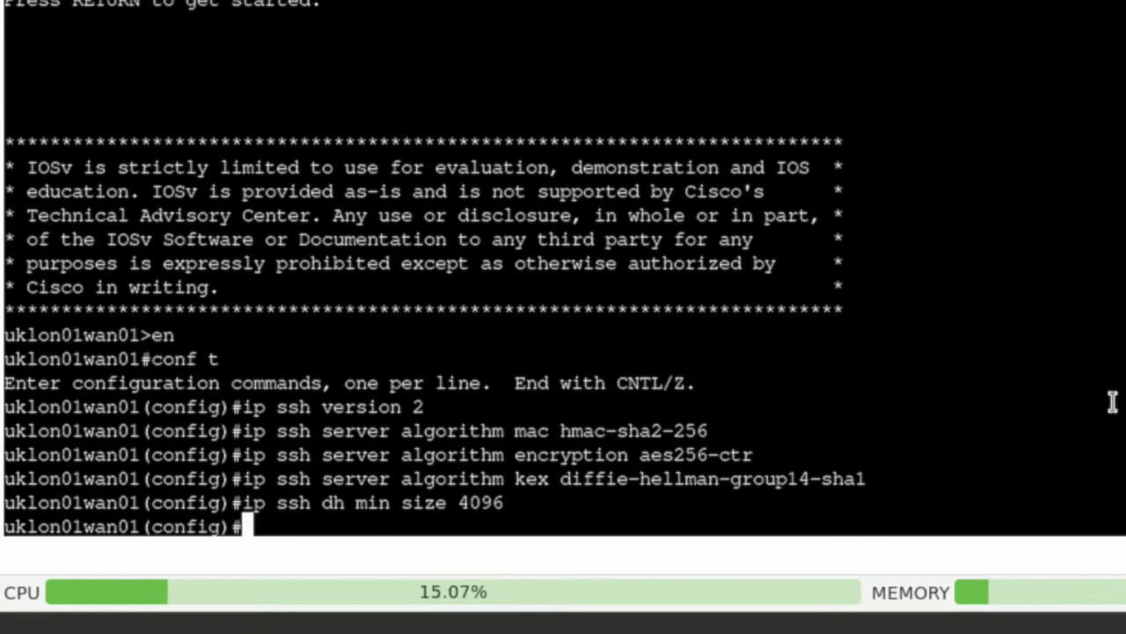
Query ip ssh server algorithm kex options, listing the supported key-exchange algorithms
{"action": "type", "text": "ip ssh server algorithm kex diffie-hellman-group14-sha1"}
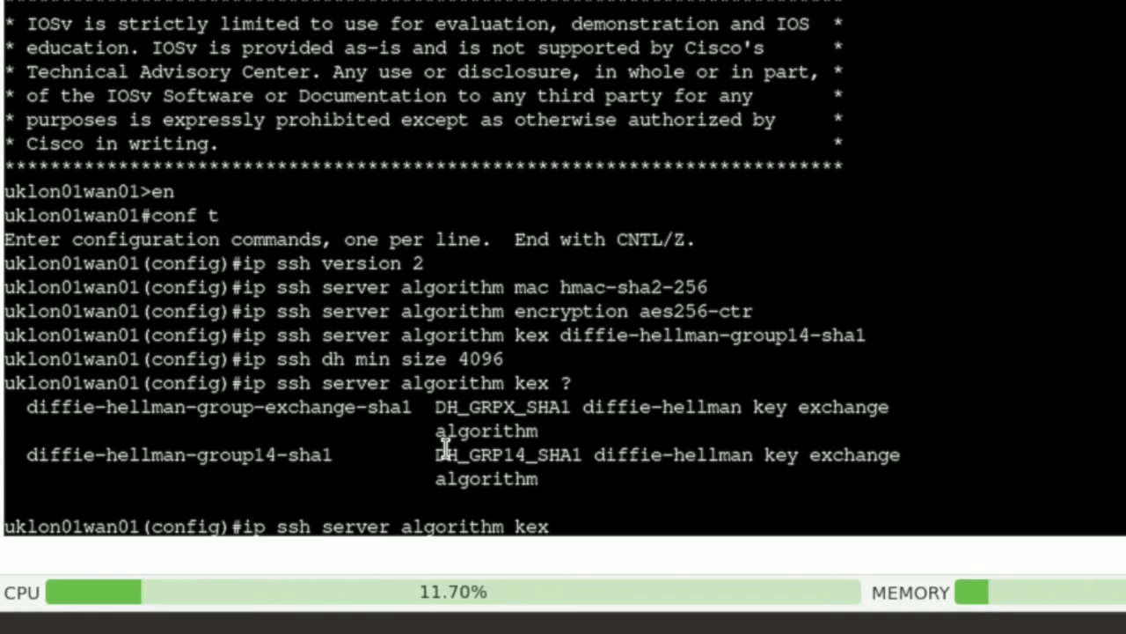
{"action": "mouse_move", "coordinate": [402, 414]}
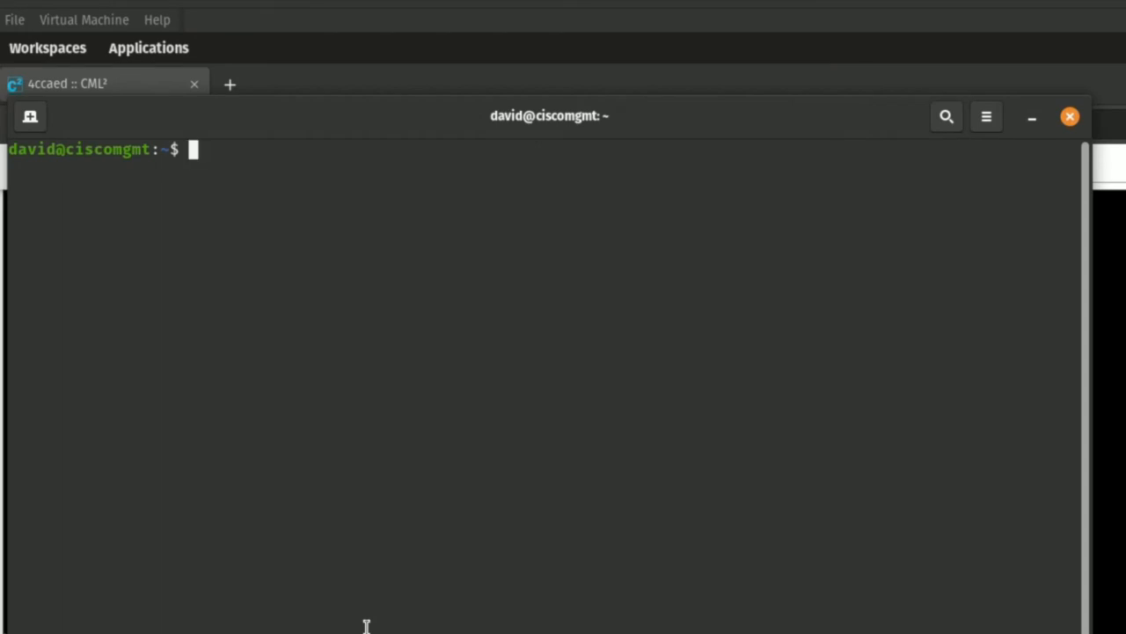
Run ssh 172.16.22.50 and observe the no matching key exchange method refusal
{"action": "type", "text": "ssh 1"}
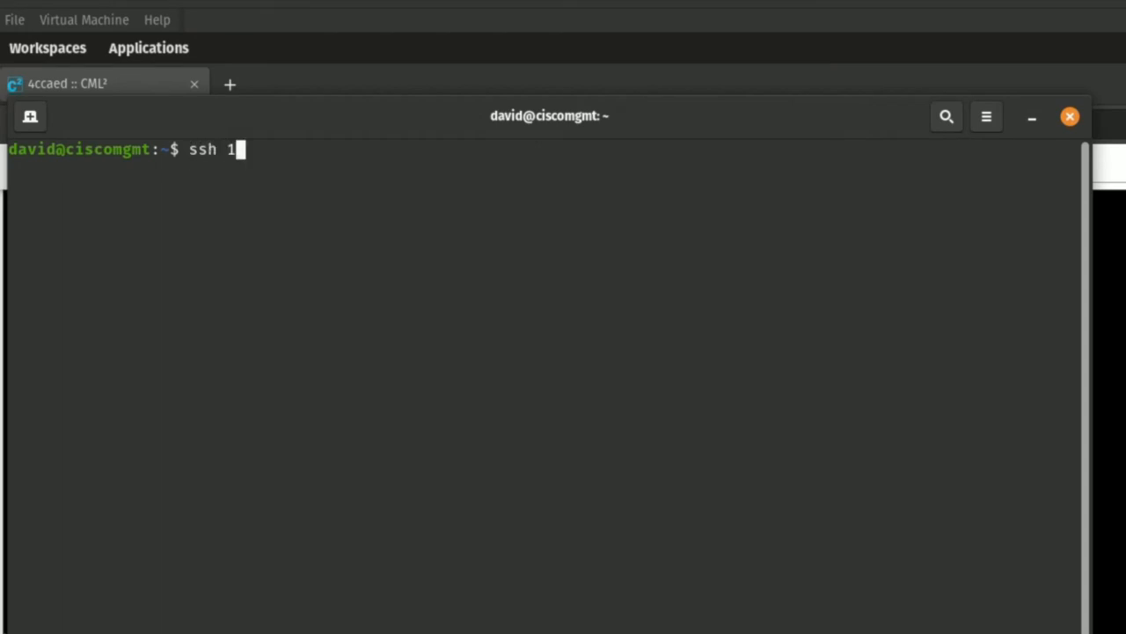
{"action": "type", "text": "72.16.22."}
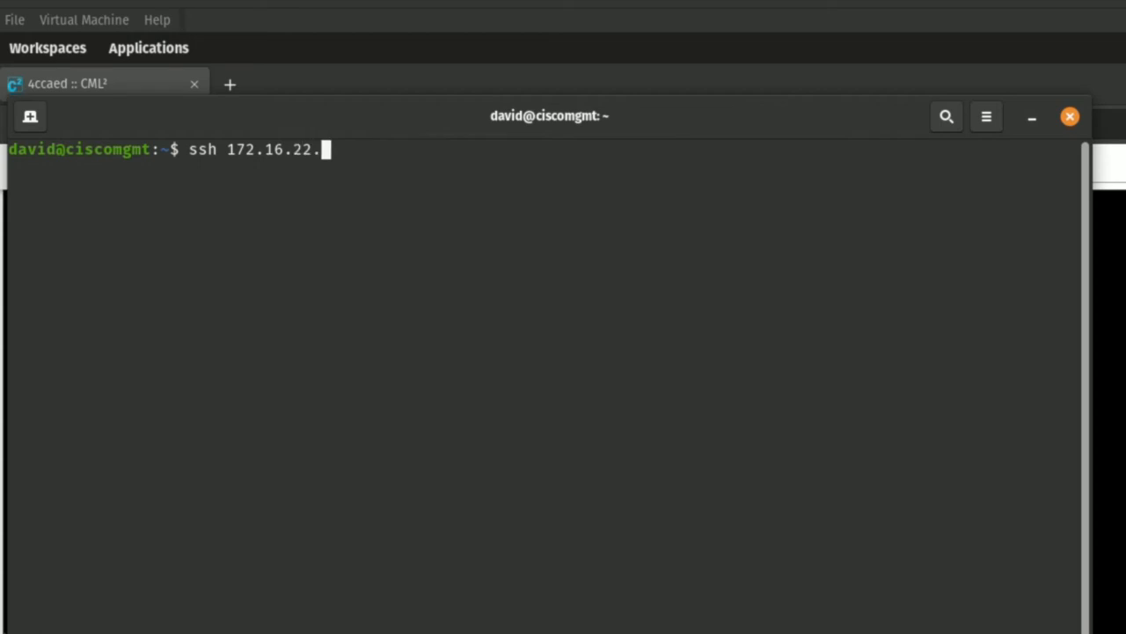
{"action": "type", "text": "50"}
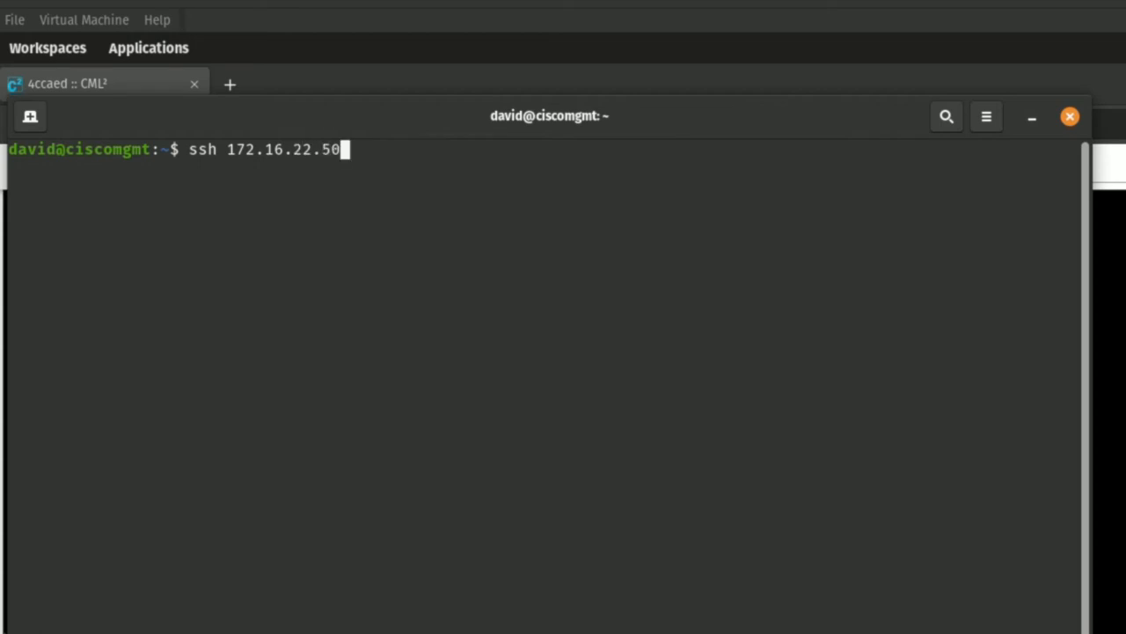
{"action": "key", "text": "Return"}
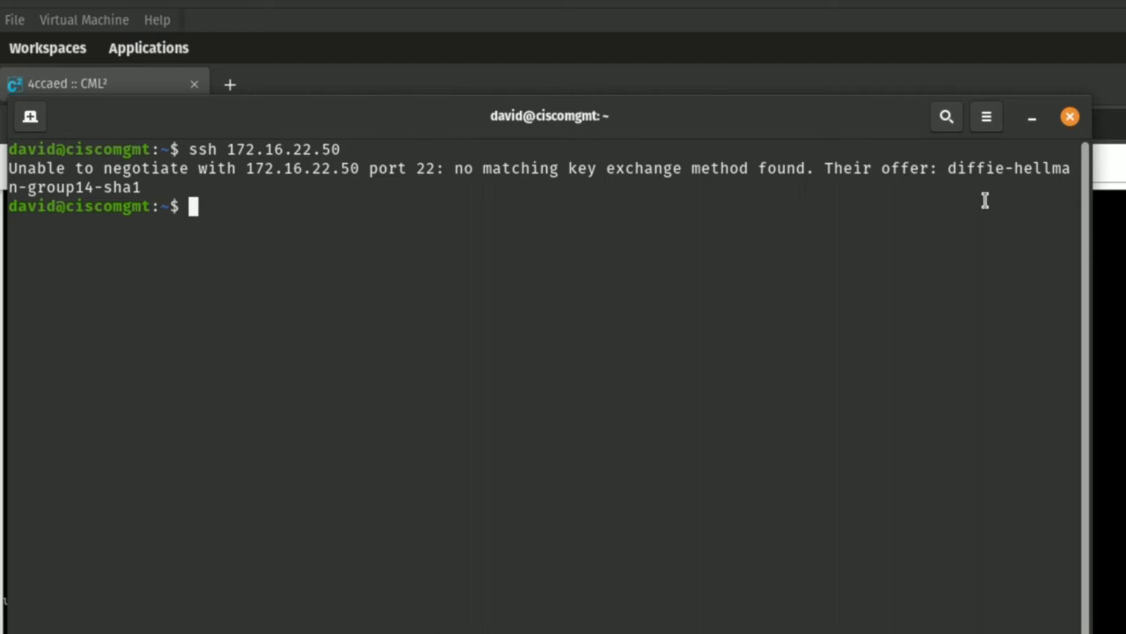
{"action": "mouse_move", "coordinate": [995, 193]}
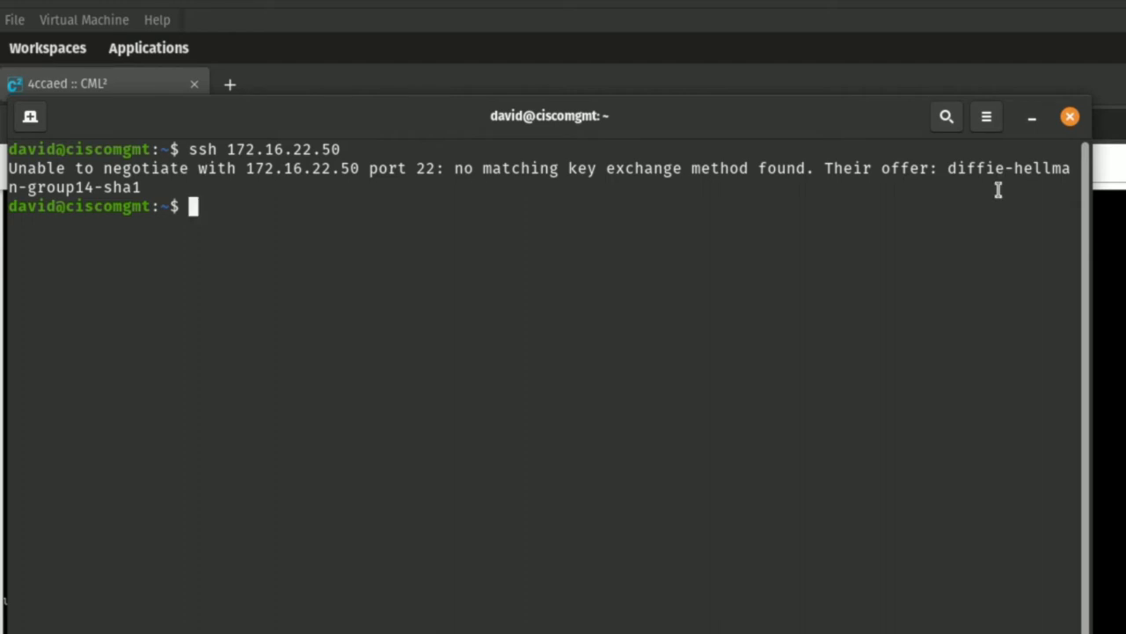
{"action": "mouse_move", "coordinate": [904, 211]}
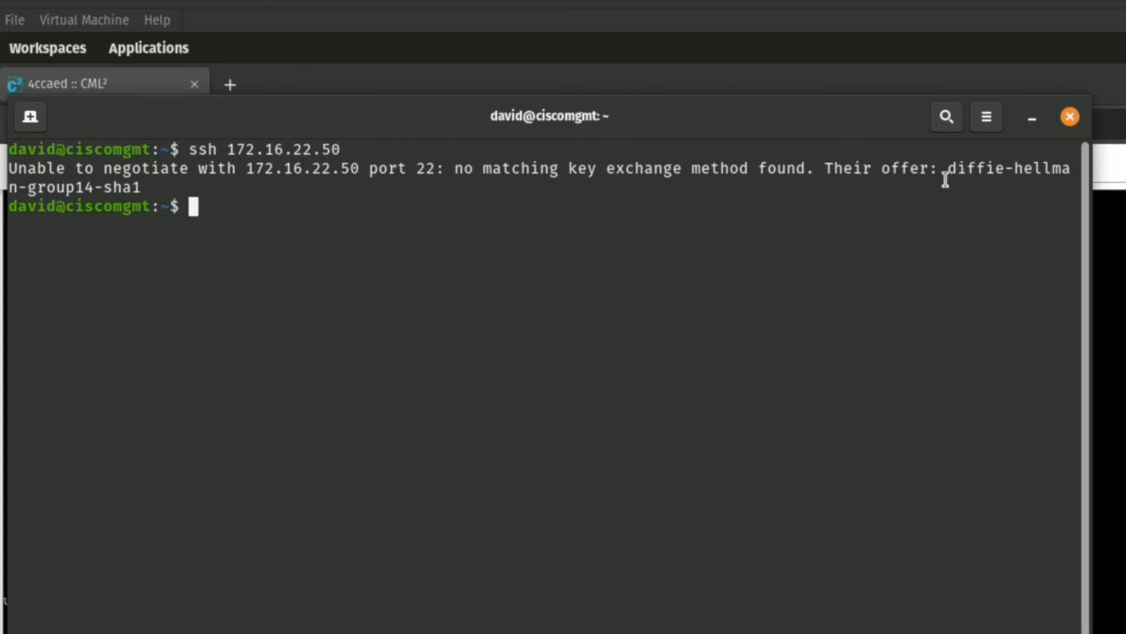
{"action": "mouse_move", "coordinate": [760, 331]}
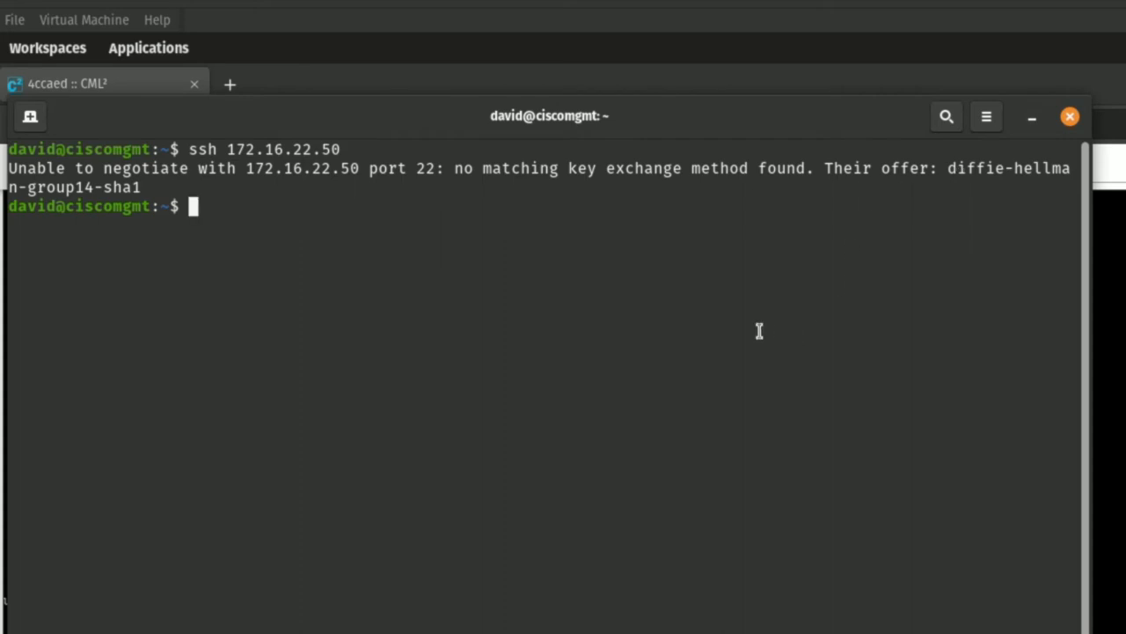
{"action": "mouse_move", "coordinate": [783, 303]}
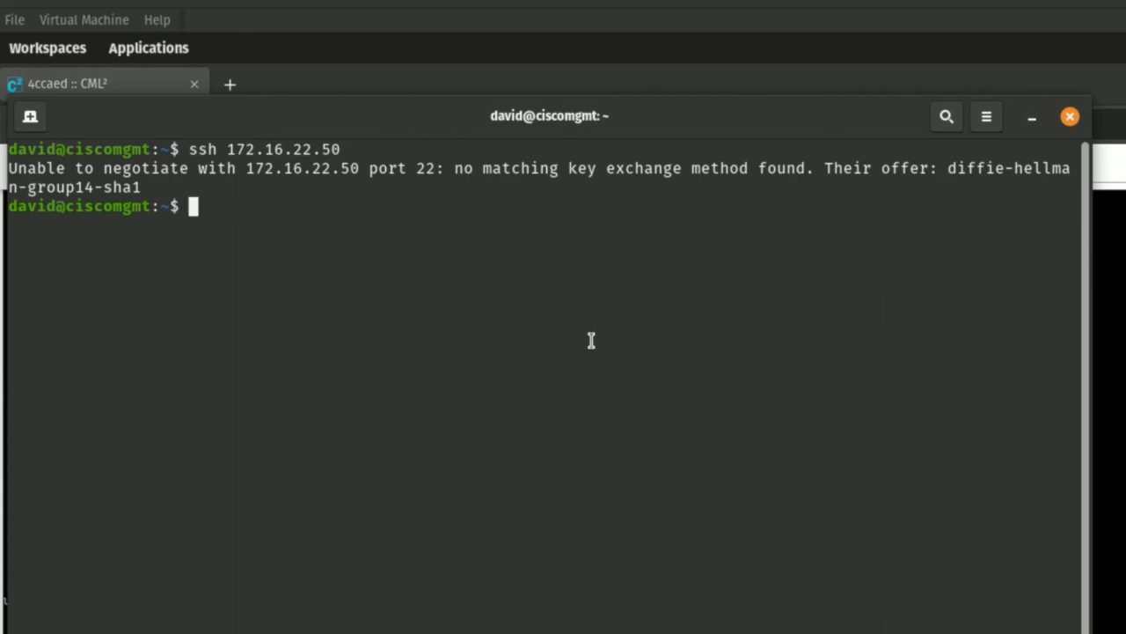
{"action": "mouse_move", "coordinate": [598, 343]}
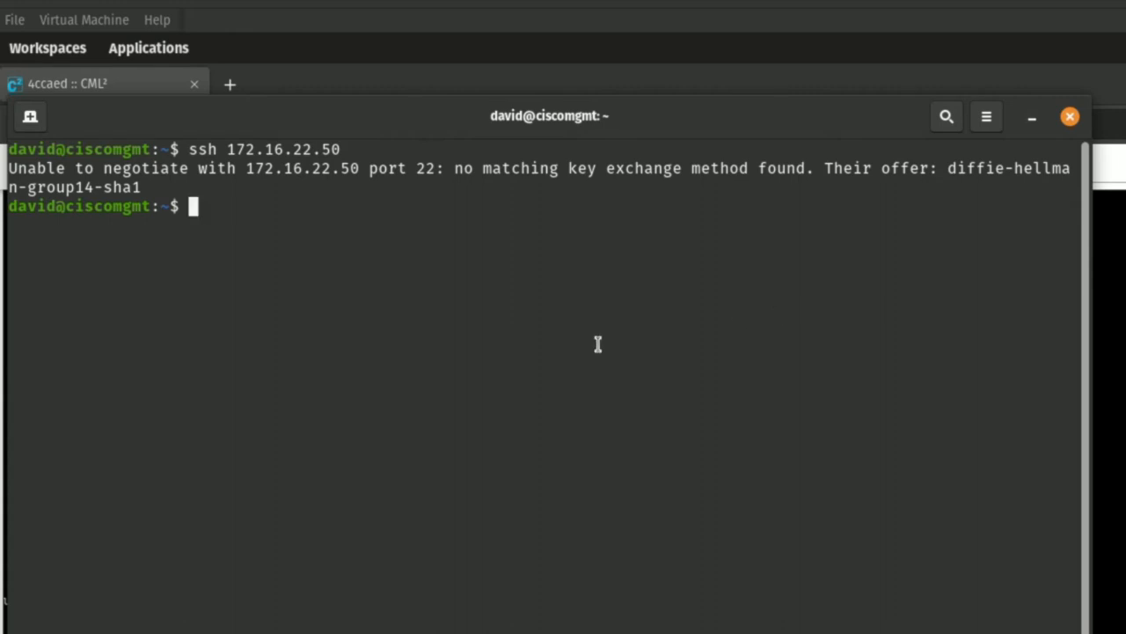
{"action": "mouse_move", "coordinate": [637, 452]}
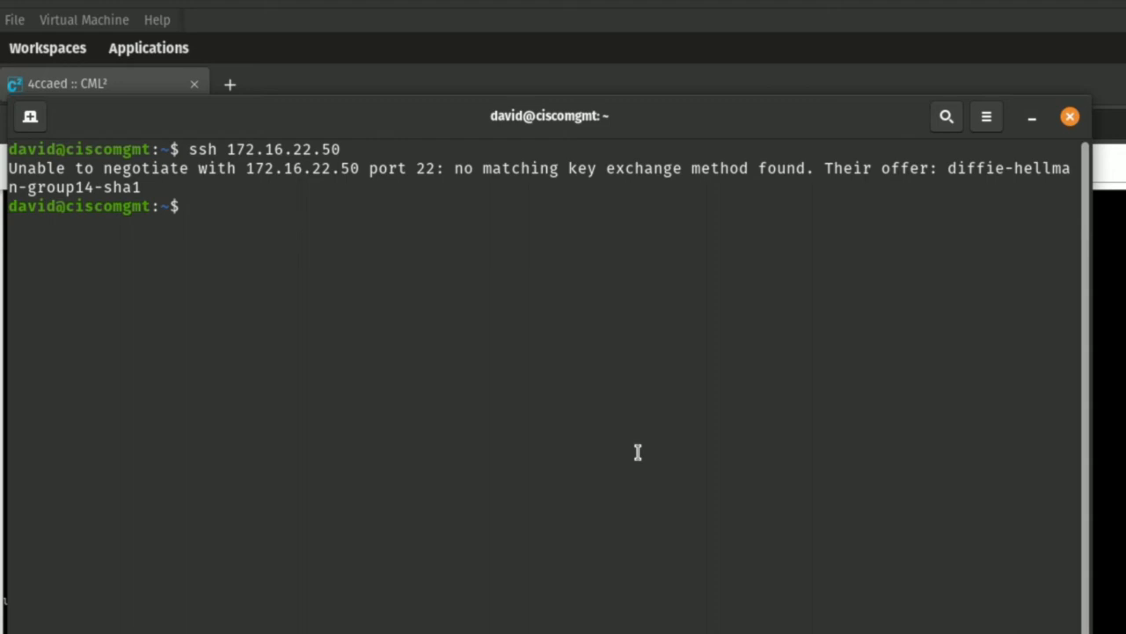
Edit .ssh/config in nano and uncomment the Host uklon01wan01 entry lines
{"action": "type", "text": "na"}
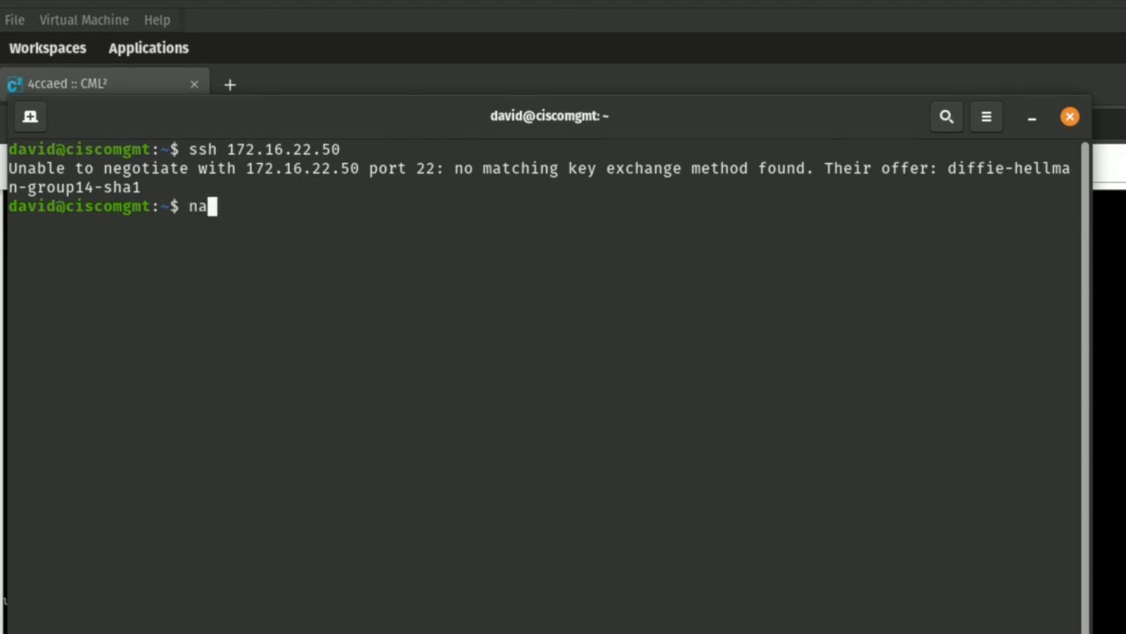
{"action": "type", "text": "no"}
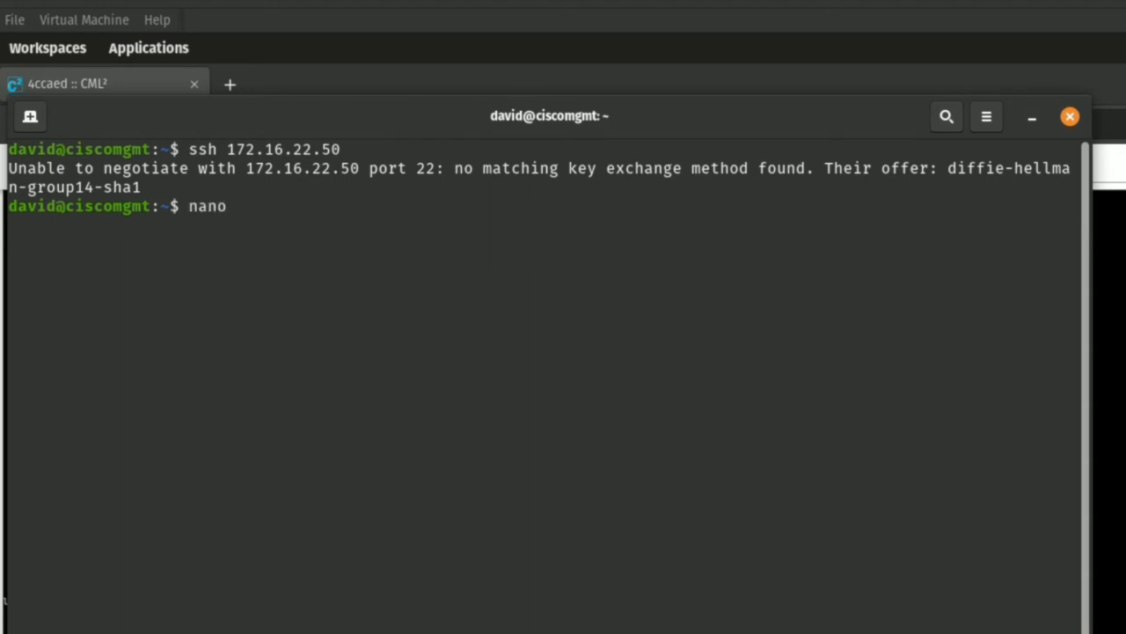
{"action": "type", "text": ".ssh"}
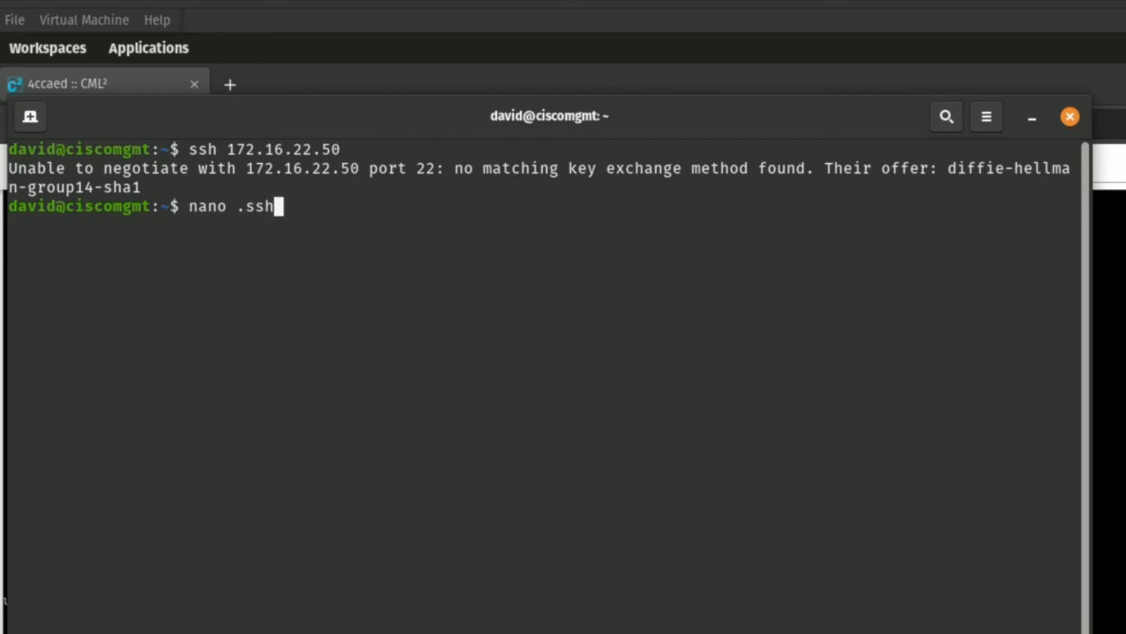
{"action": "type", "text": "/config"}
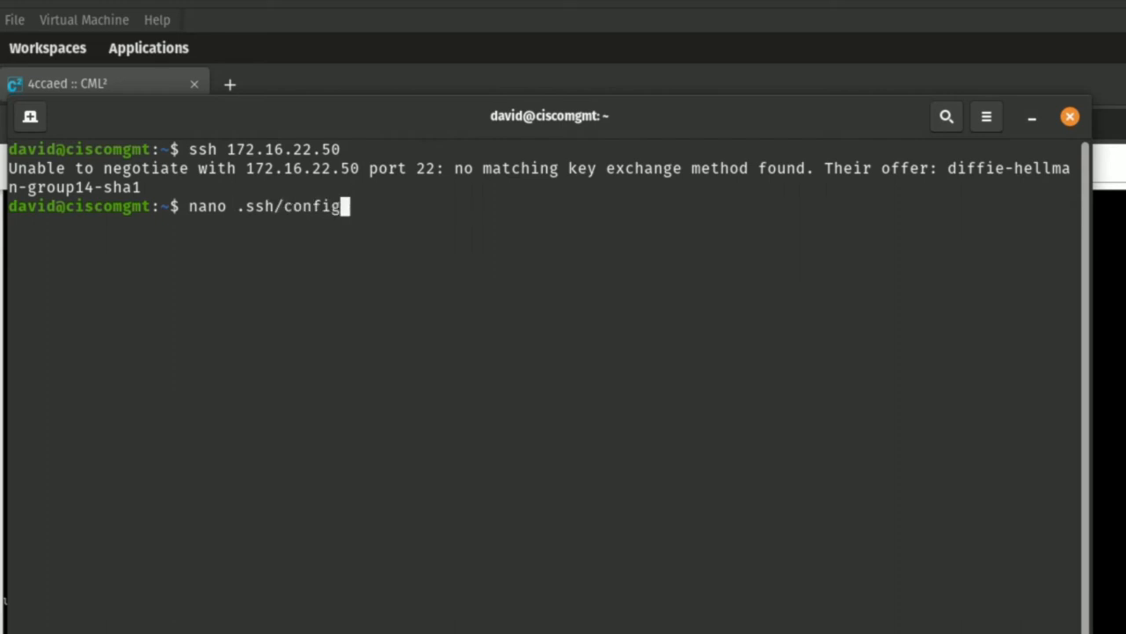
{"action": "key", "text": "Return"}
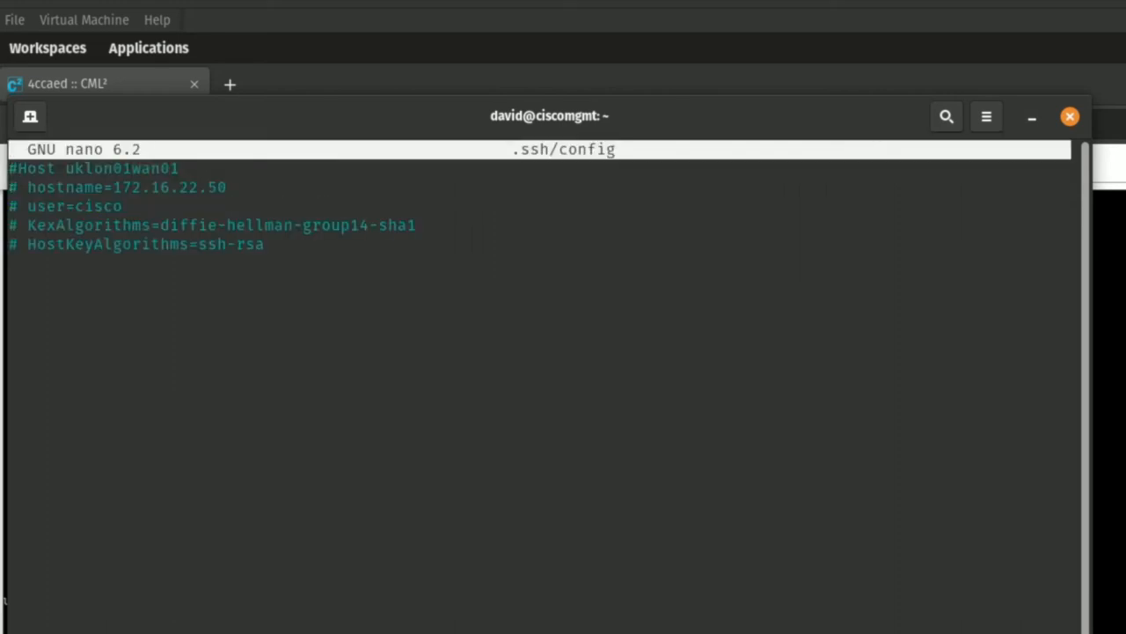
{"action": "key", "text": "BackSpace"}
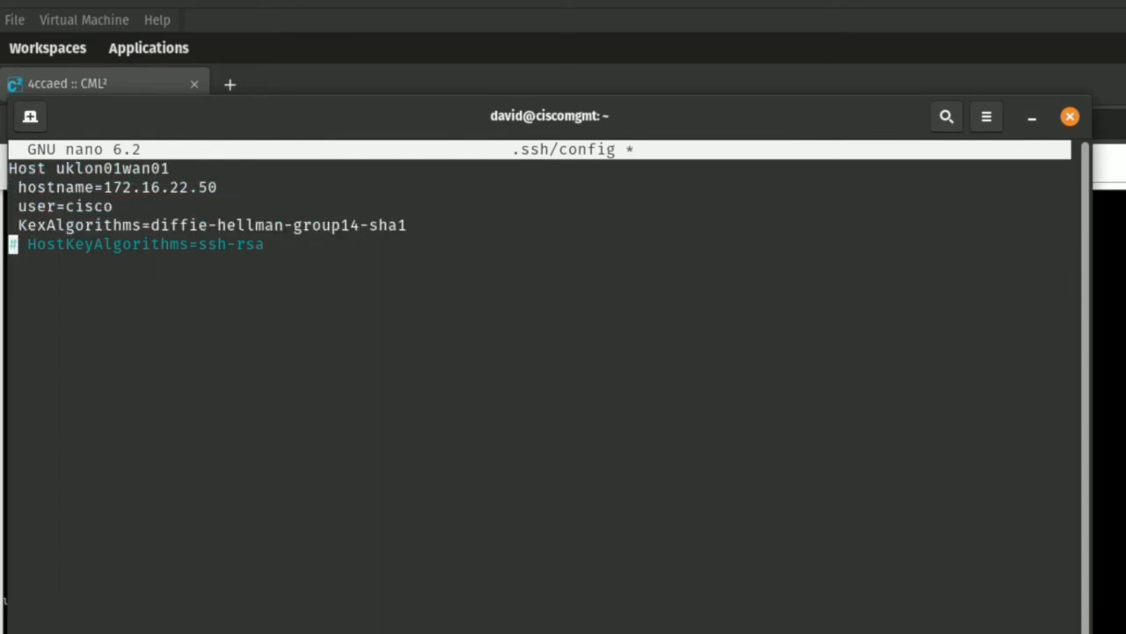
{"action": "key", "text": "Return"}
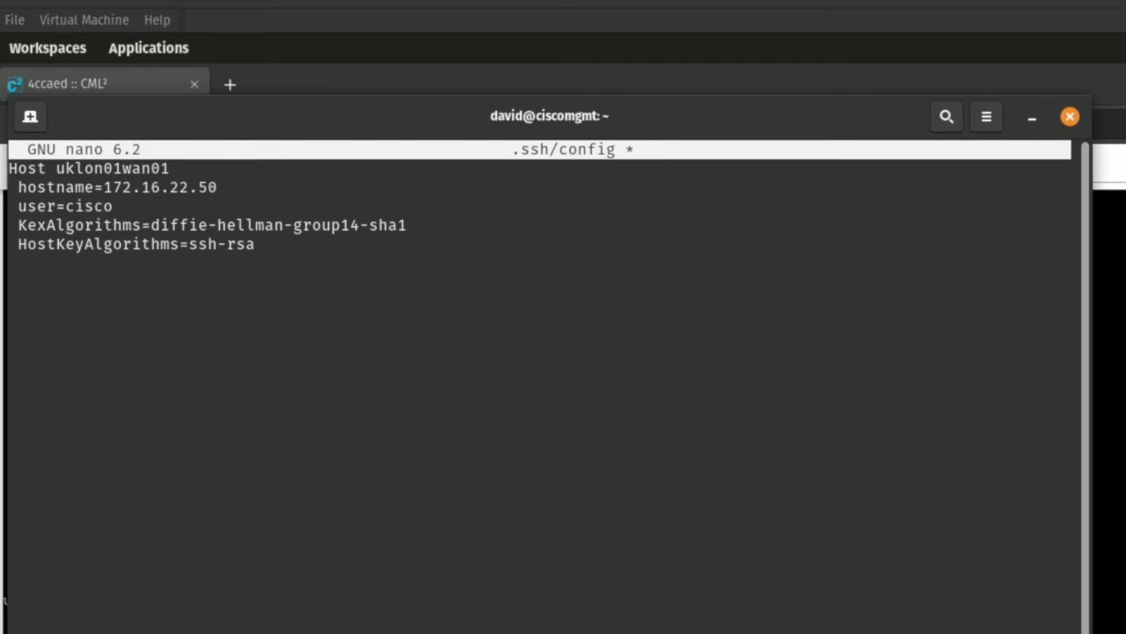
{"action": "left_click", "coordinate": [107, 226]}
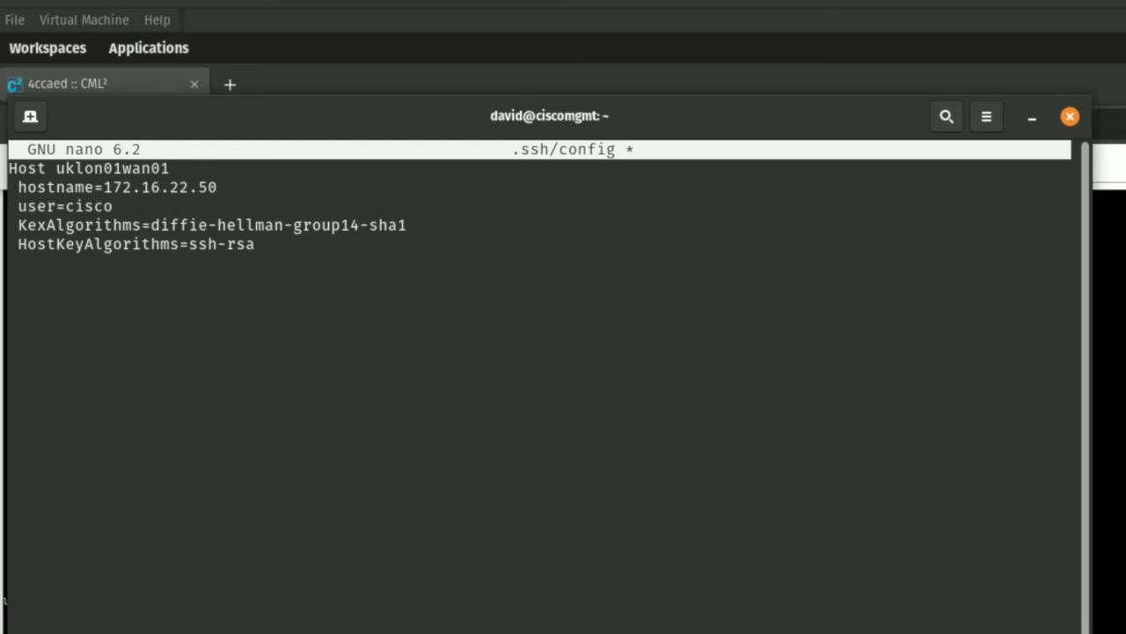
Exit nano keeping changes, then SSH to uklon01wan01 and answer yes to trust its RSA host key
{"action": "key", "text": "ctrl+x"}
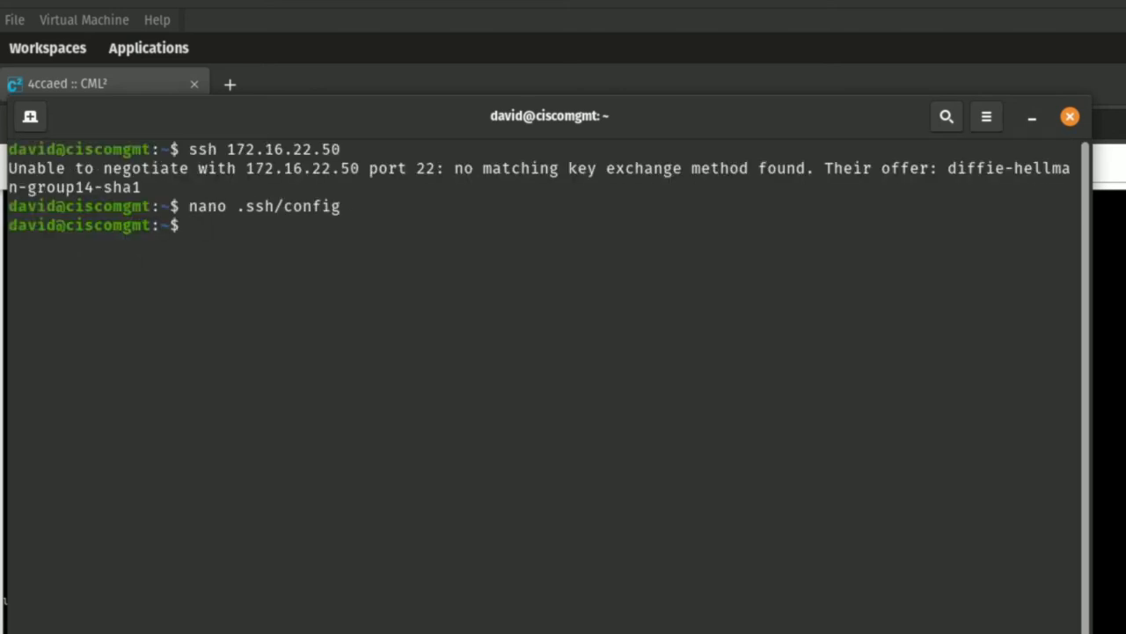
{"action": "type", "text": "ssh u"}
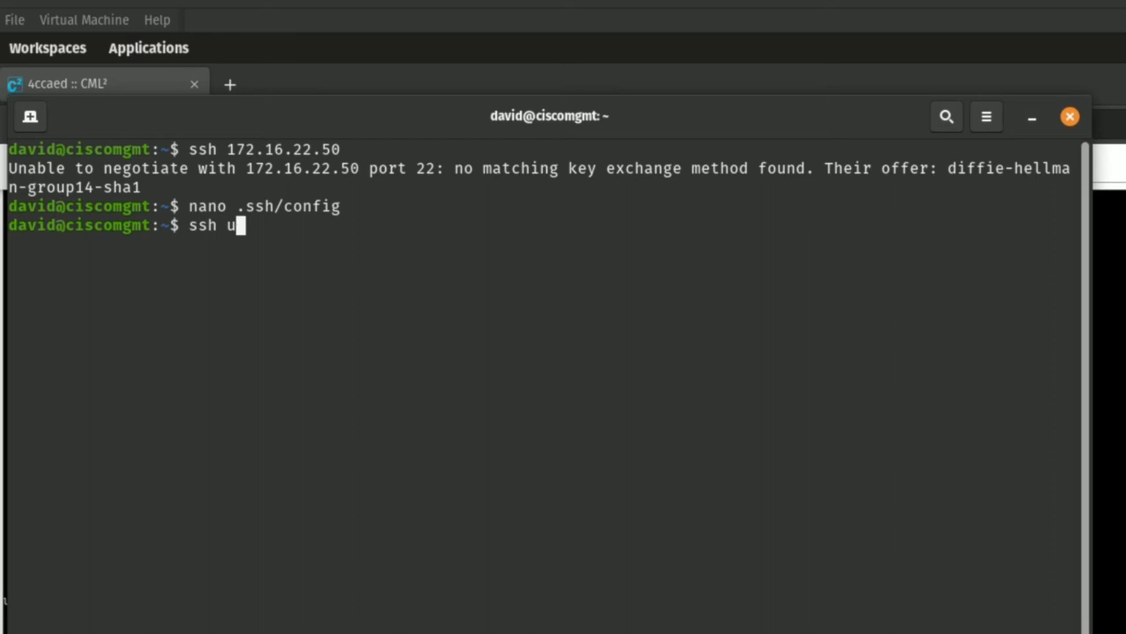
{"action": "type", "text": "klon01wan01"}
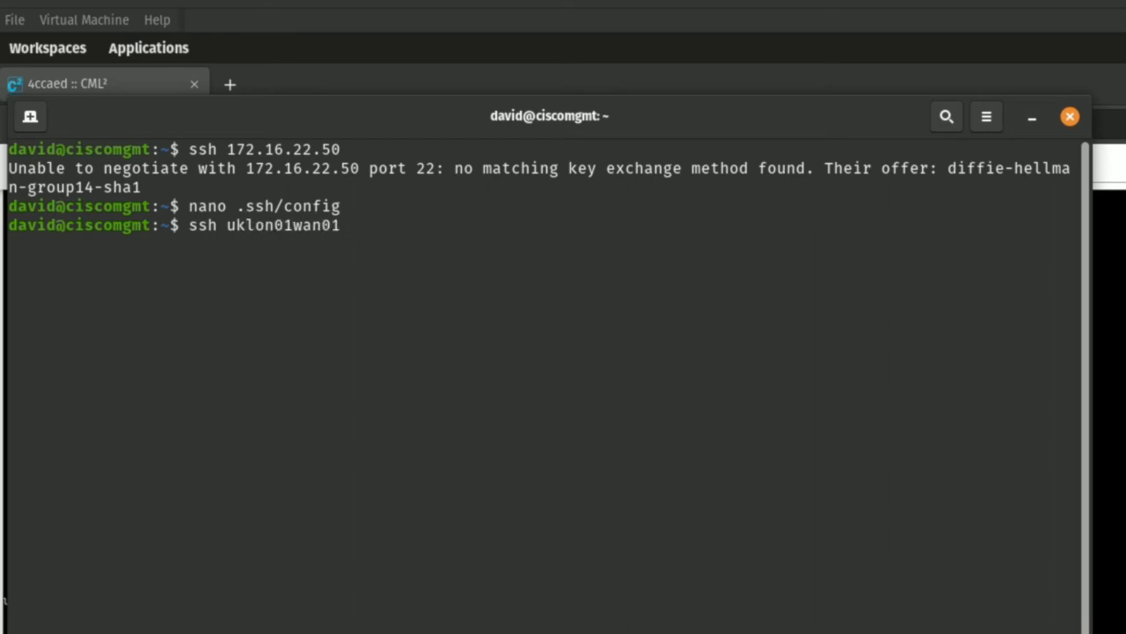
{"action": "key", "text": "Return"}
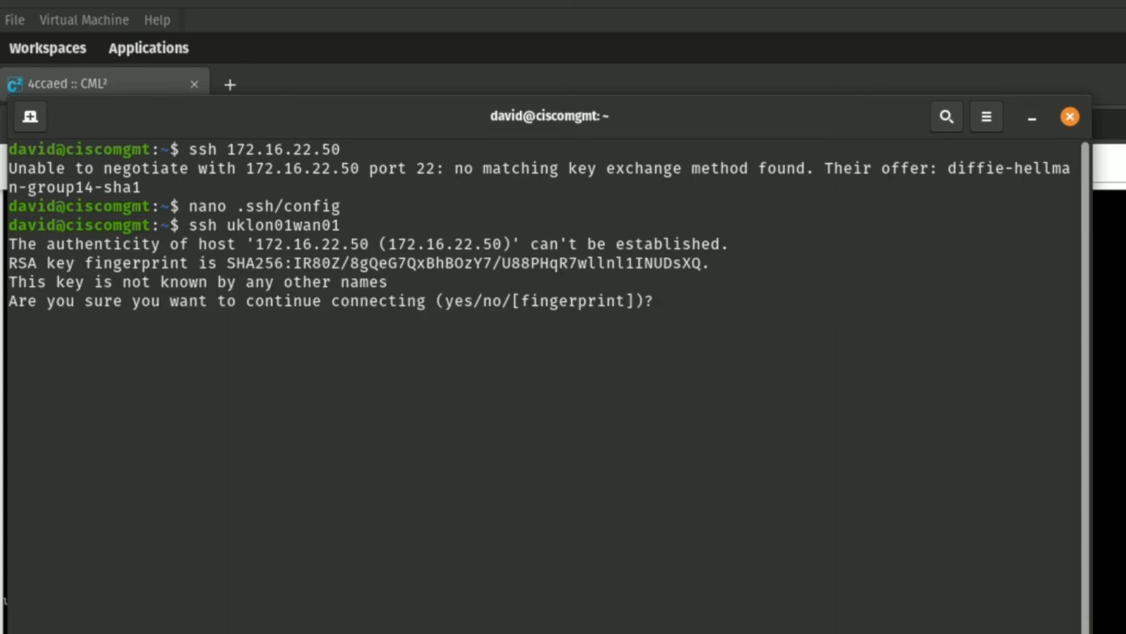
{"action": "type", "text": "yes"}
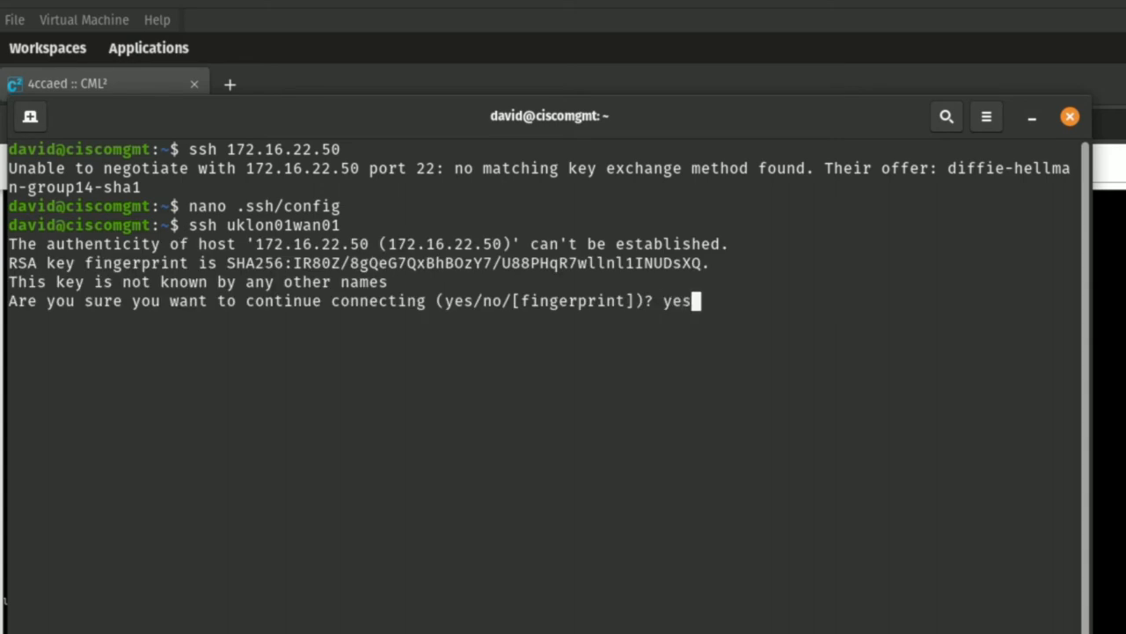
{"action": "key", "text": "Return"}
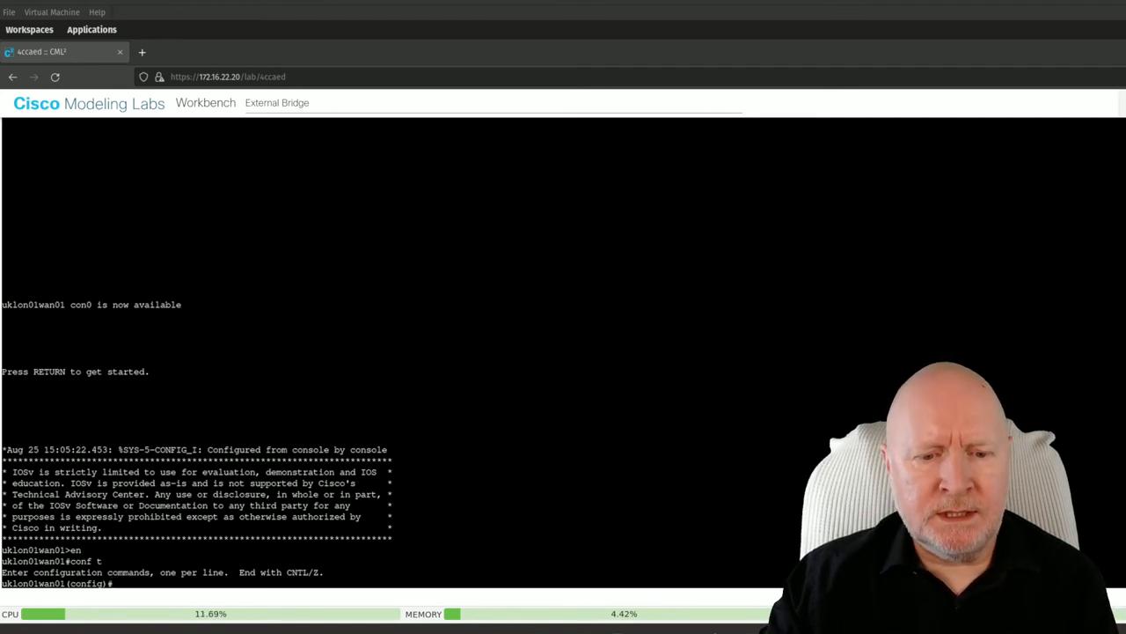
Add the SSH_ACL permit for 172.16.22.0 0.0.0.255 and enter line vty 0 15 configuration
{"action": "right_click", "coordinate": [631, 278]}
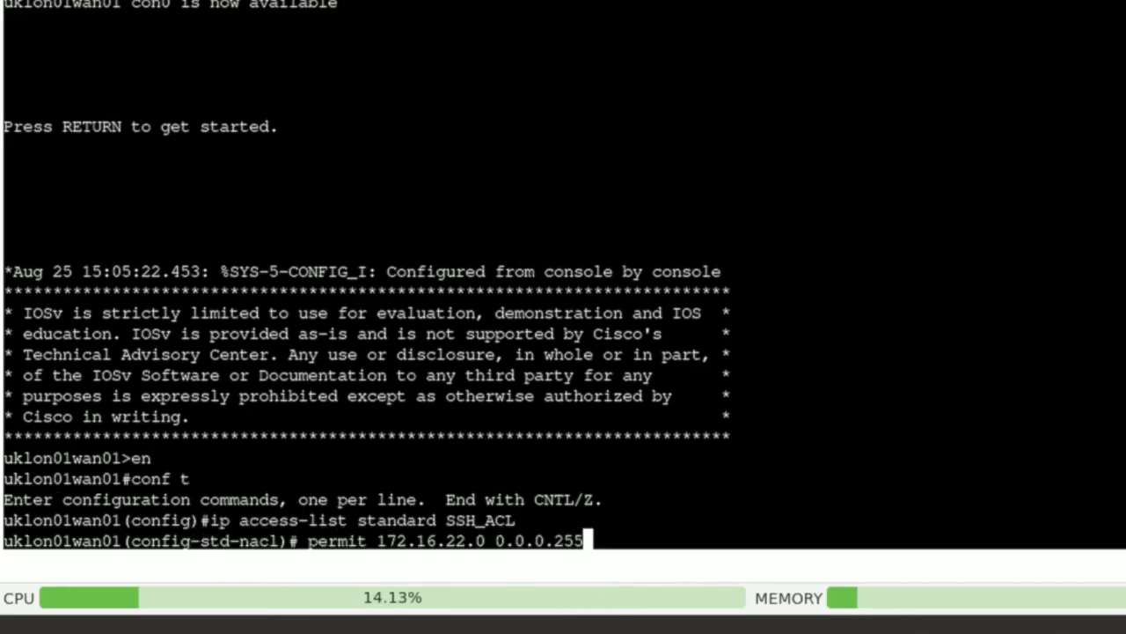
{"action": "key", "text": "Return"}
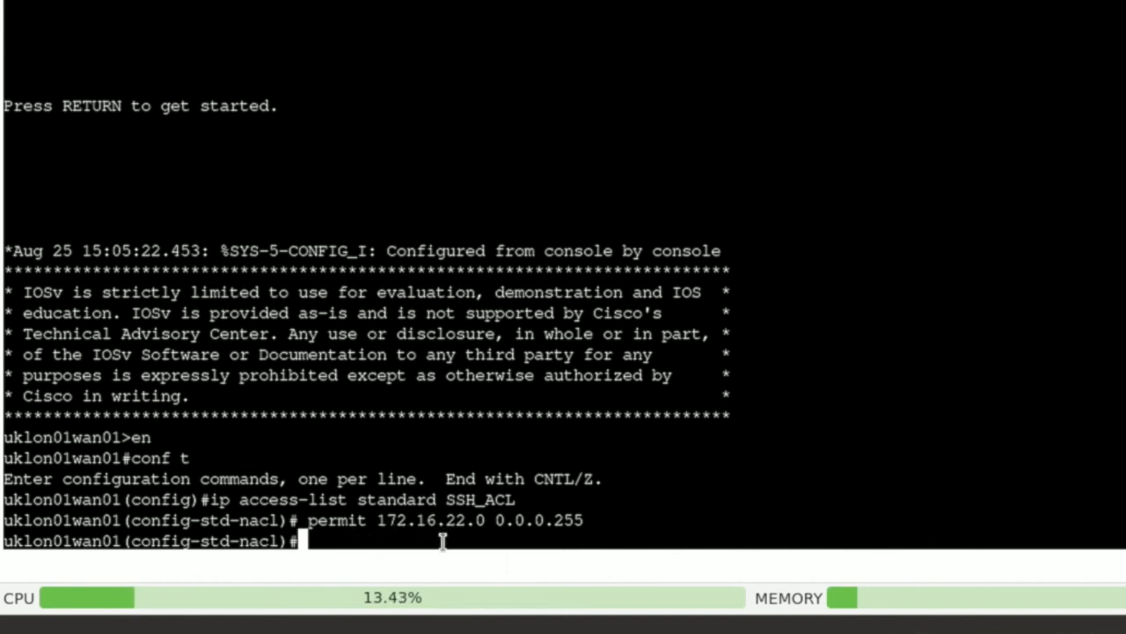
{"action": "mouse_move", "coordinate": [599, 508]}
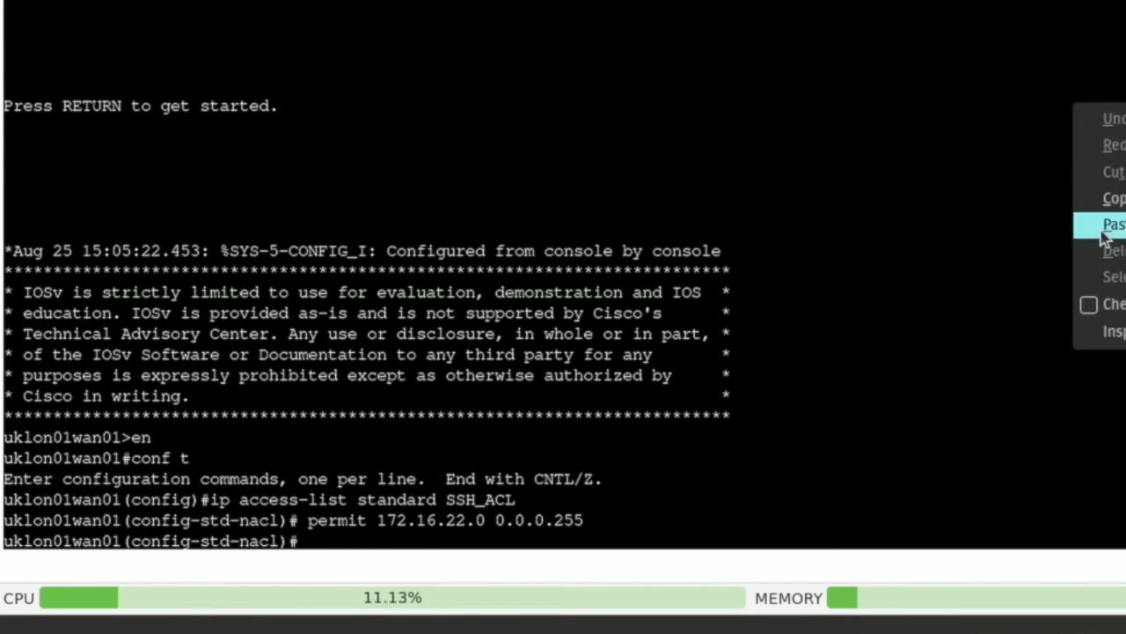
{"action": "type", "text": "line vty 0 15"}
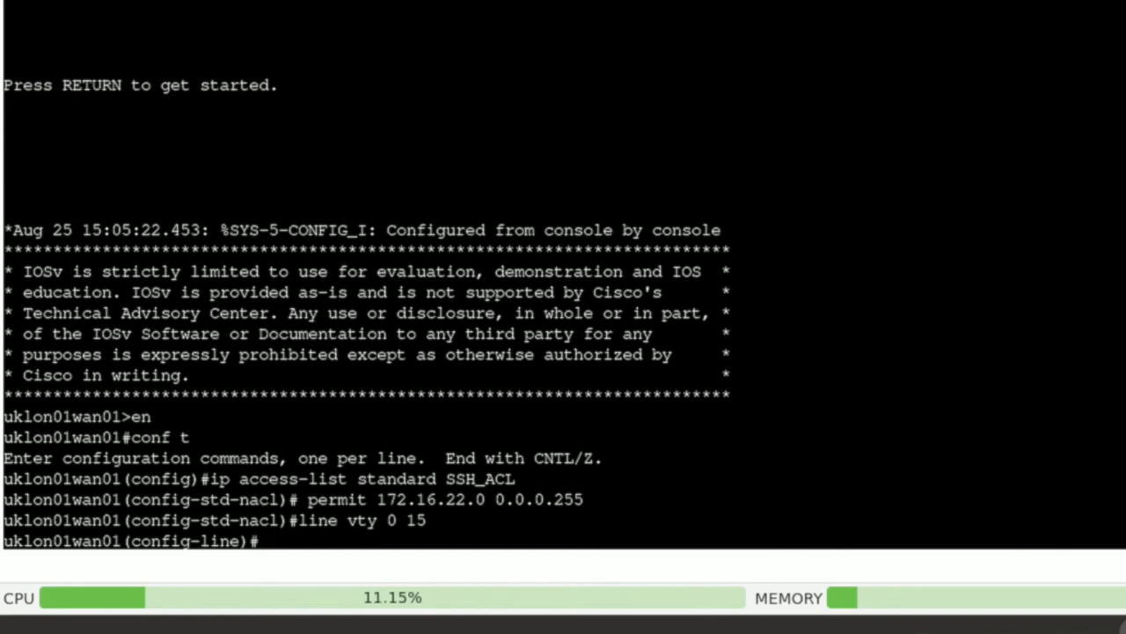
{"action": "mouse_move", "coordinate": [975, 288]}
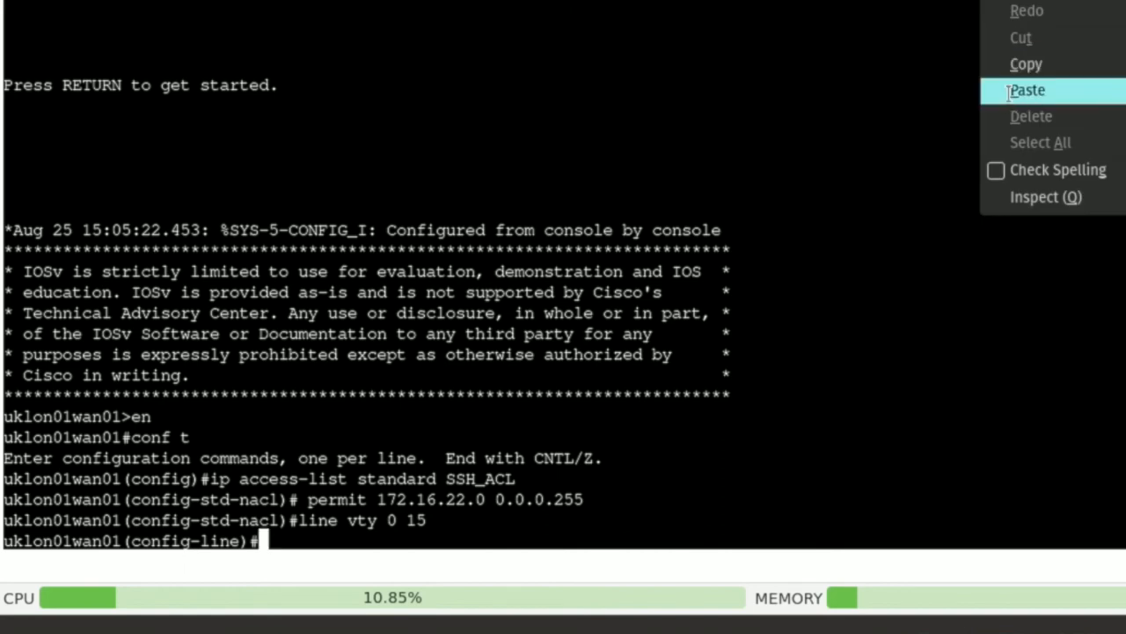
{"action": "left_click", "coordinate": [1028, 90]}
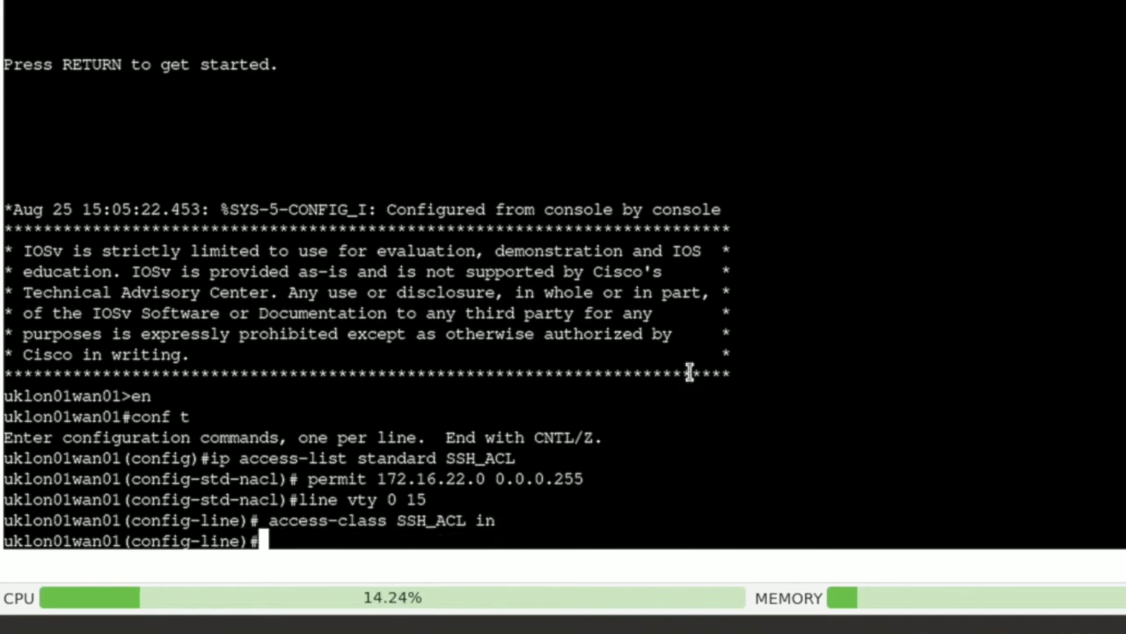
{"action": "mouse_move", "coordinate": [579, 520]}
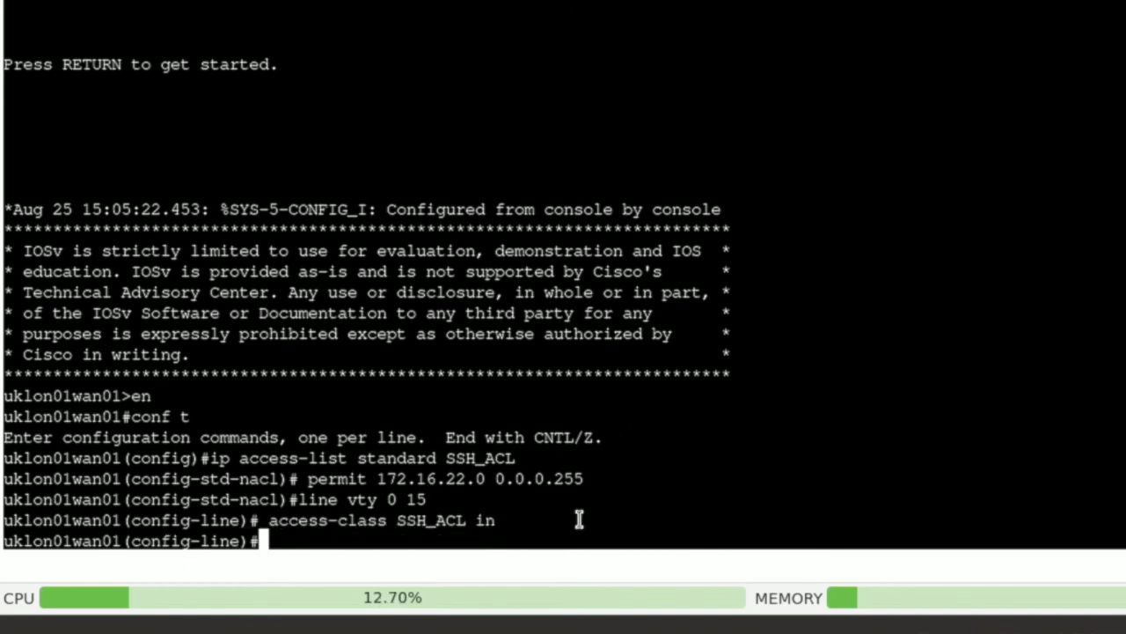
{"action": "mouse_move", "coordinate": [824, 461]}
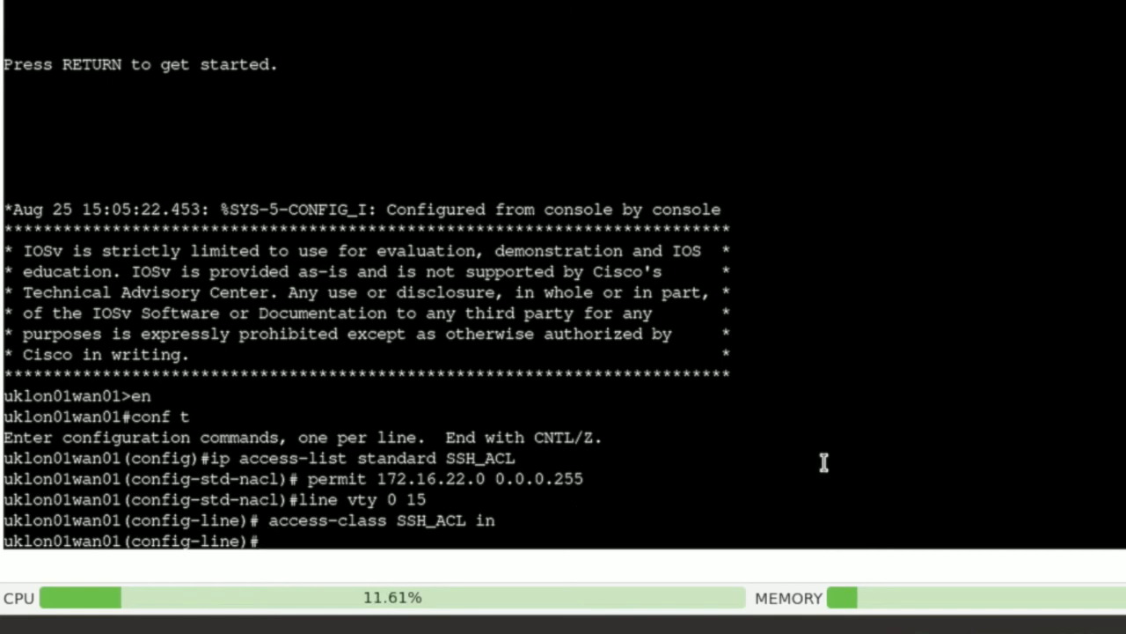
{"action": "mouse_move", "coordinate": [470, 514]}
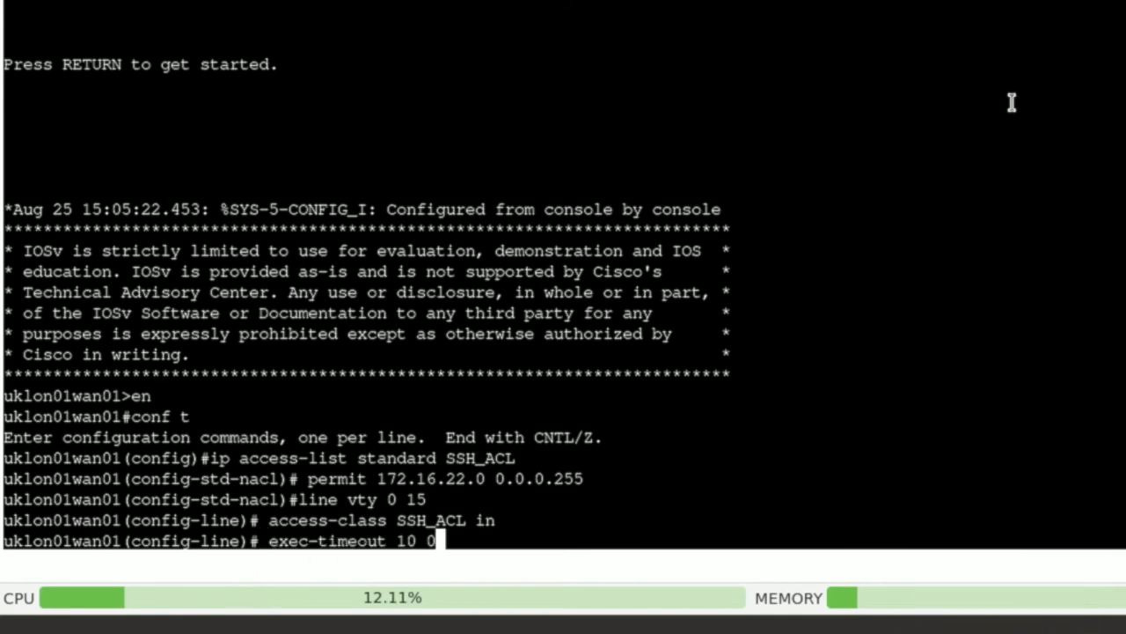
Apply exec-timeout 10 0 on the vty lines and set ip ssh authentication-retries 3
{"action": "key", "text": "Return"}
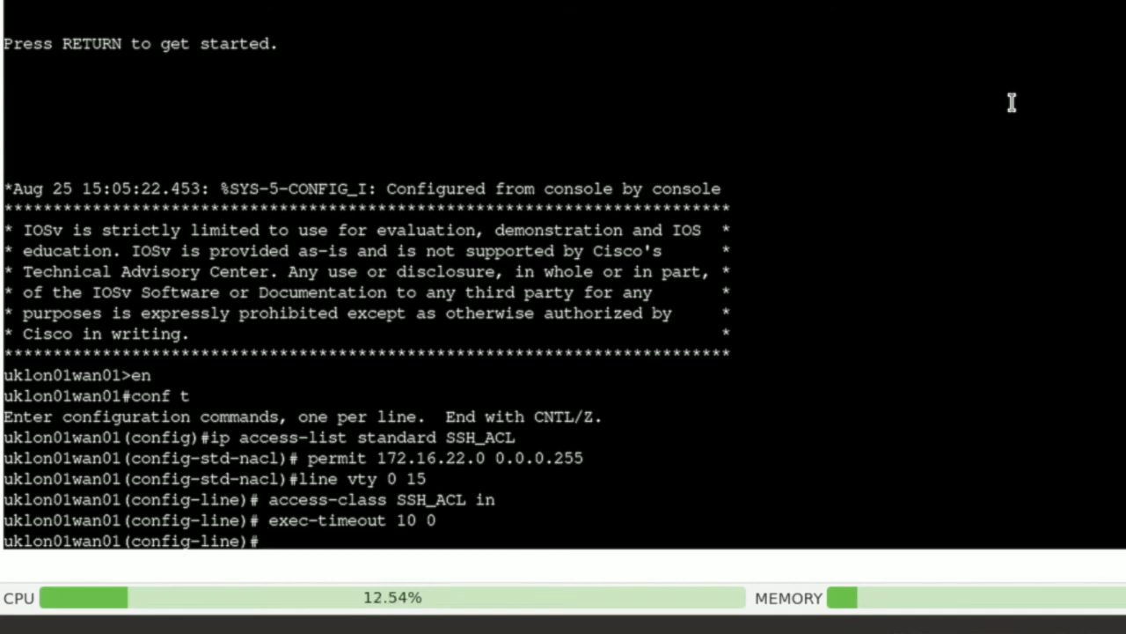
{"action": "mouse_move", "coordinate": [896, 380]}
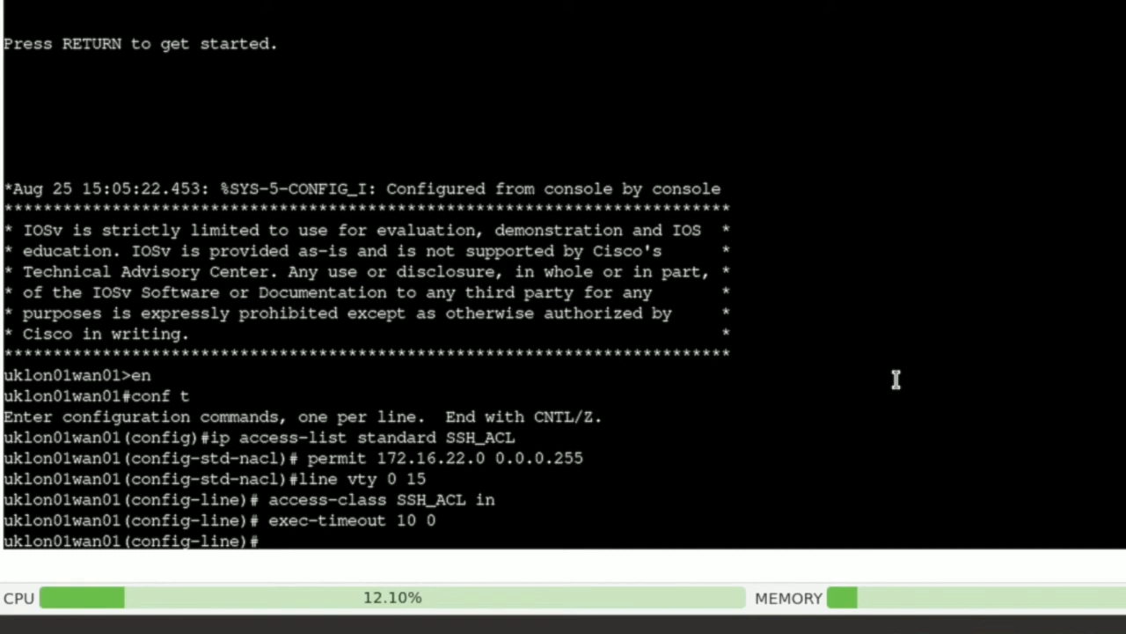
{"action": "mouse_move", "coordinate": [887, 412]}
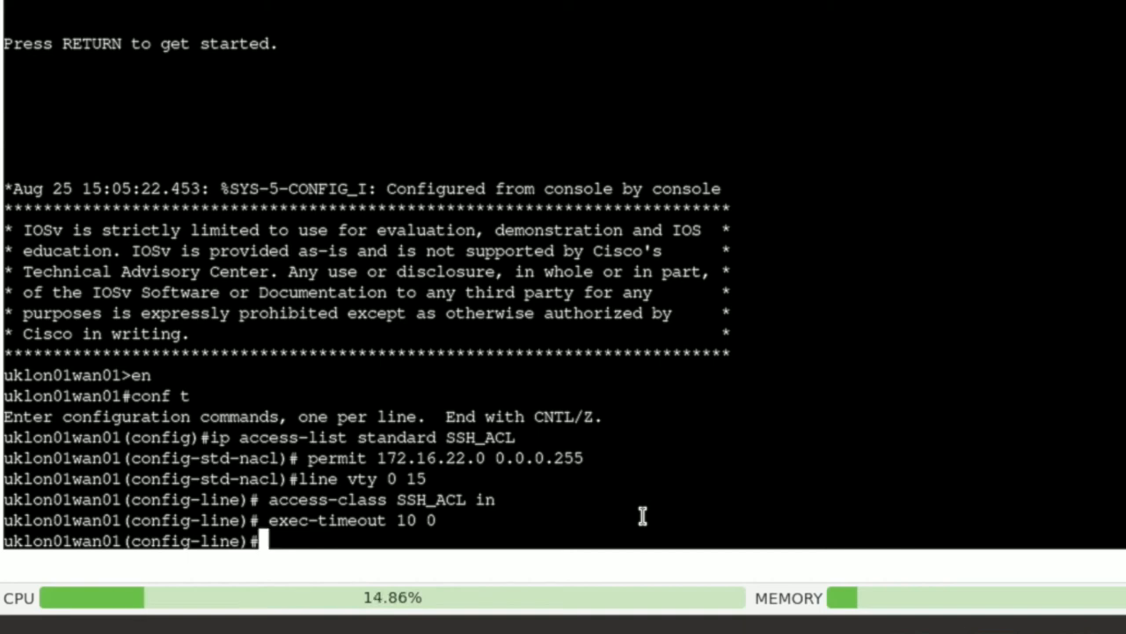
{"action": "mouse_move", "coordinate": [785, 429]}
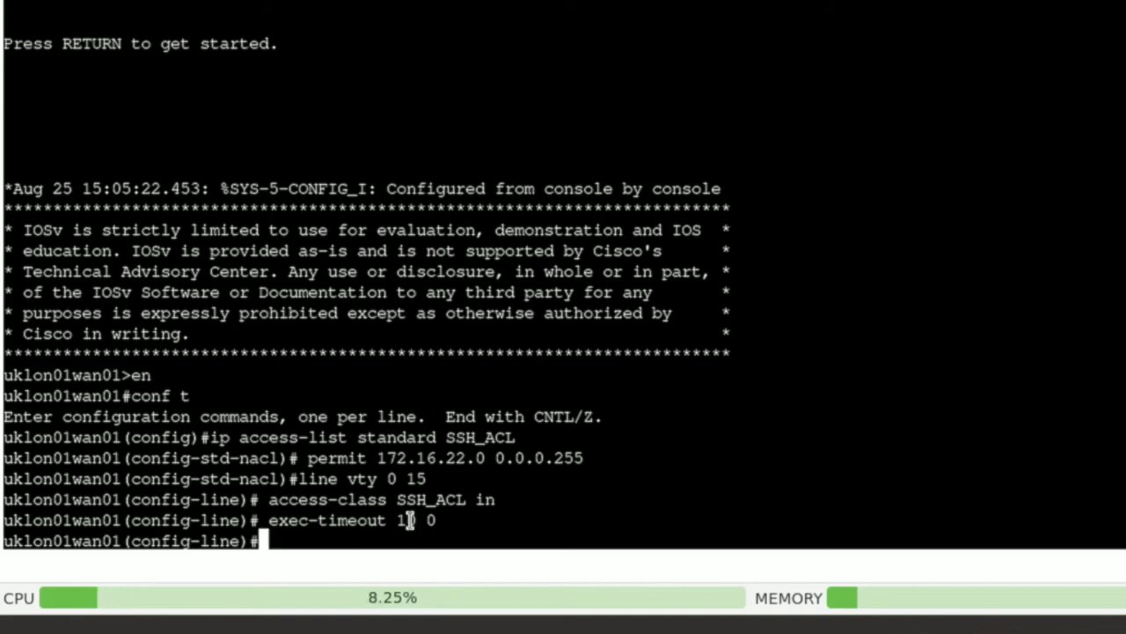
{"action": "type", "text": "0"}
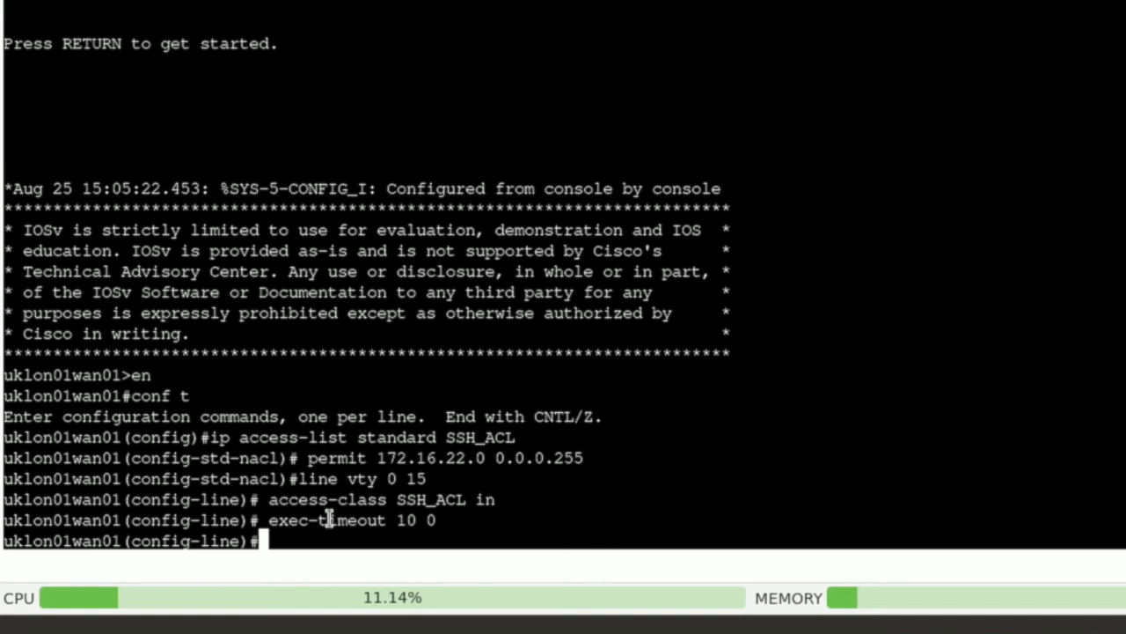
{"action": "mouse_move", "coordinate": [831, 543]}
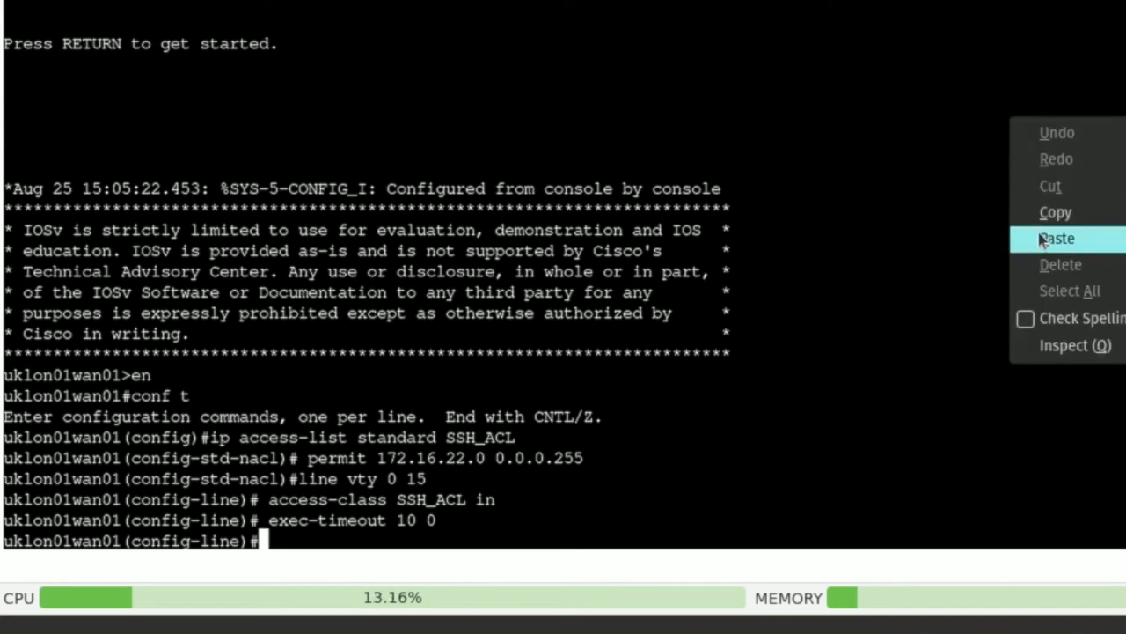
{"action": "left_click", "coordinate": [1056, 239]}
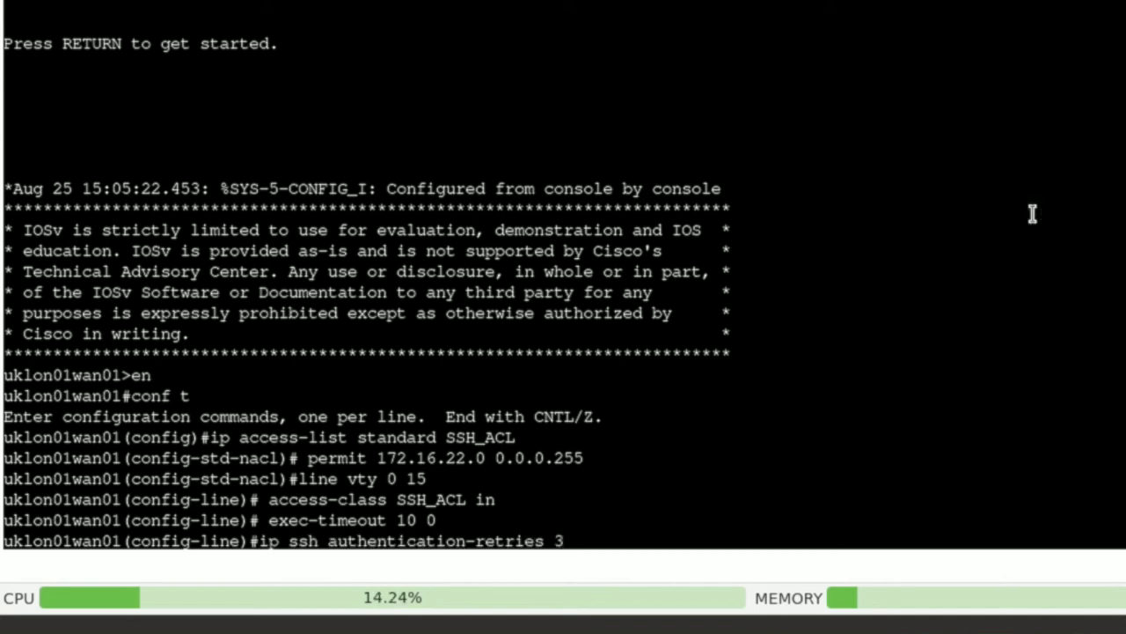
{"action": "key", "text": "Return"}
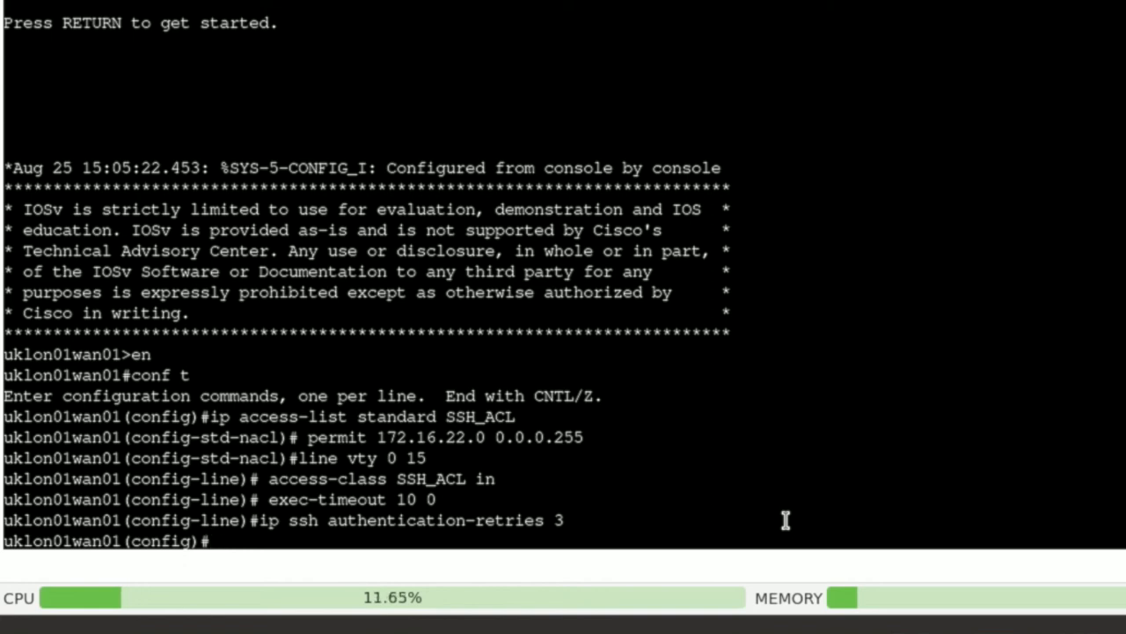
{"action": "mouse_move", "coordinate": [320, 519]}
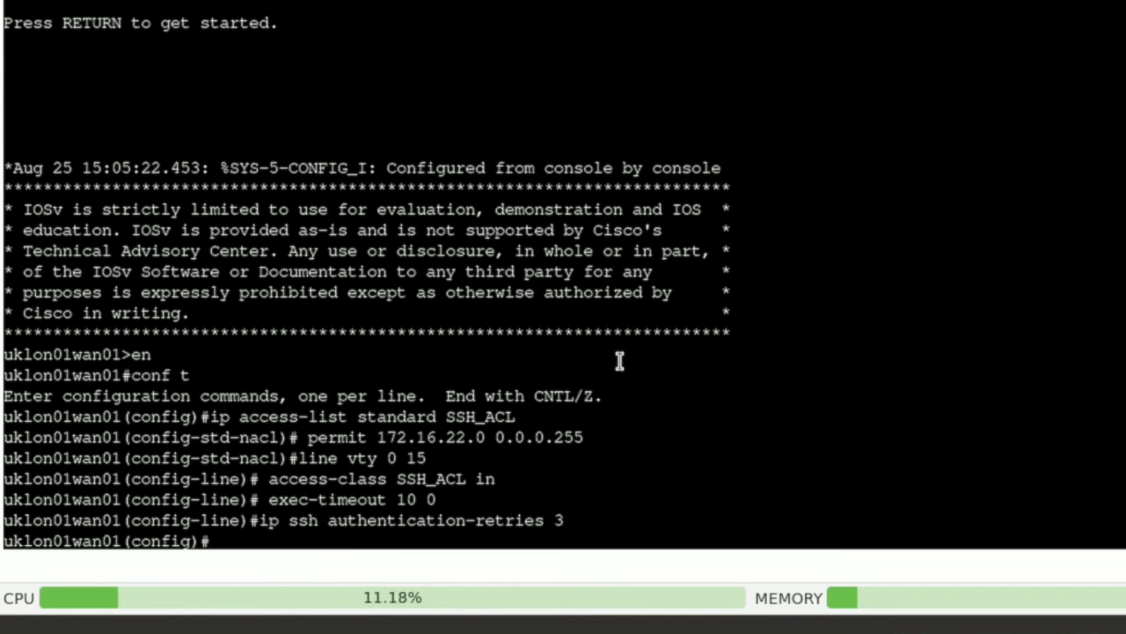
{"action": "mouse_move", "coordinate": [619, 493]}
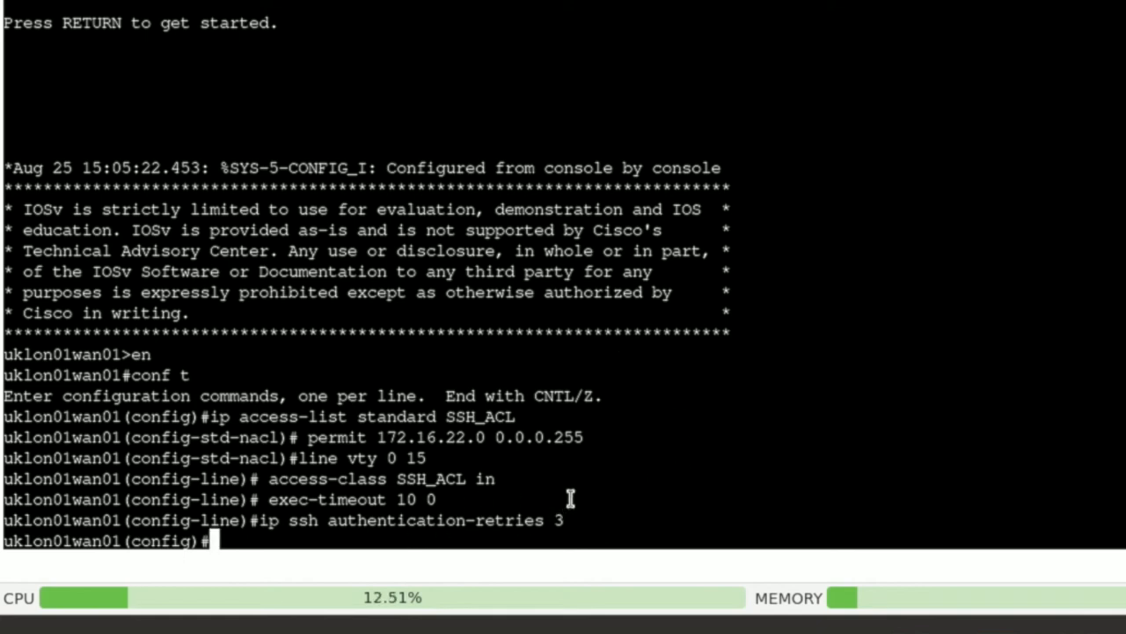
{"action": "mouse_move", "coordinate": [971, 485]}
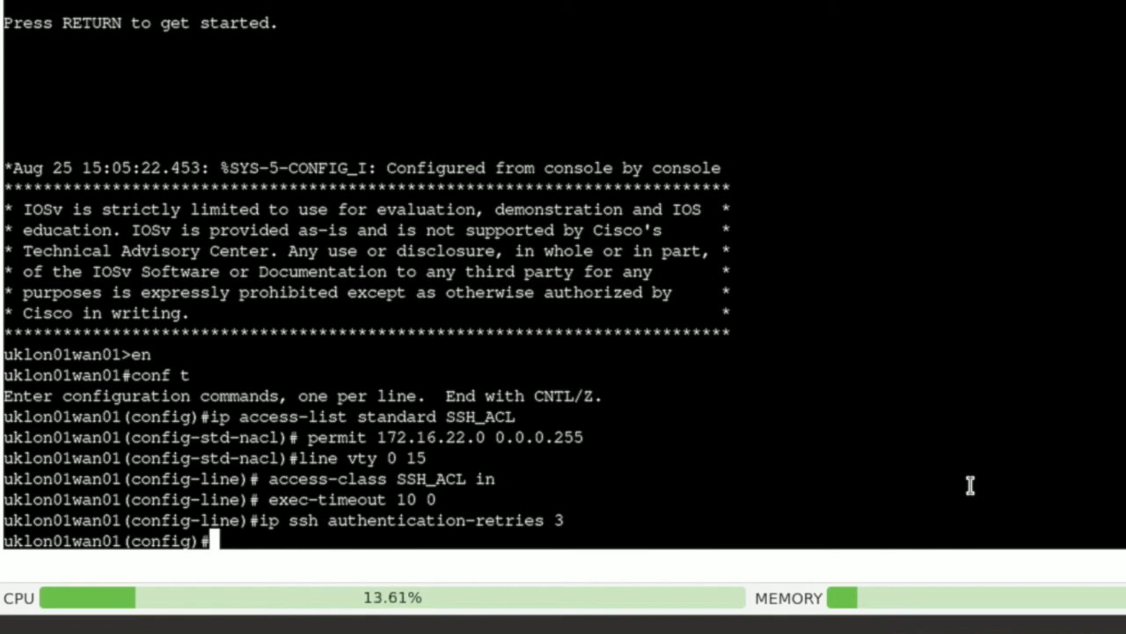
{"action": "mouse_move", "coordinate": [1010, 457]}
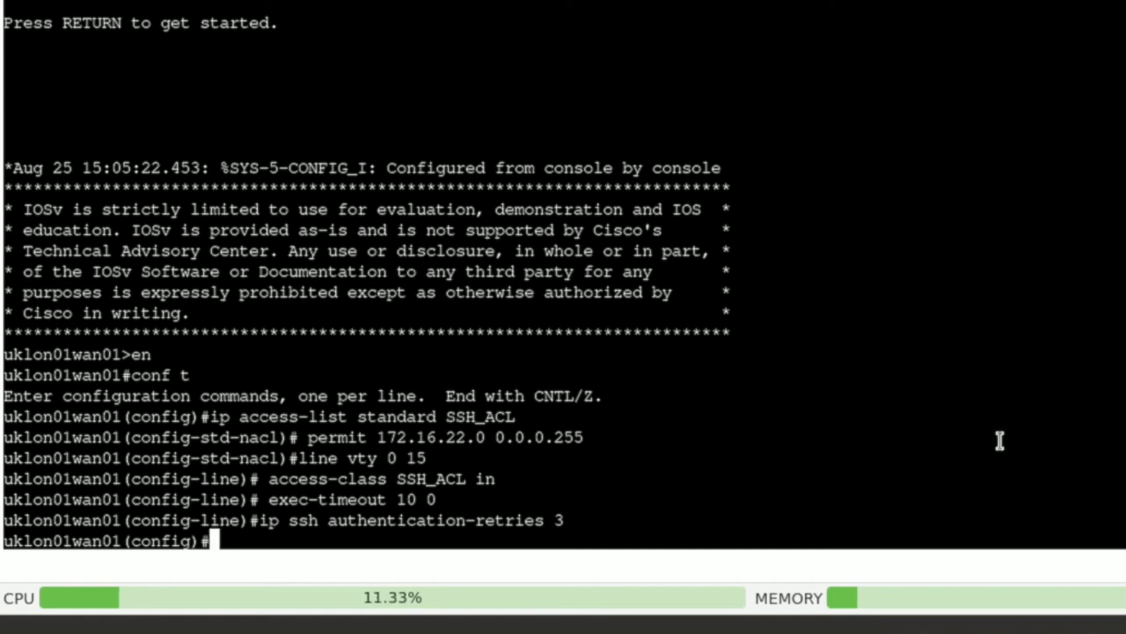
{"action": "mouse_move", "coordinate": [852, 445]}
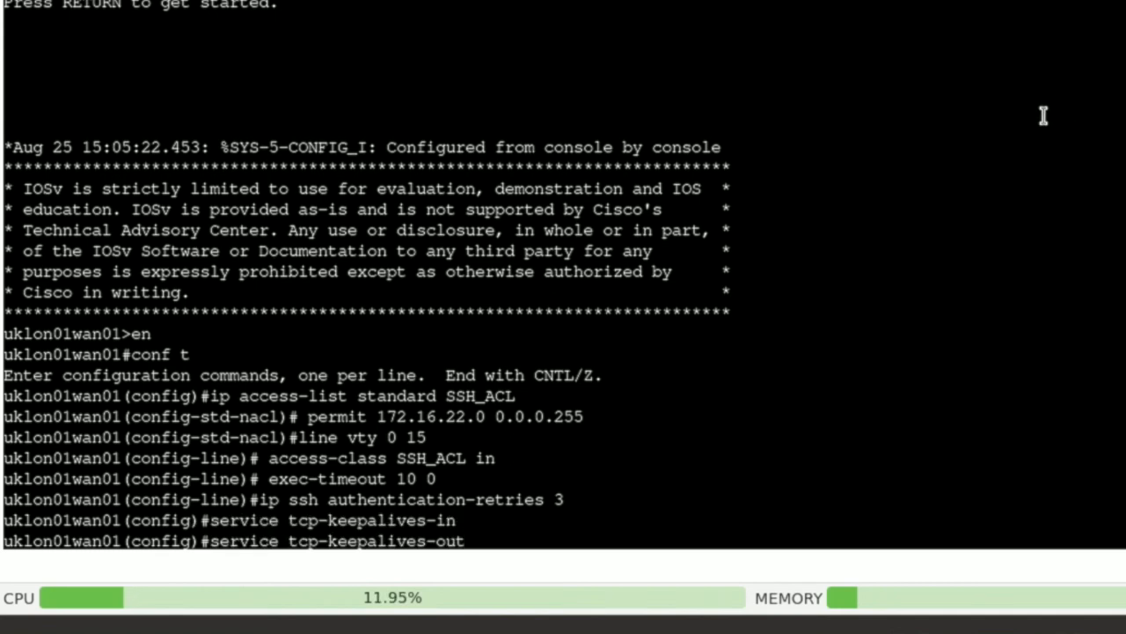
Turn on service tcp-keepalives-out and enter ip scp server enable at the config prompt
{"action": "key", "text": "Return"}
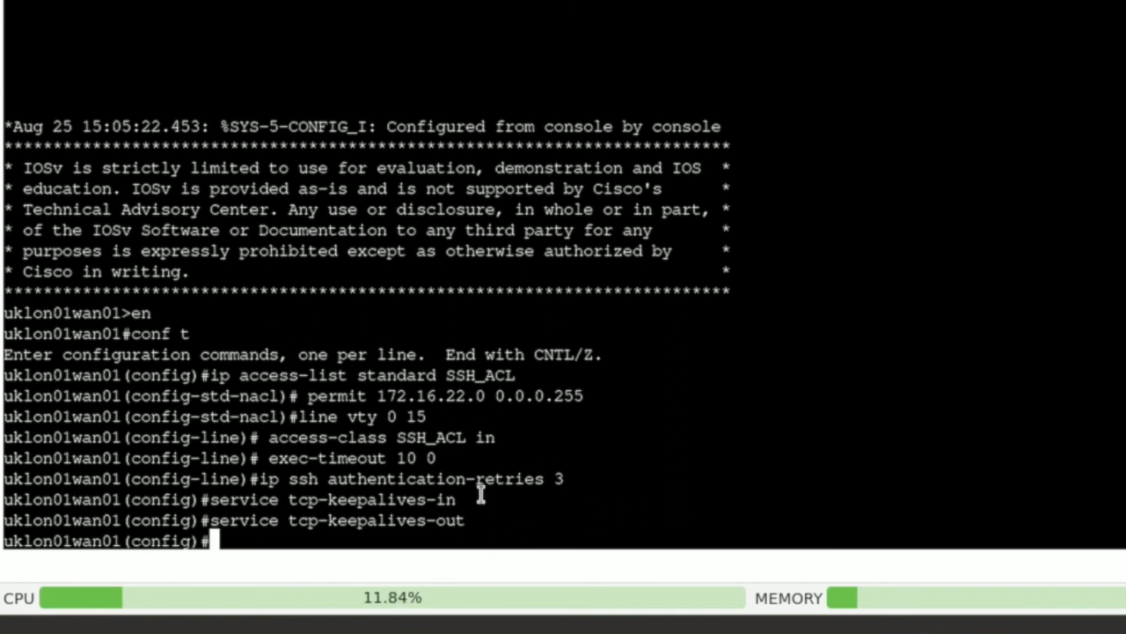
{"action": "mouse_move", "coordinate": [444, 458]}
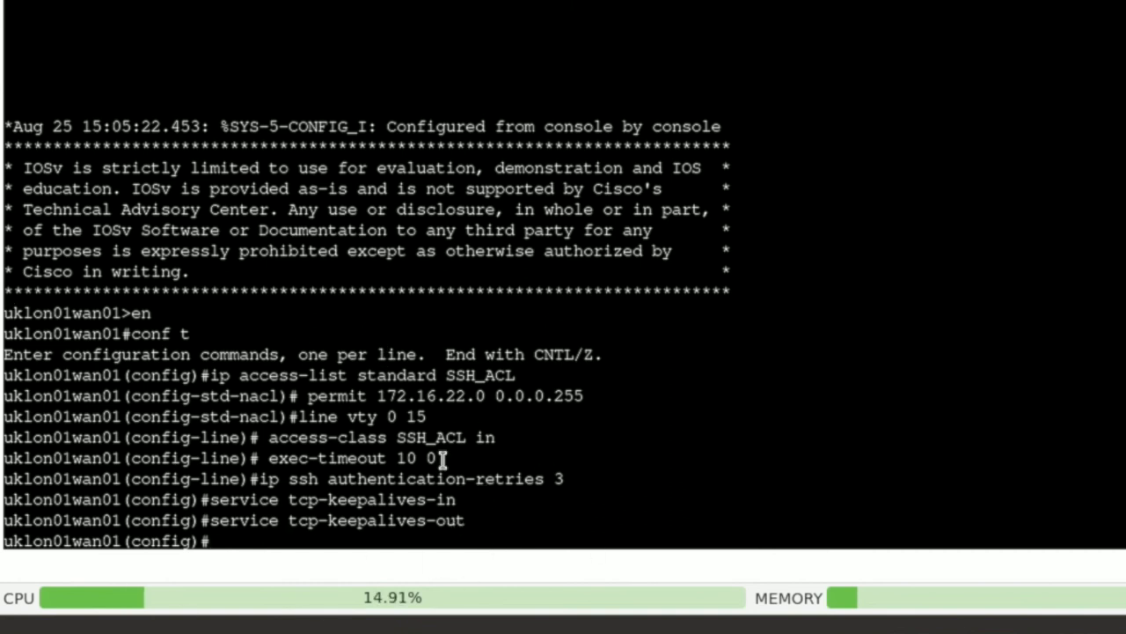
{"action": "mouse_move", "coordinate": [1084, 56]}
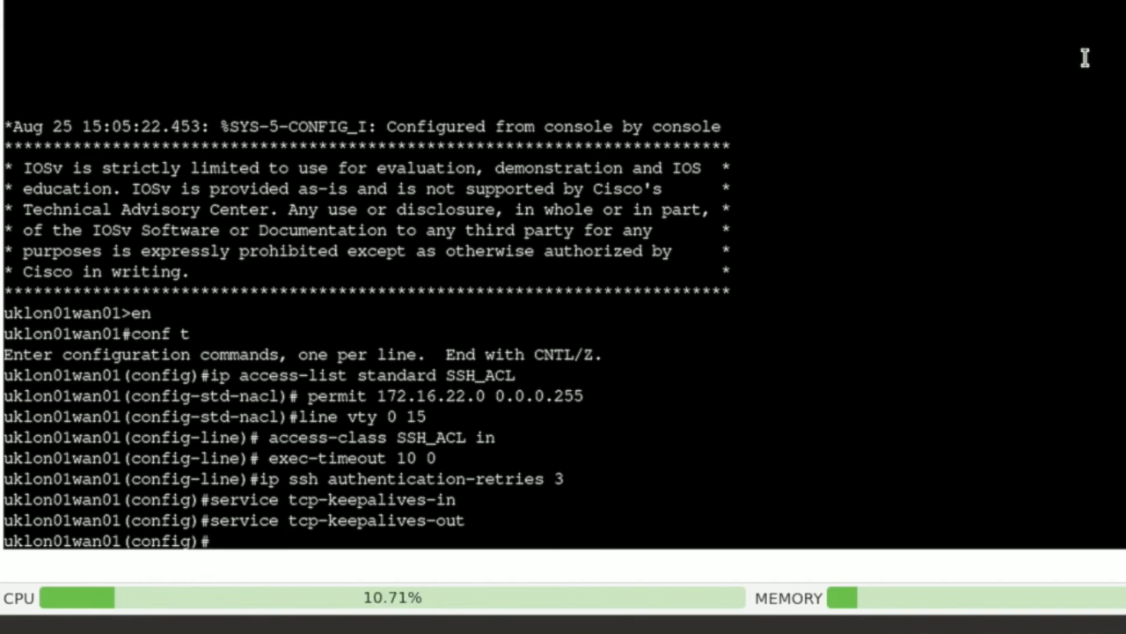
{"action": "mouse_move", "coordinate": [1077, 457]}
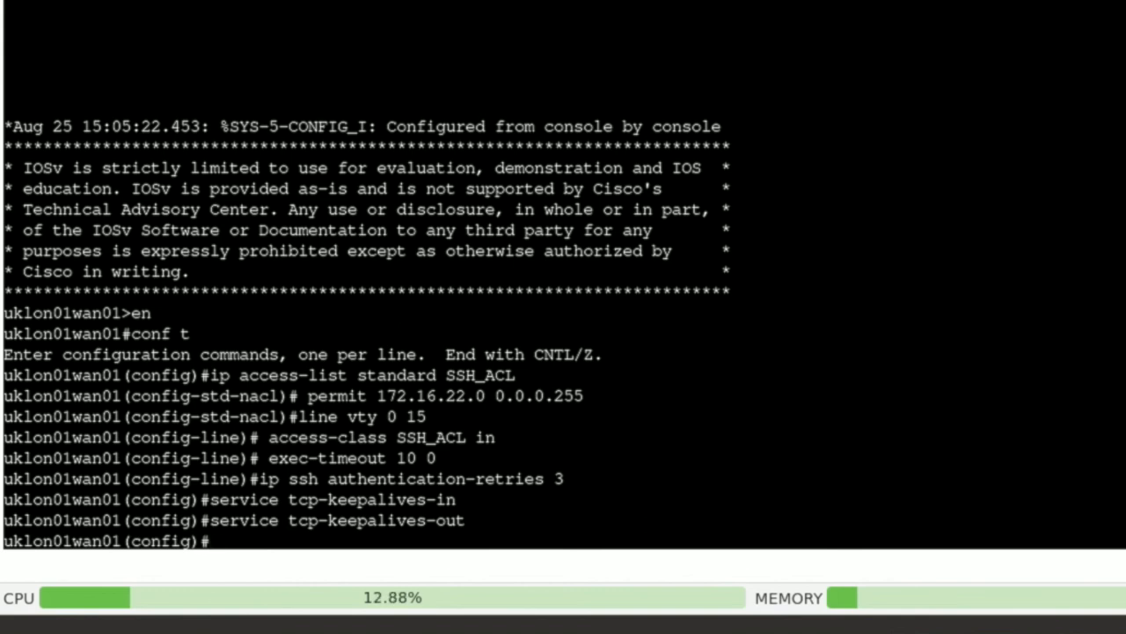
{"action": "type", "text": "ip scp server enable"}
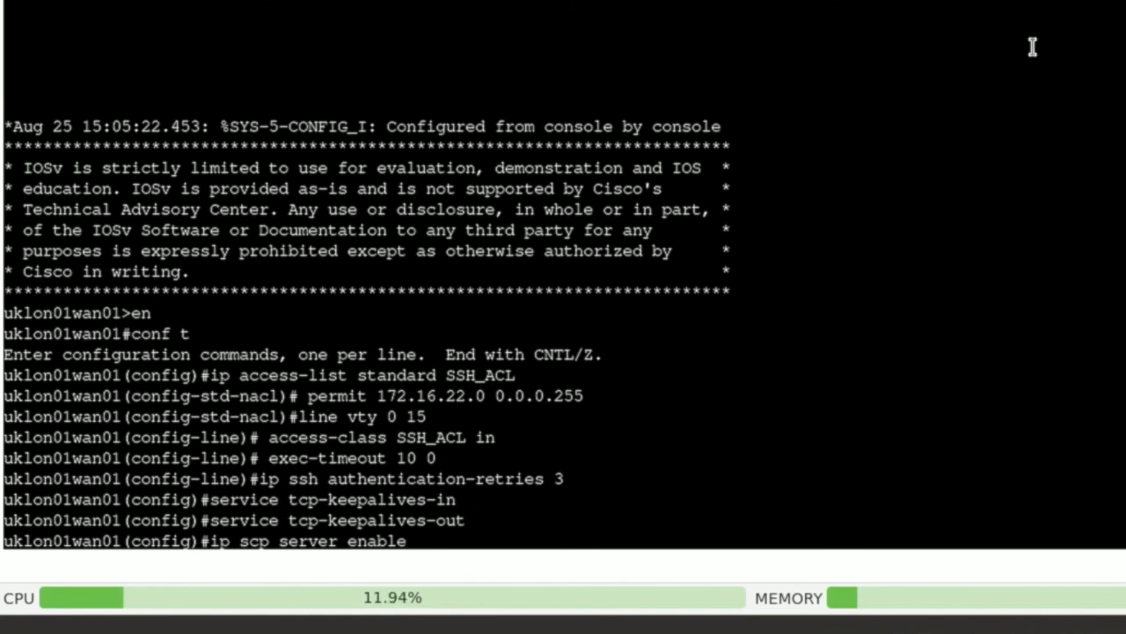
{"action": "mouse_move", "coordinate": [1032, 239]}
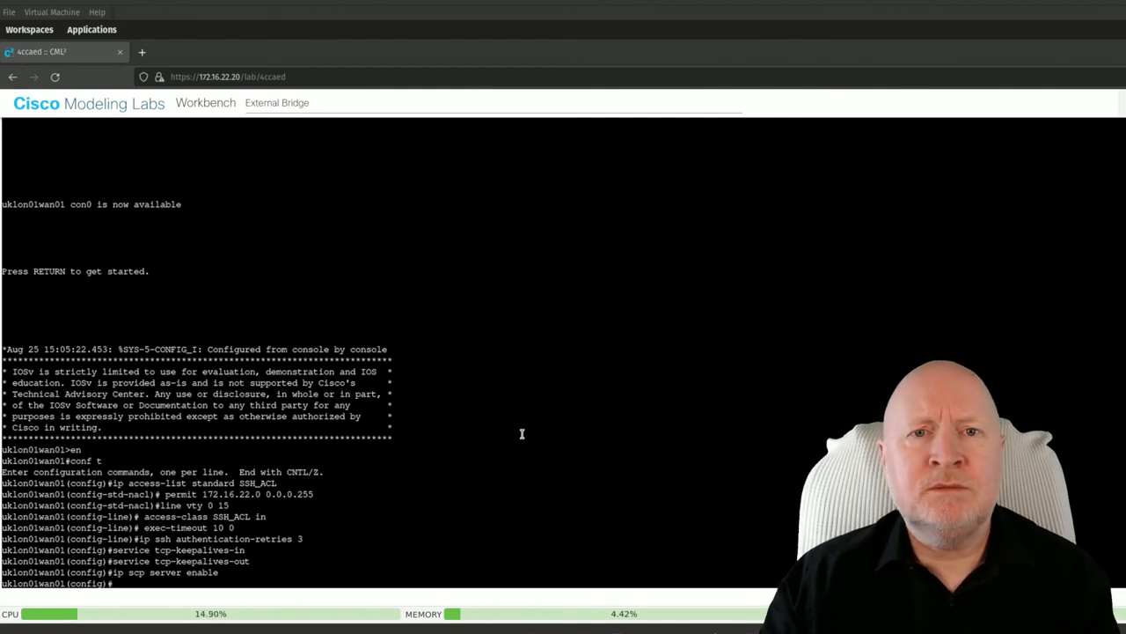
{"action": "mouse_move", "coordinate": [592, 440]}
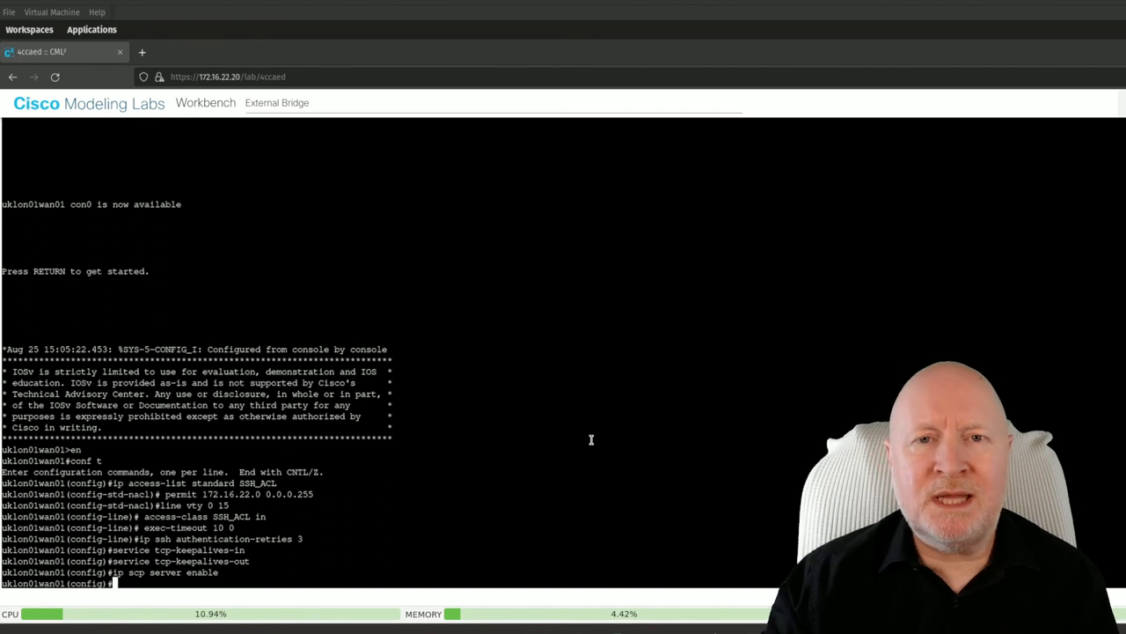
{"action": "mouse_move", "coordinate": [652, 350]}
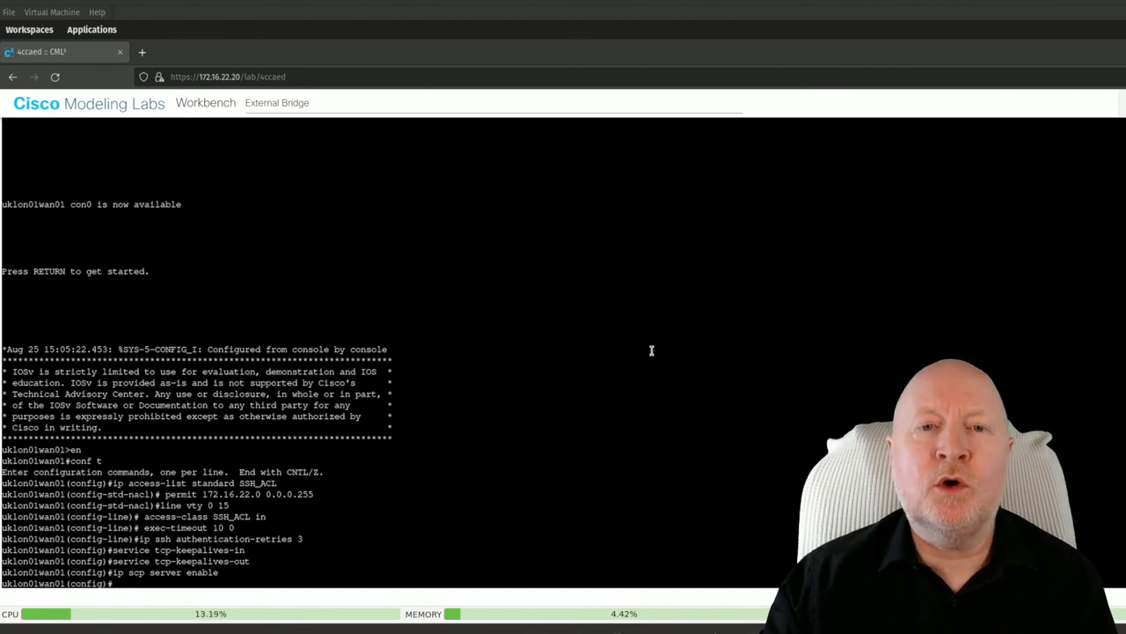
{"action": "mouse_move", "coordinate": [695, 345]}
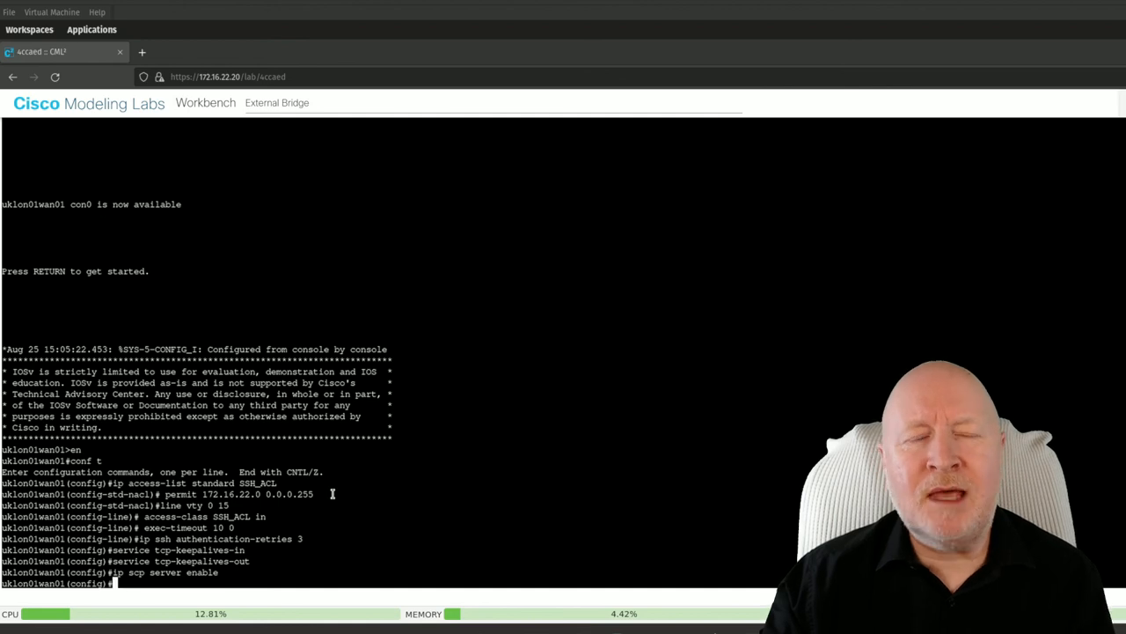
{"action": "mouse_move", "coordinate": [468, 473]}
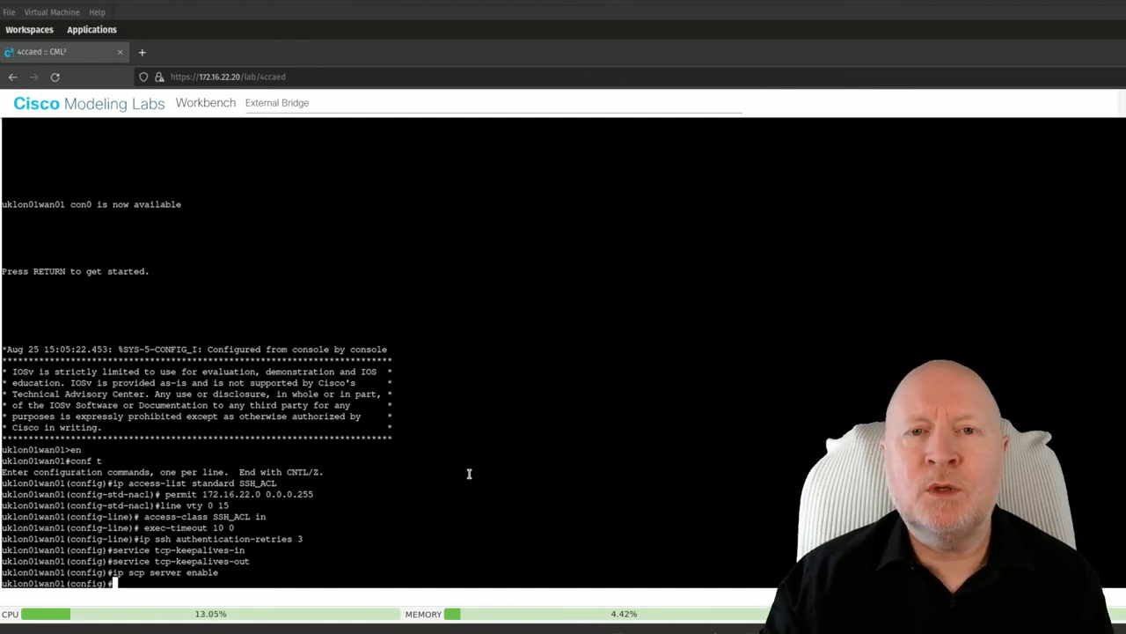